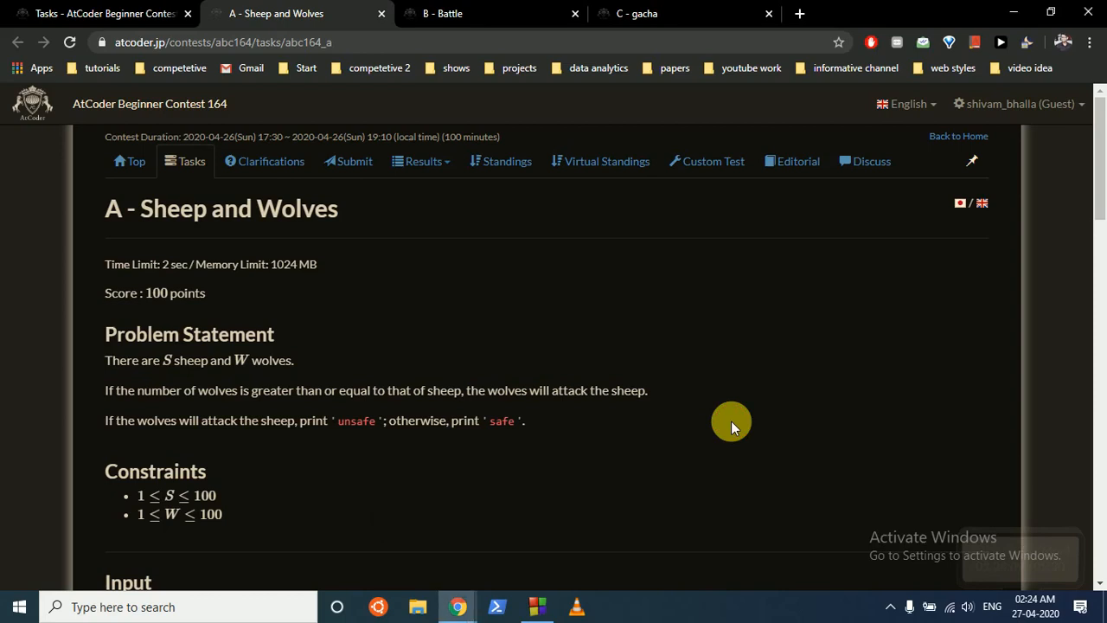
pyautogui.moveTo(532, 275)
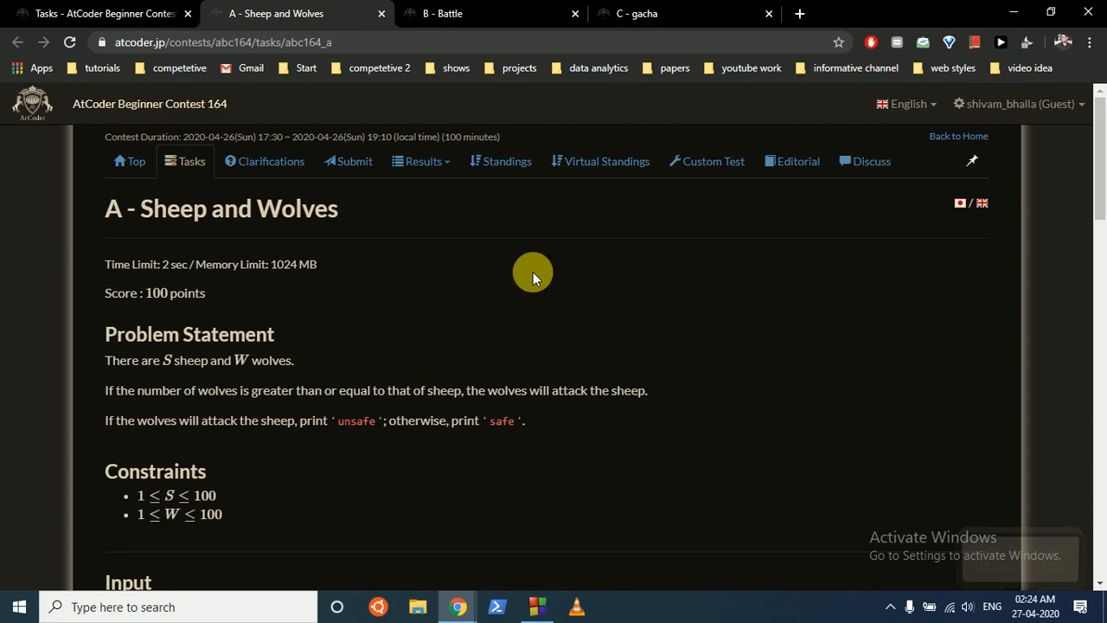
pyautogui.moveTo(536, 304)
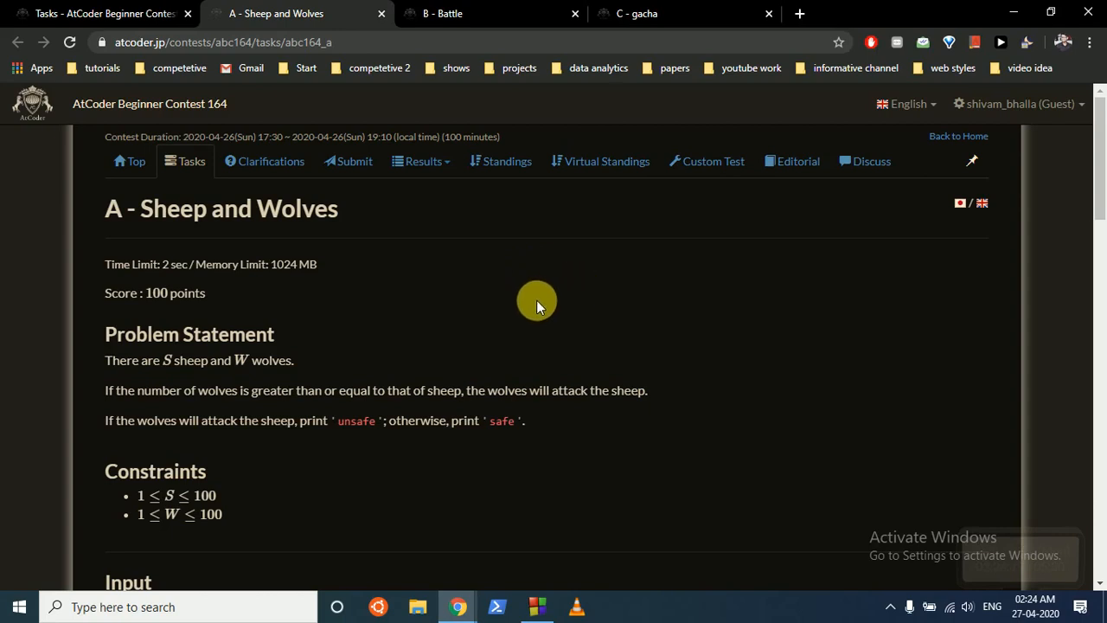
pyautogui.moveTo(843, 285)
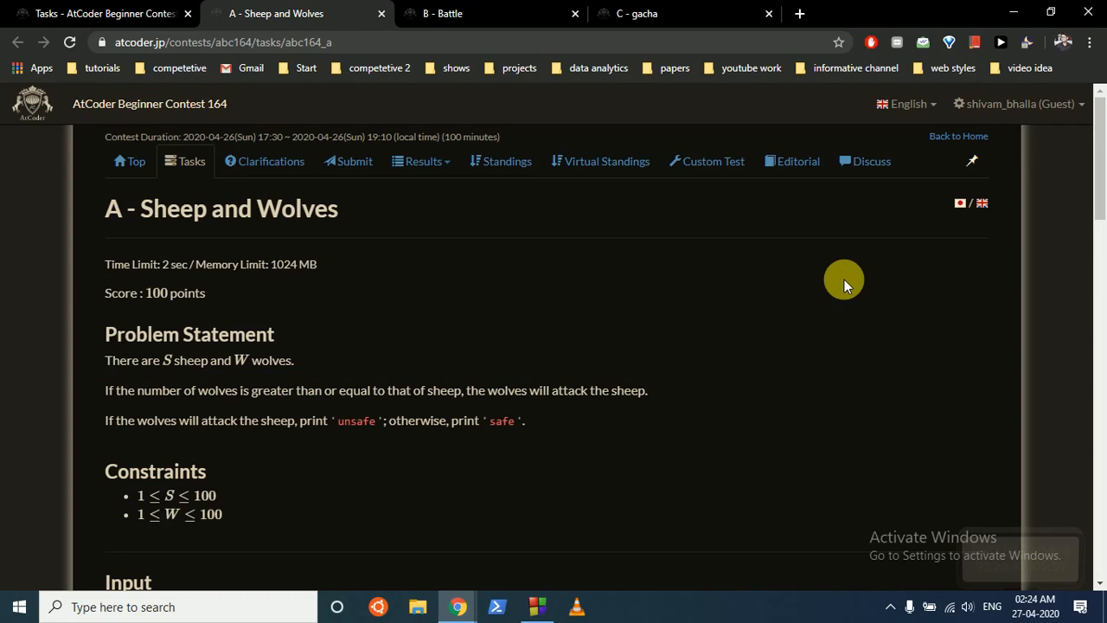
pyautogui.moveTo(1098, 212)
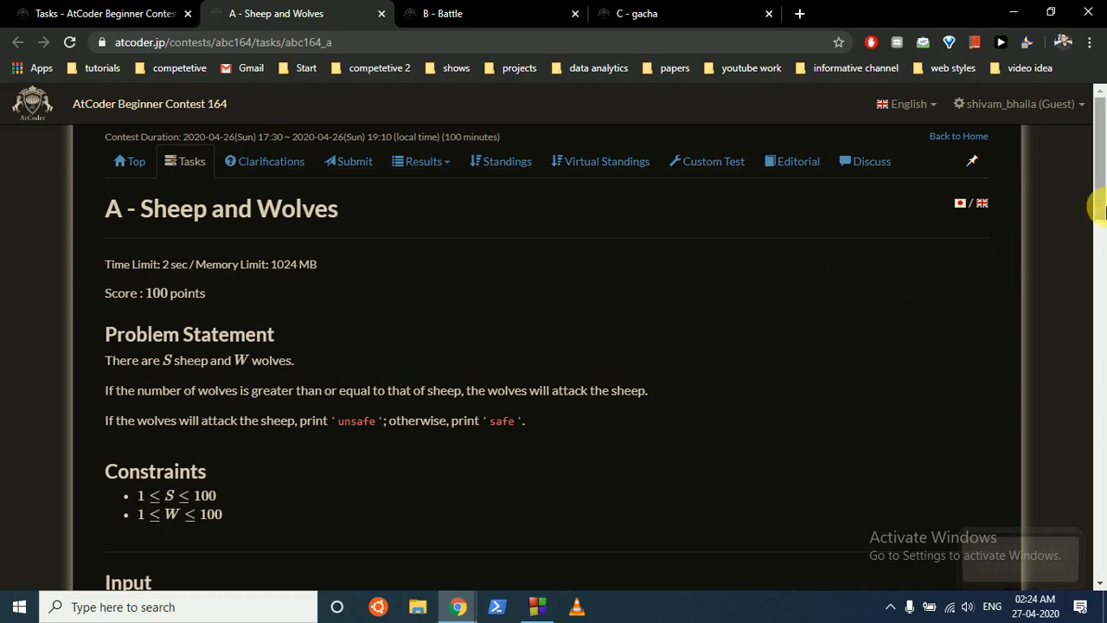
# - Declare int s,w in test.cpp and read them with cin
pyautogui.scroll(-3)
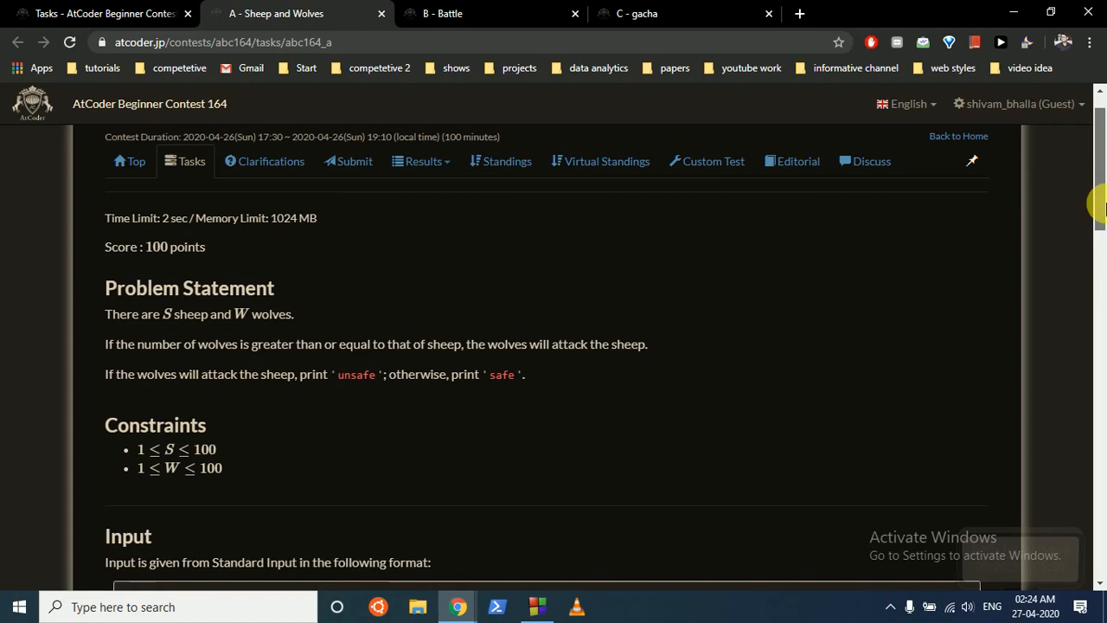
pyautogui.scroll(-3)
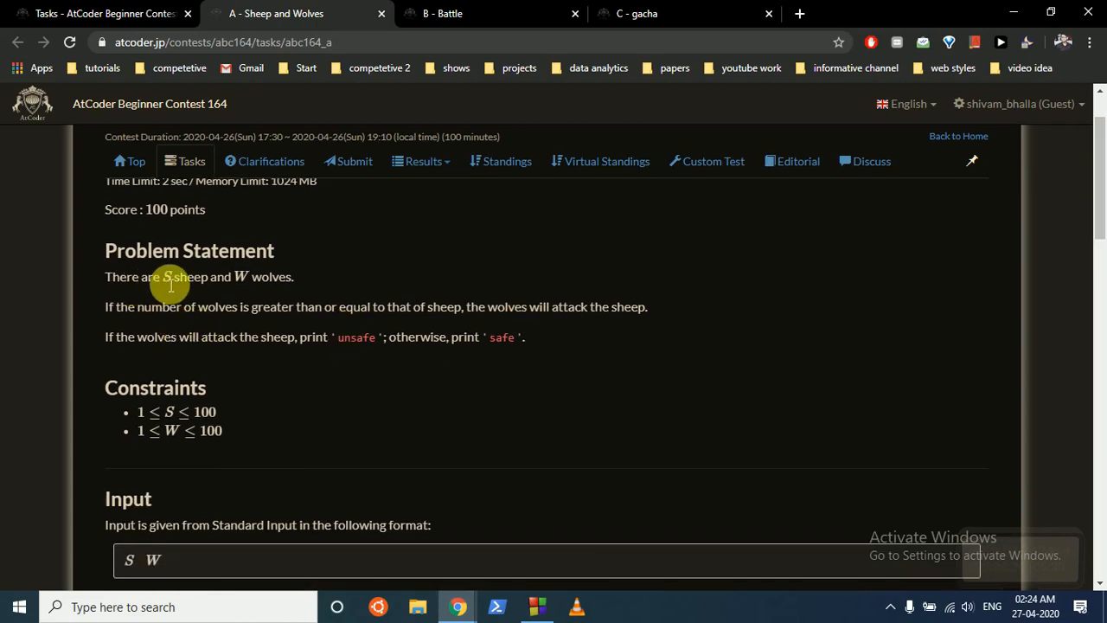
pyautogui.moveTo(145, 327)
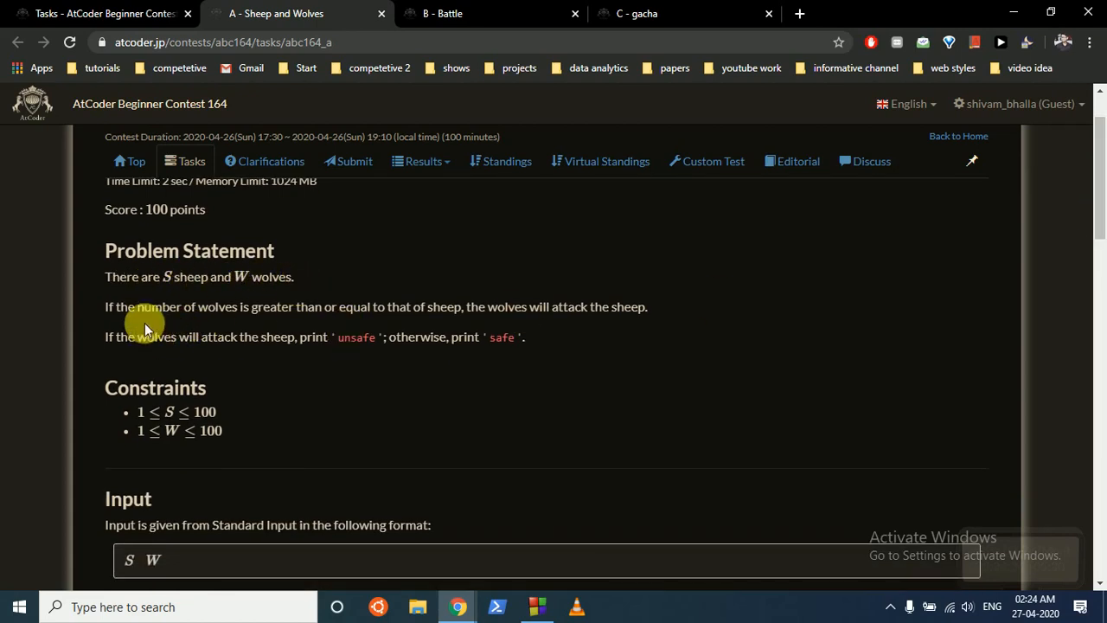
pyautogui.moveTo(494, 308)
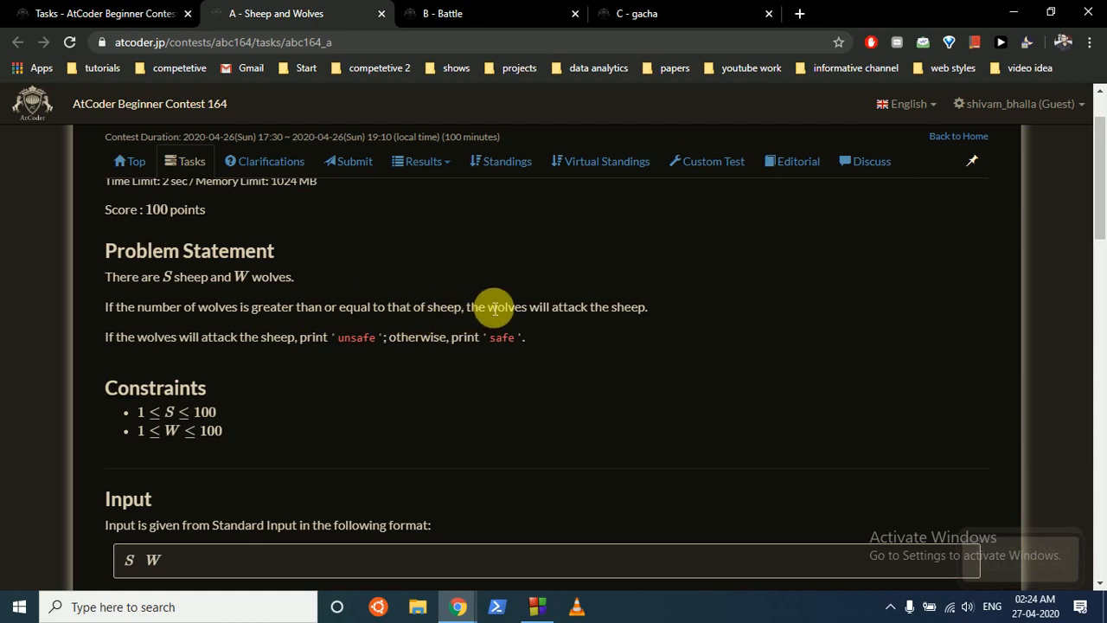
pyautogui.moveTo(563, 314)
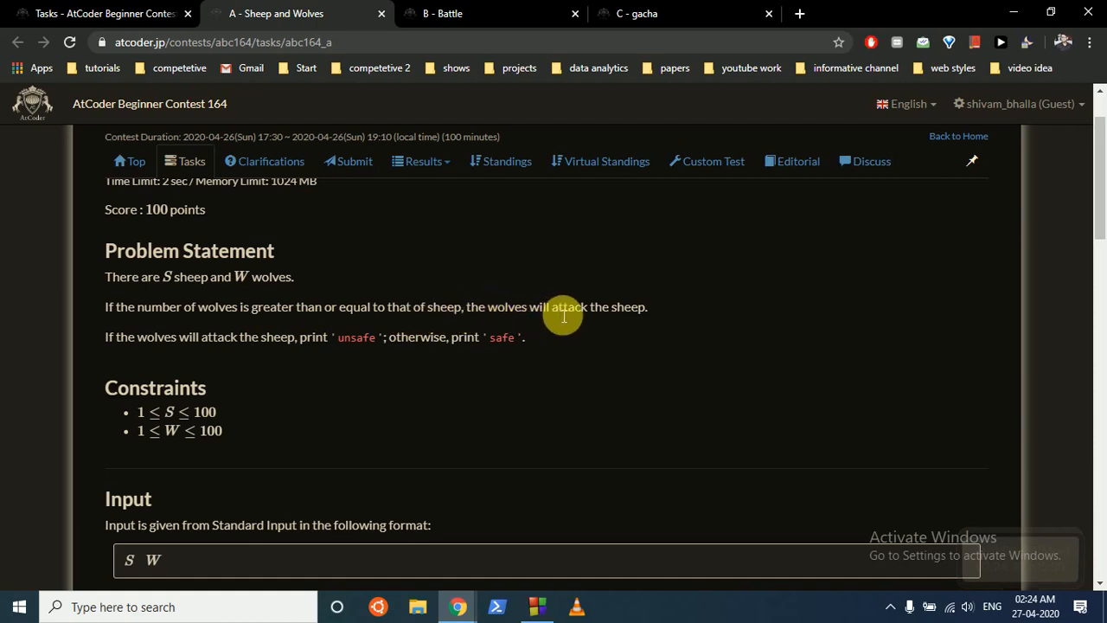
pyautogui.moveTo(159, 350)
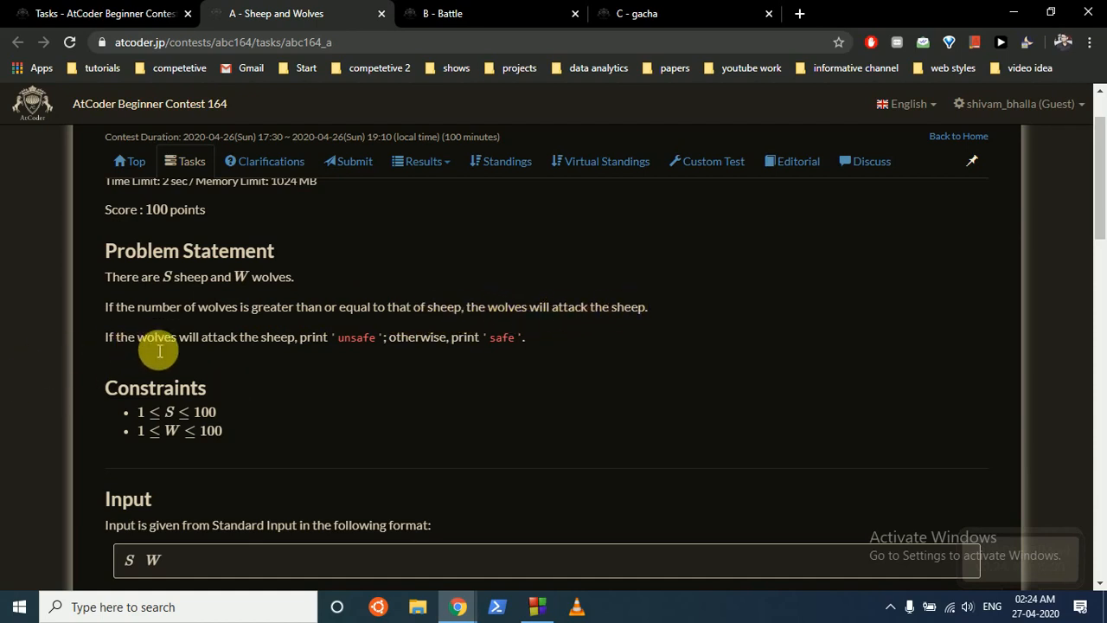
pyautogui.moveTo(515, 310)
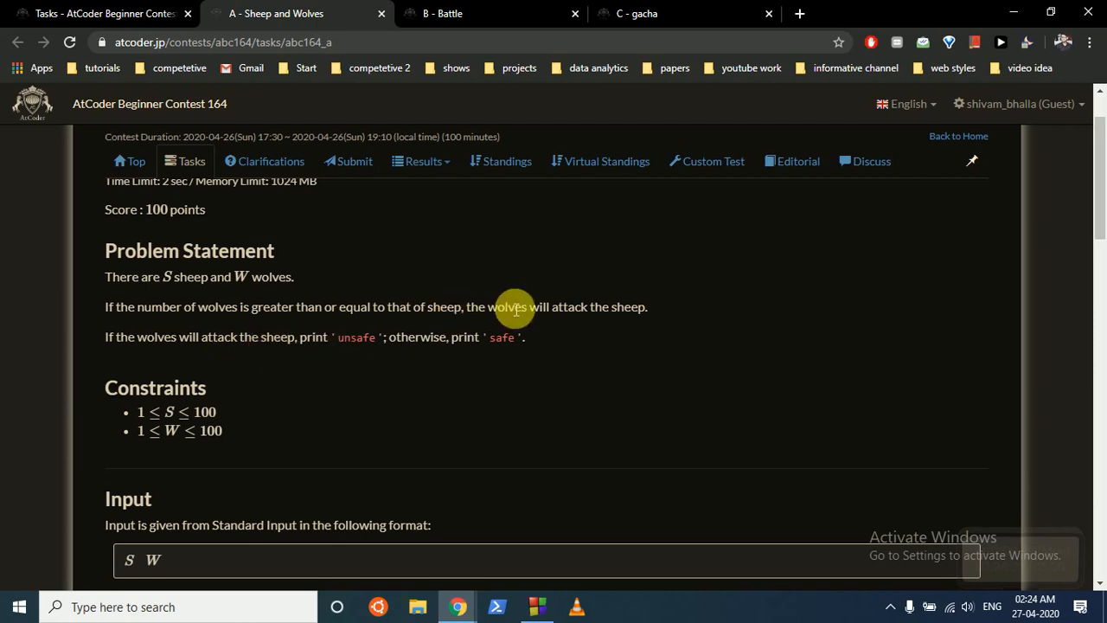
pyautogui.moveTo(193, 316)
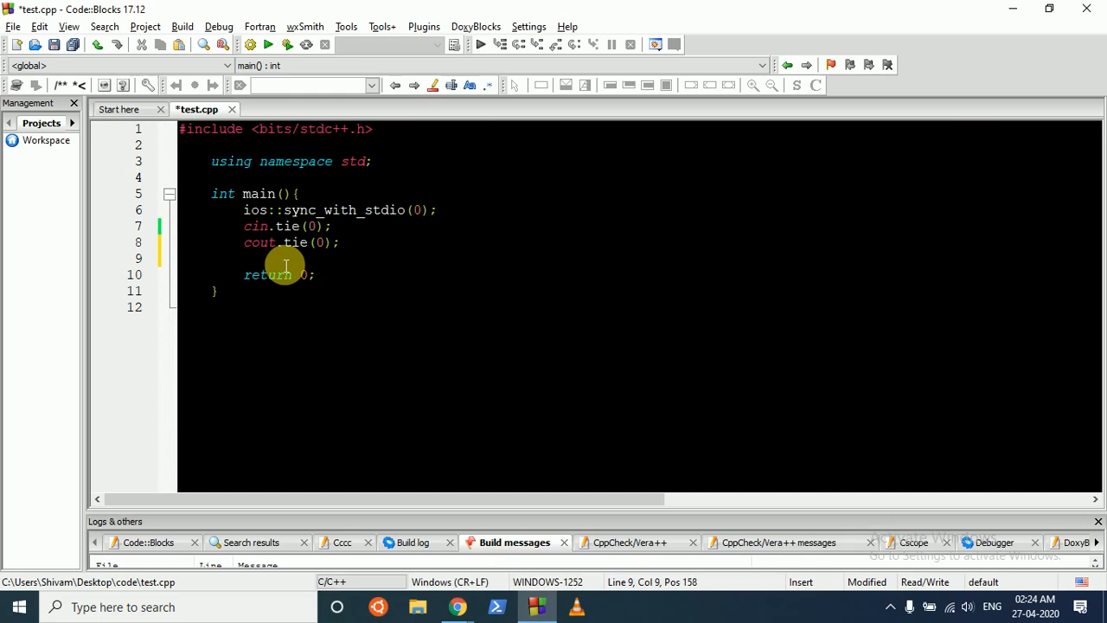
pyautogui.write('int s')
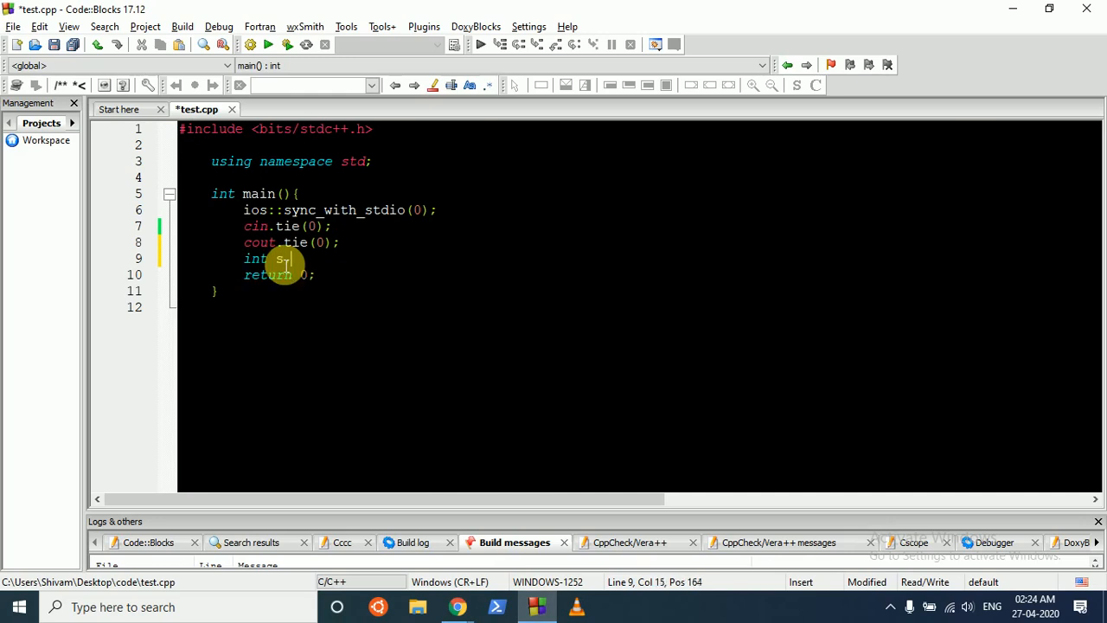
pyautogui.write('cin')
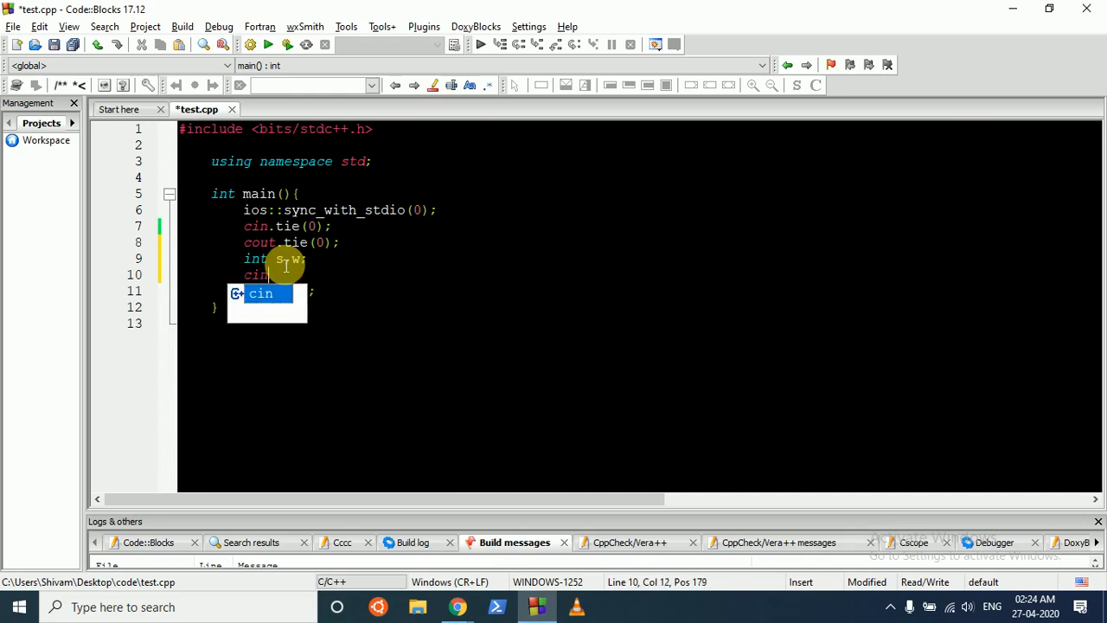
pyautogui.write('>>s>>w;')
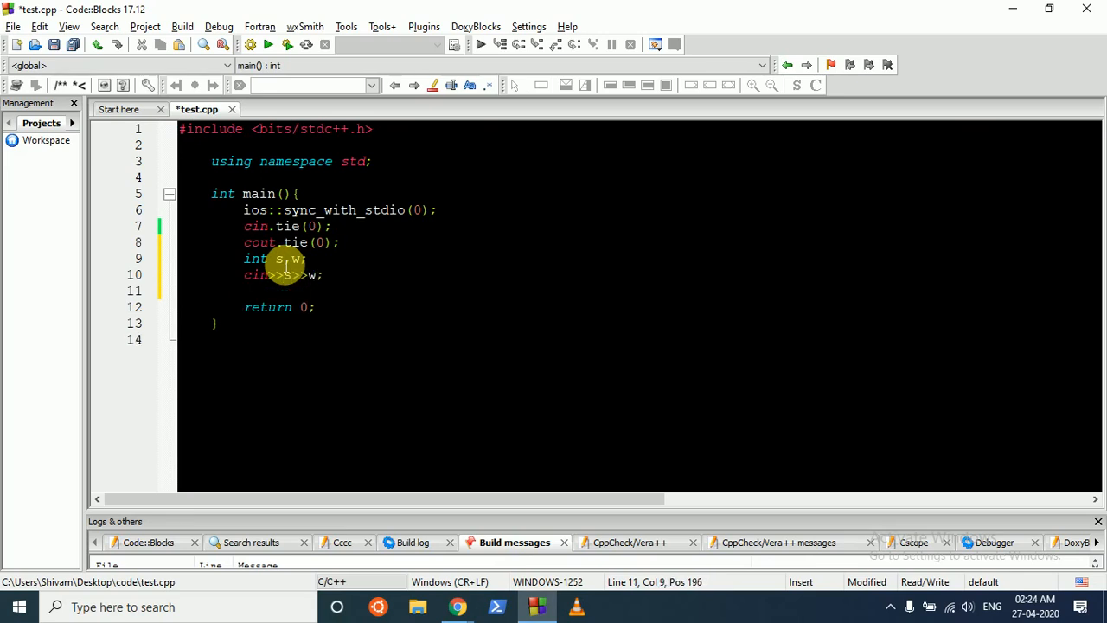
# - Print "unsafe" when w>=s, otherwise "safe", and select all the code
pyautogui.write('if(')
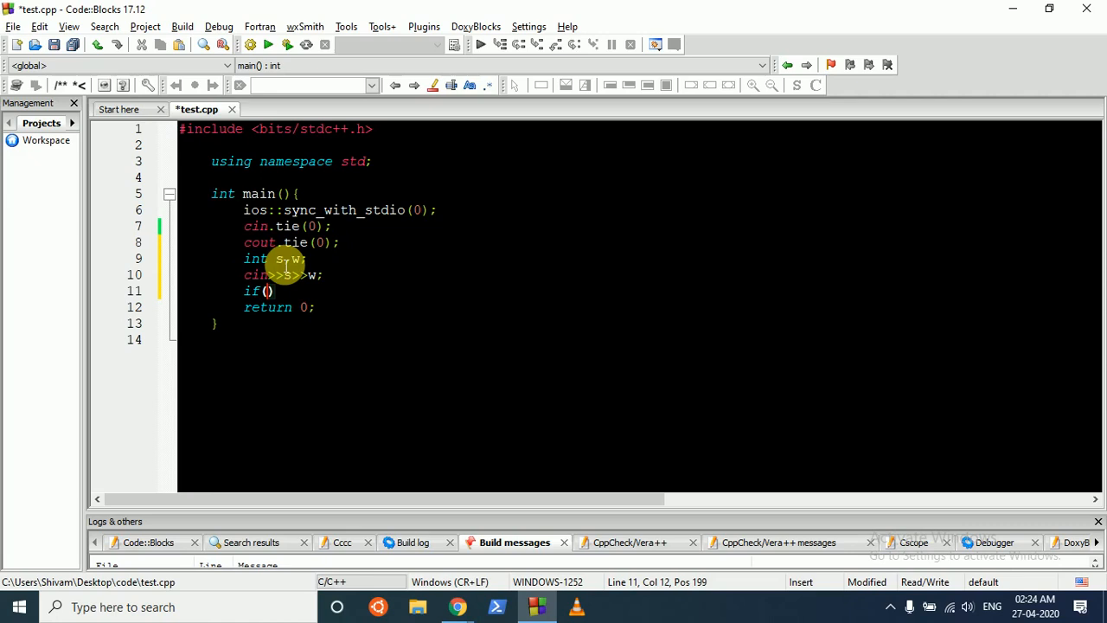
pyautogui.write('w')
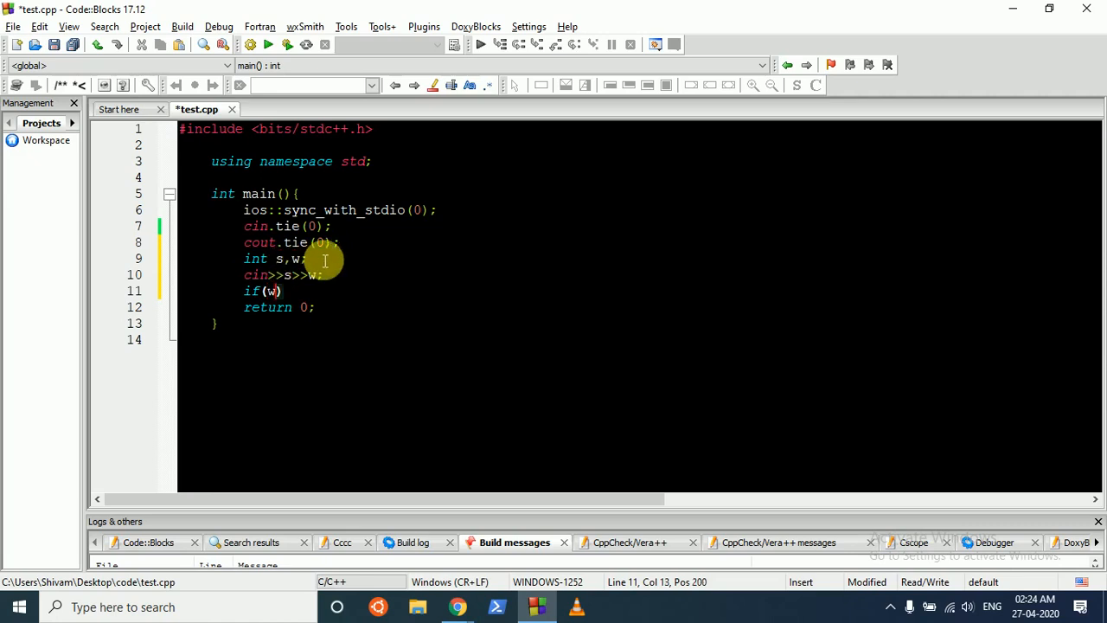
pyautogui.write('>=s')
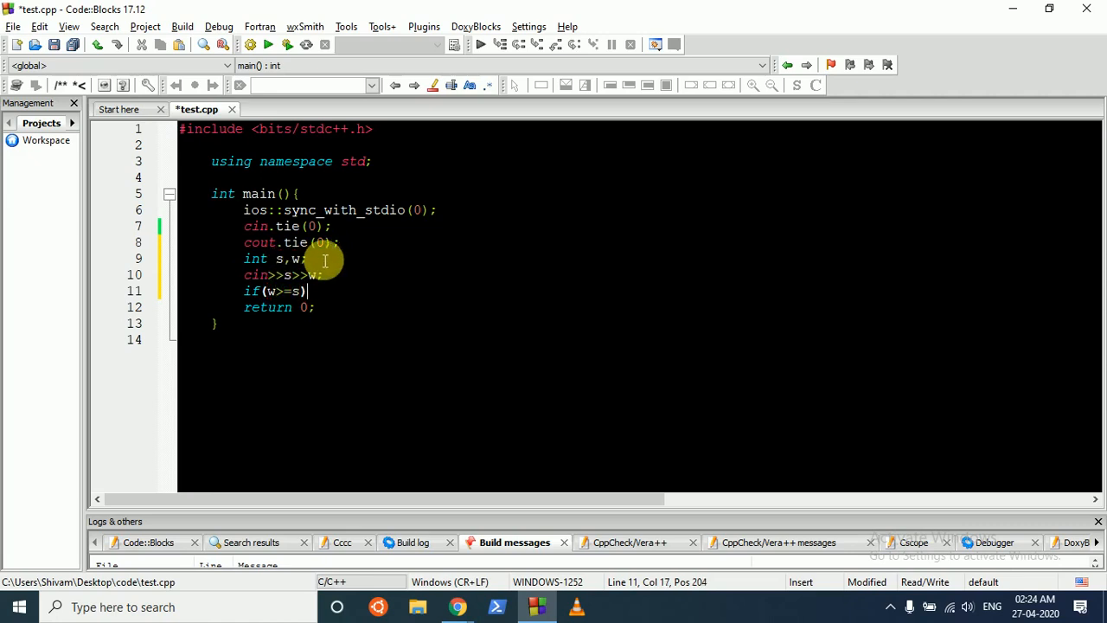
pyautogui.write('cout<<')
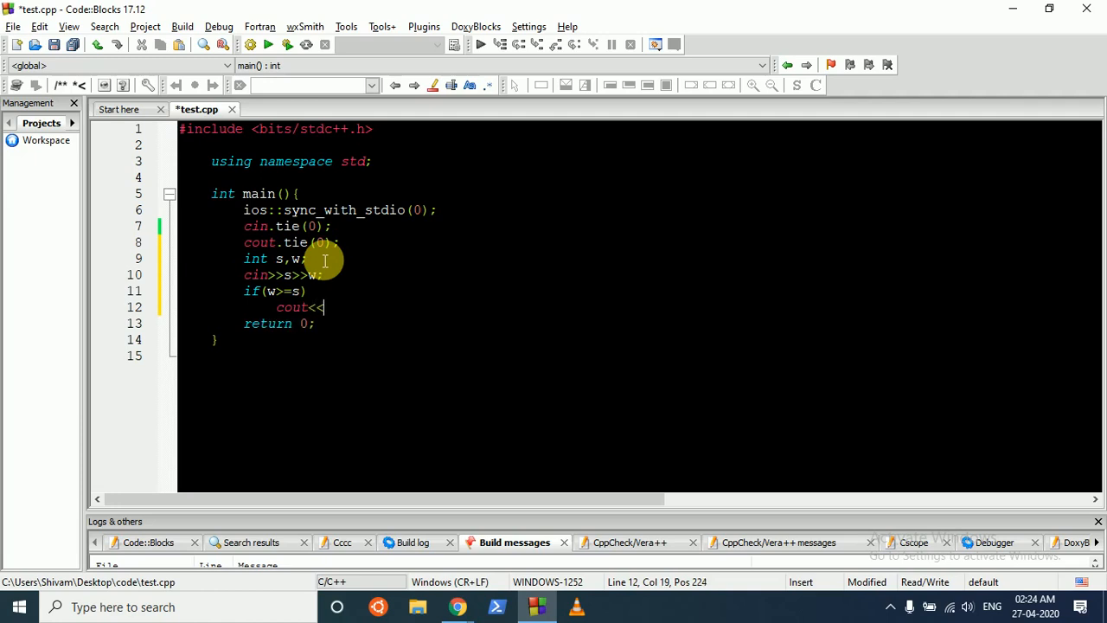
pyautogui.write('"un')
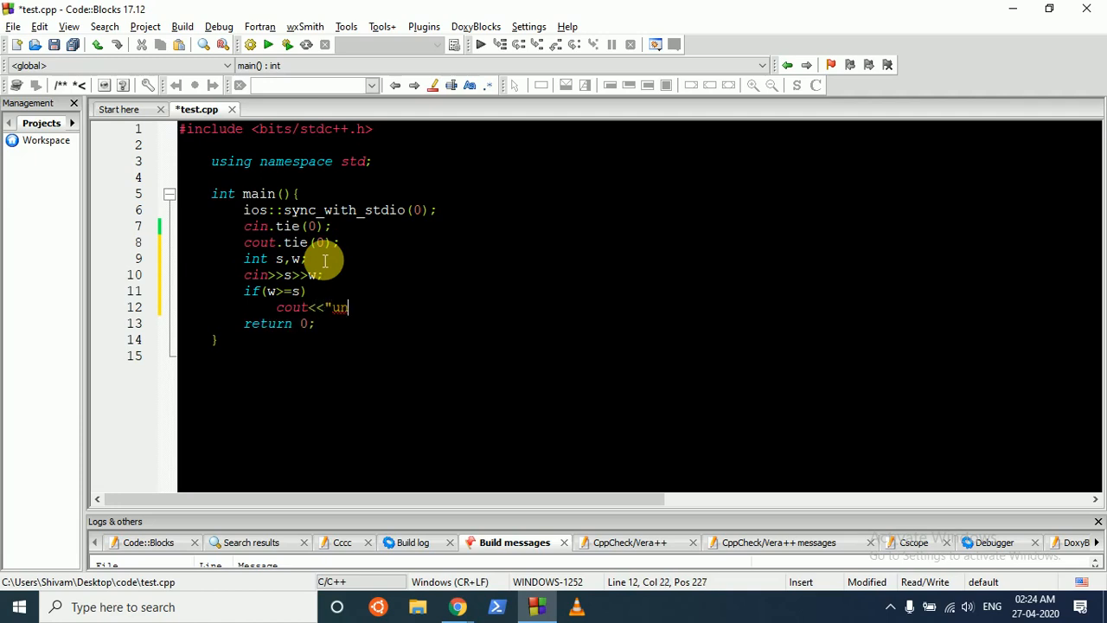
pyautogui.write('safe";')
pyautogui.write('else')
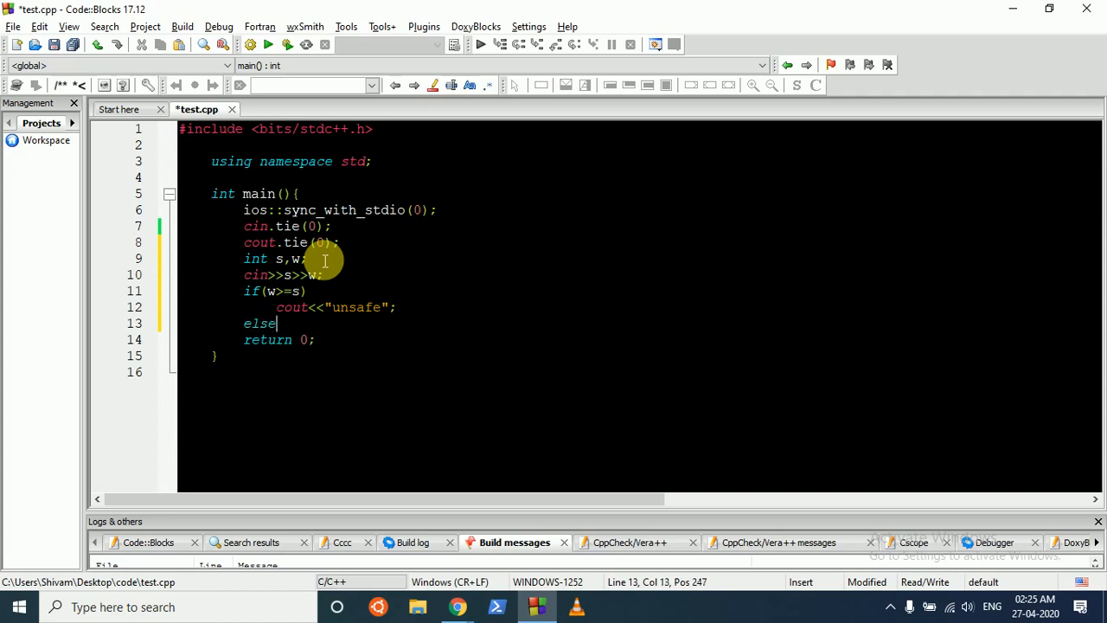
pyautogui.write('cout<<')
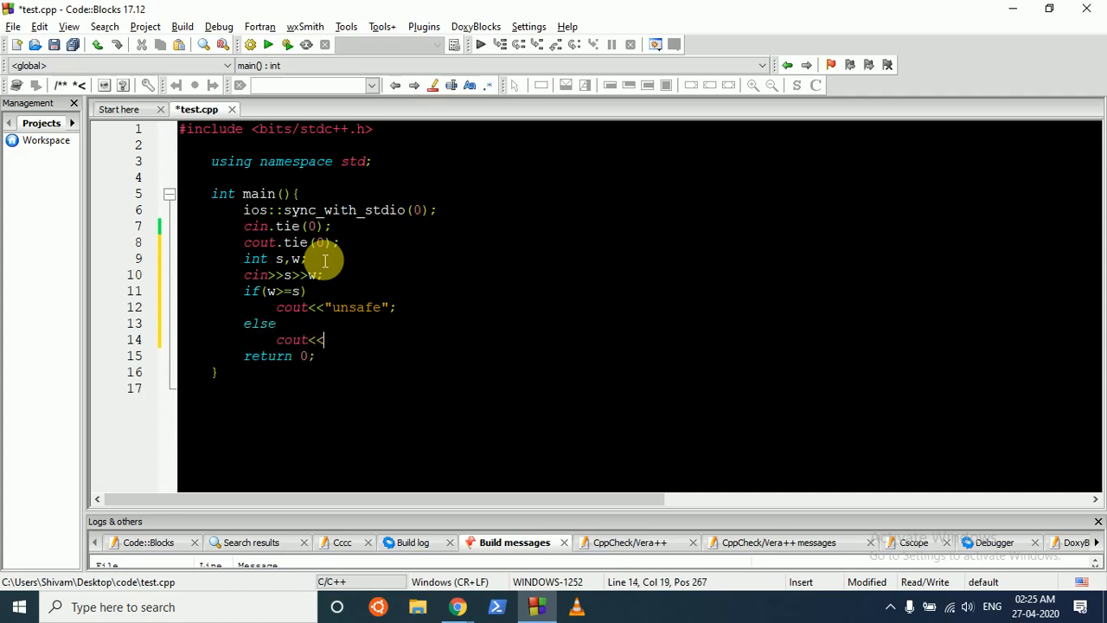
pyautogui.write('"saf')
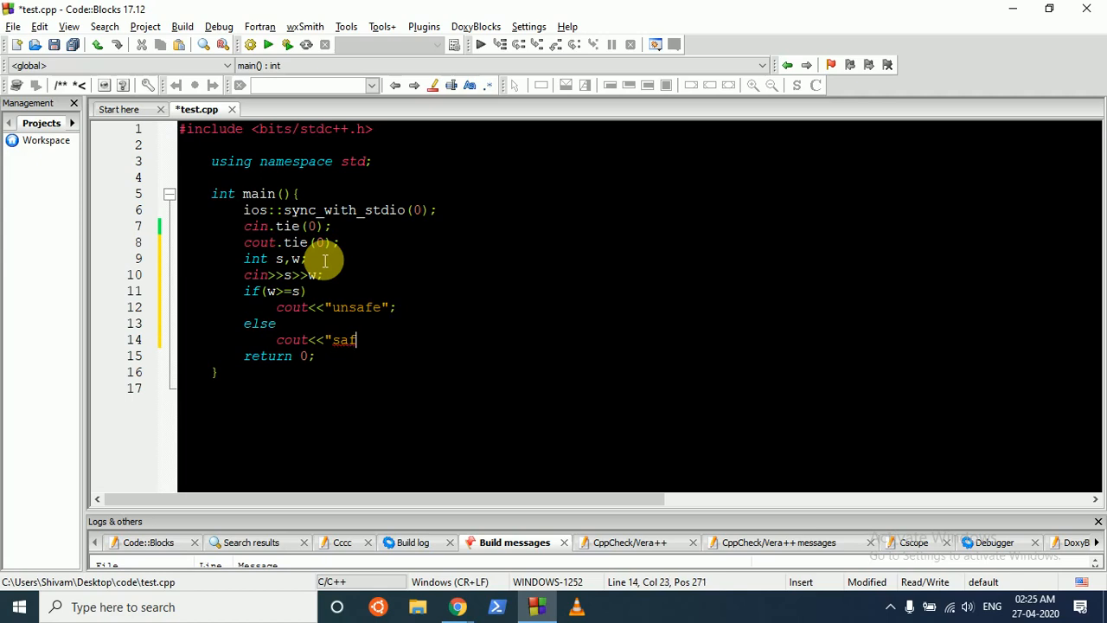
pyautogui.write('e";')
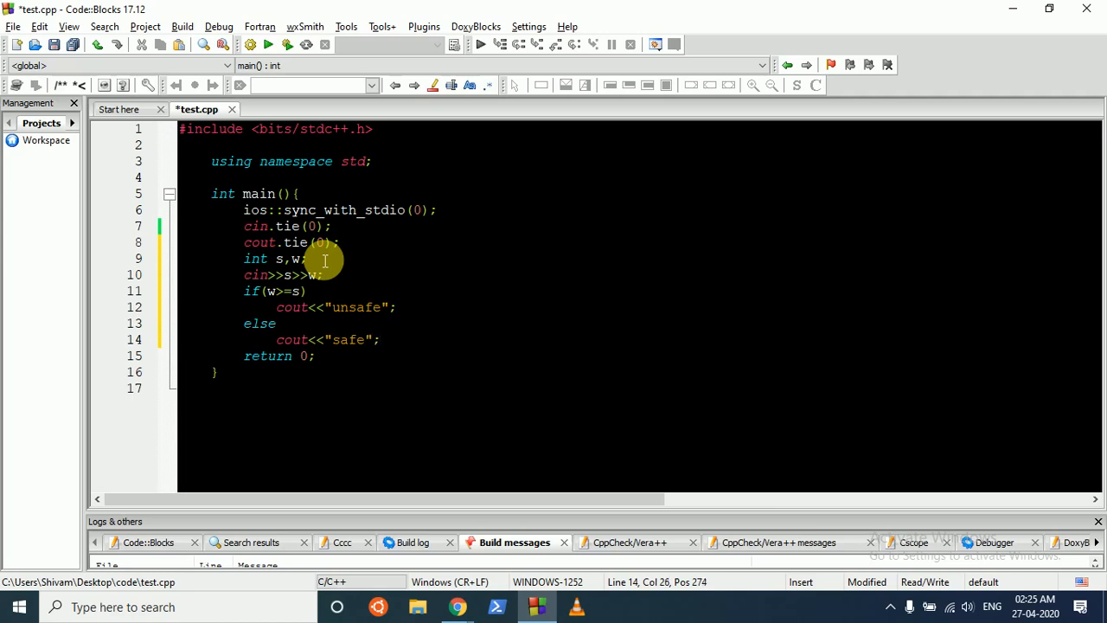
pyautogui.press('ctrl+a')
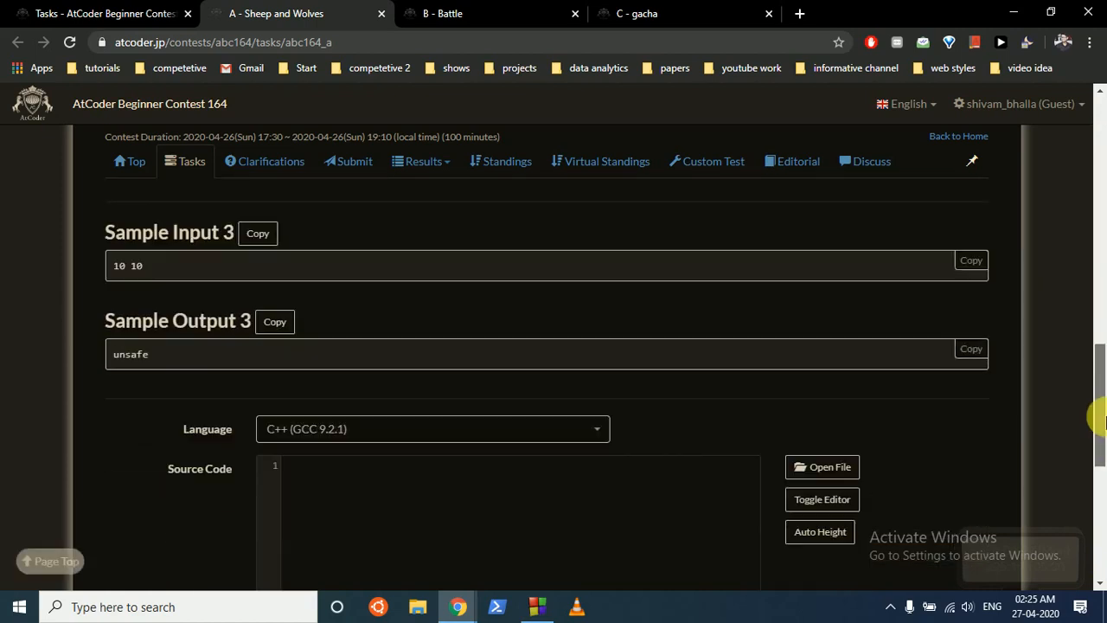
# - Scroll down to the Source Code box on problem A's AtCoder page
pyautogui.scroll(-3)
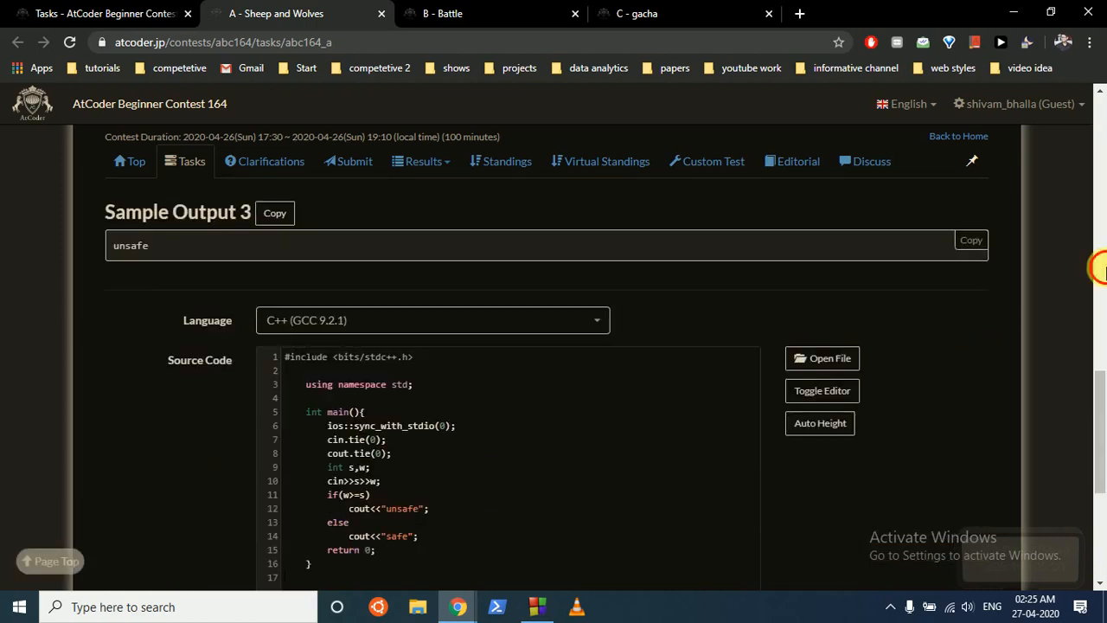
pyautogui.scroll(-3)
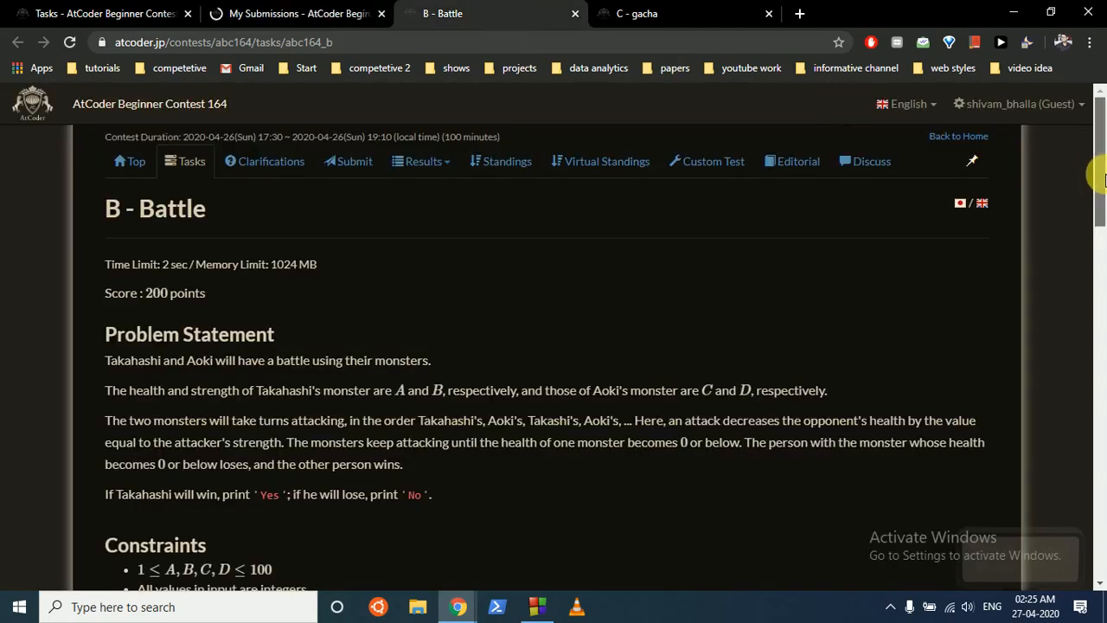
pyautogui.scroll(-3)
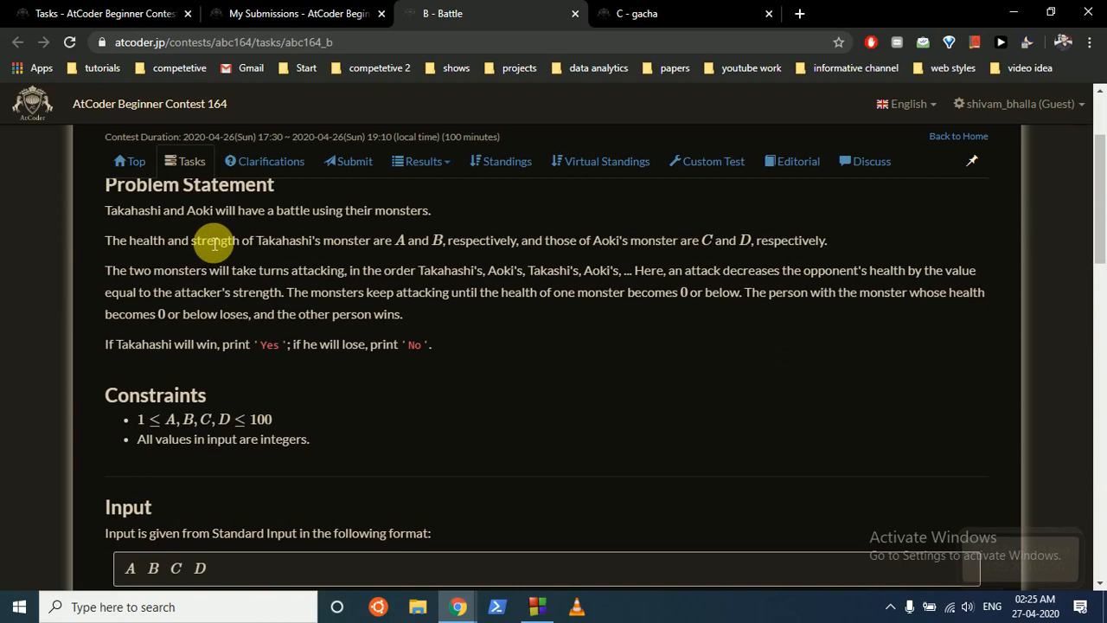
pyautogui.moveTo(404, 217)
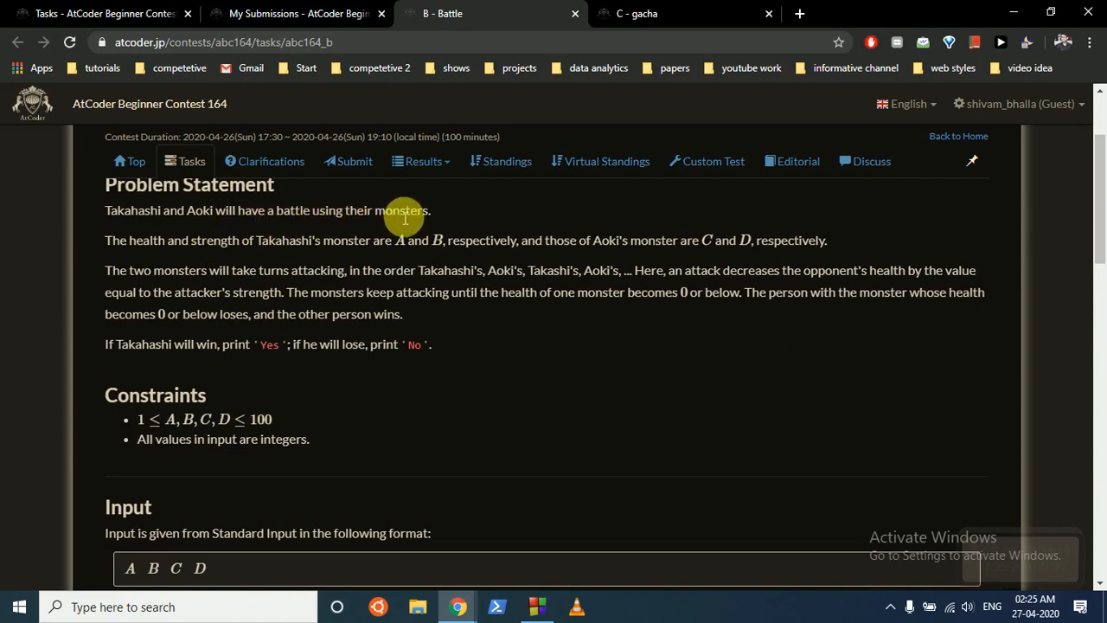
pyautogui.moveTo(189, 247)
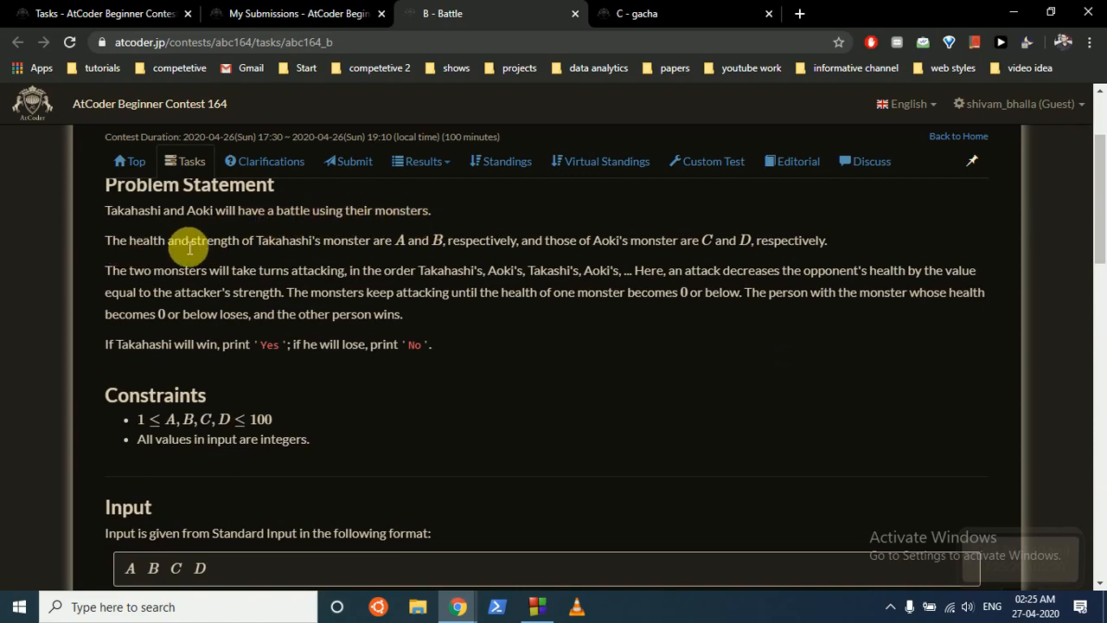
pyautogui.moveTo(269, 250)
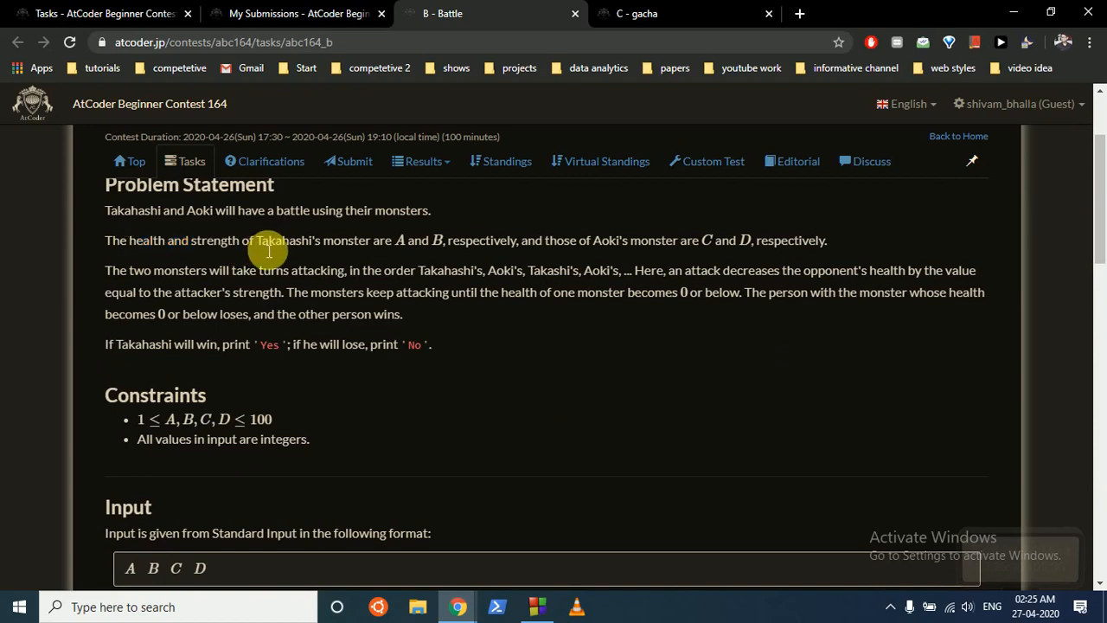
pyautogui.moveTo(259, 240); pyautogui.dragTo(406, 240)
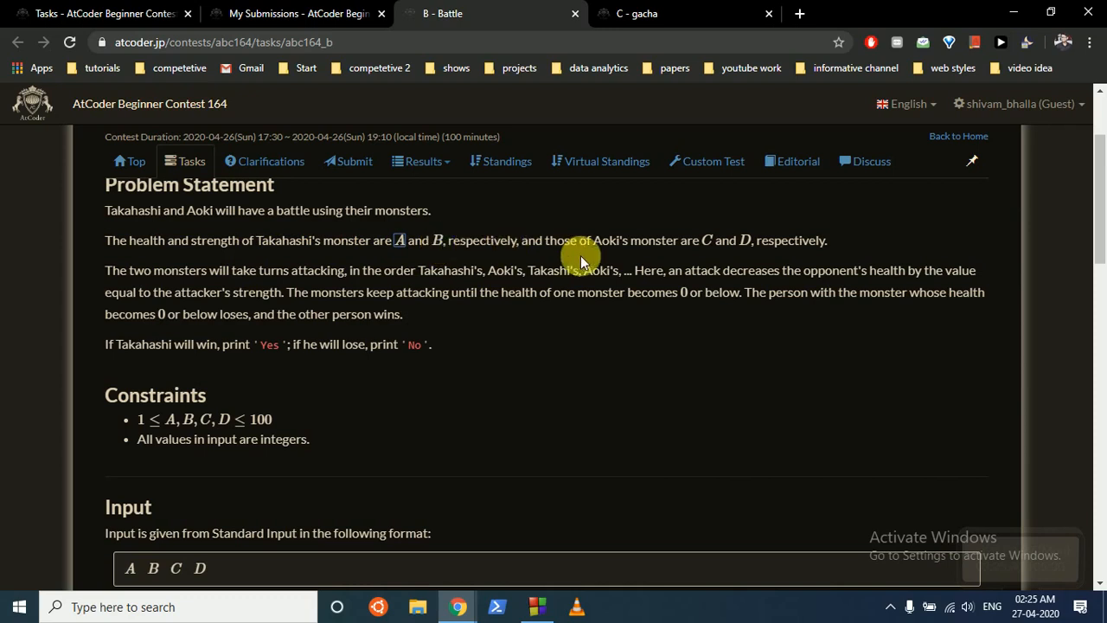
pyautogui.moveTo(713, 244)
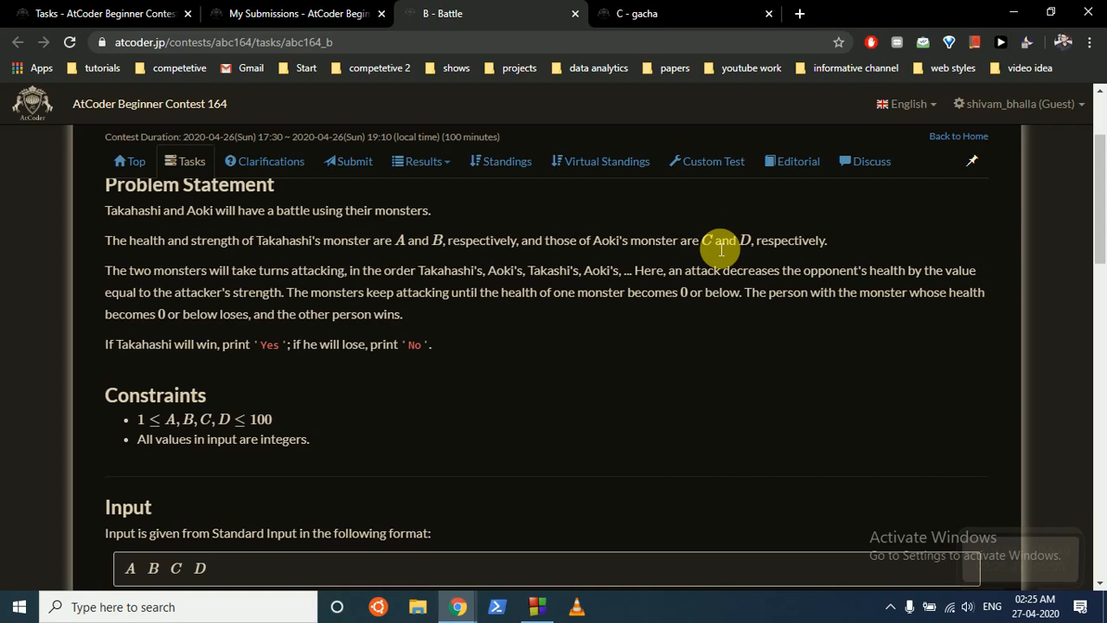
pyautogui.moveTo(716, 263)
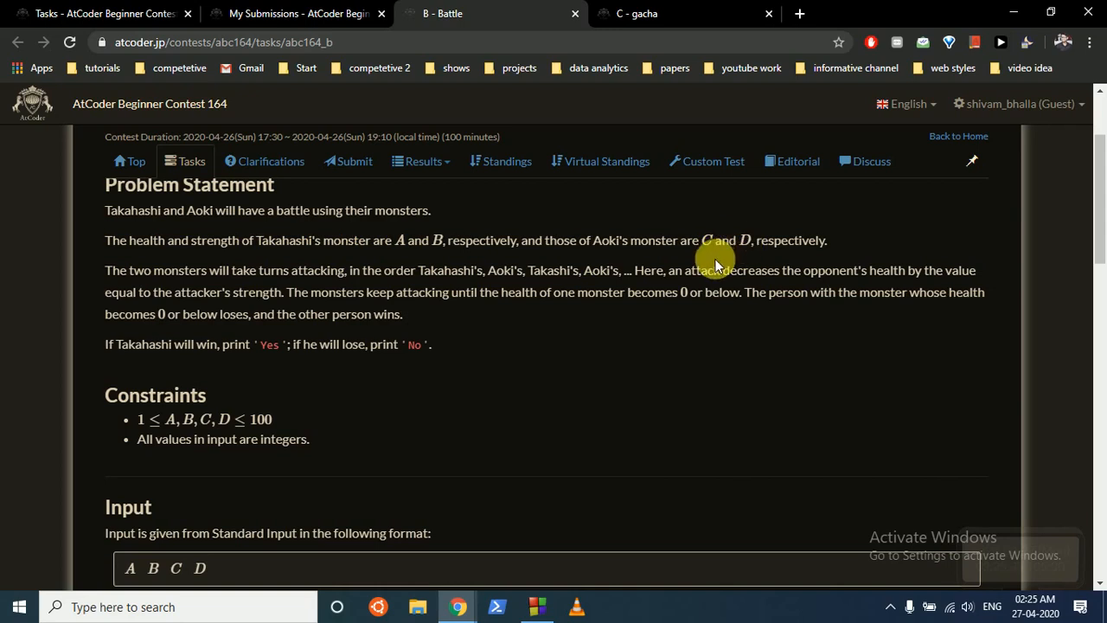
pyautogui.moveTo(489, 286)
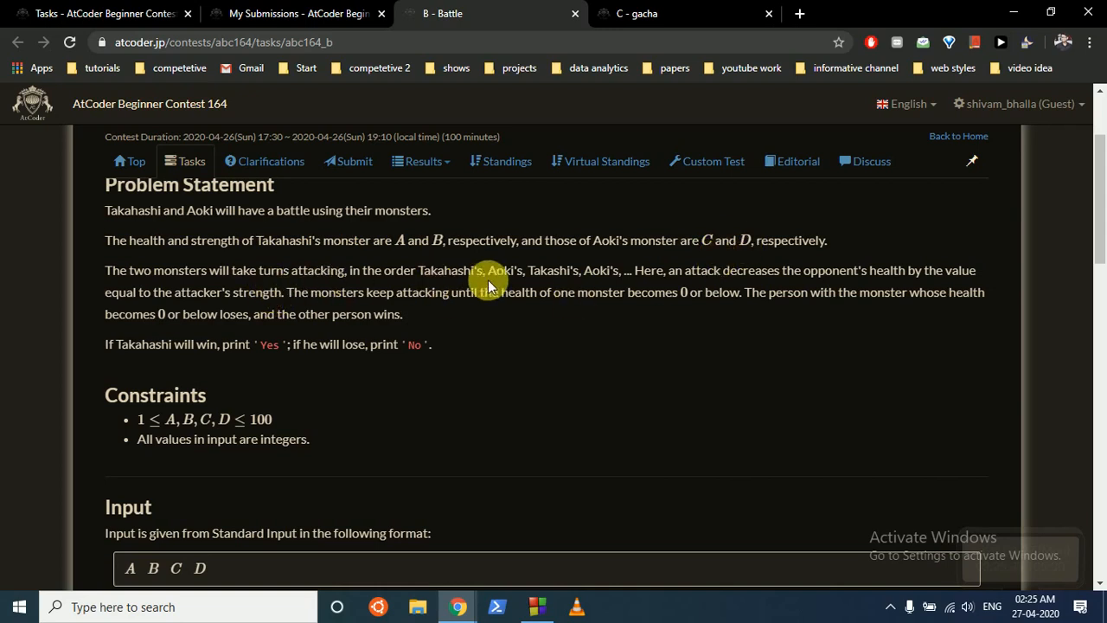
pyautogui.doubleClick(447, 270)
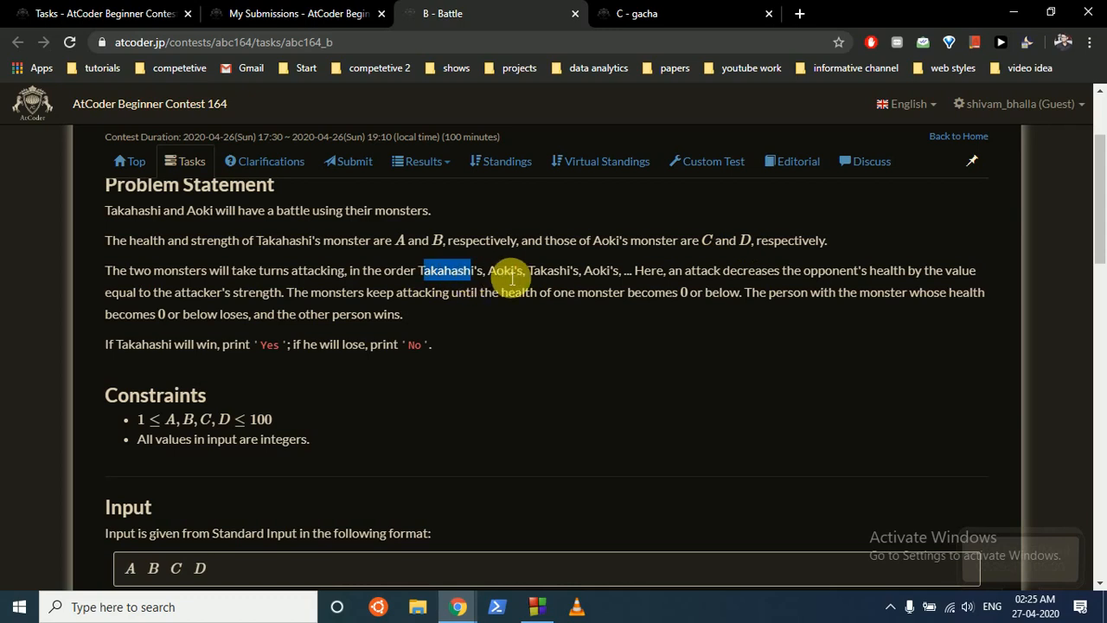
pyautogui.moveTo(692, 277)
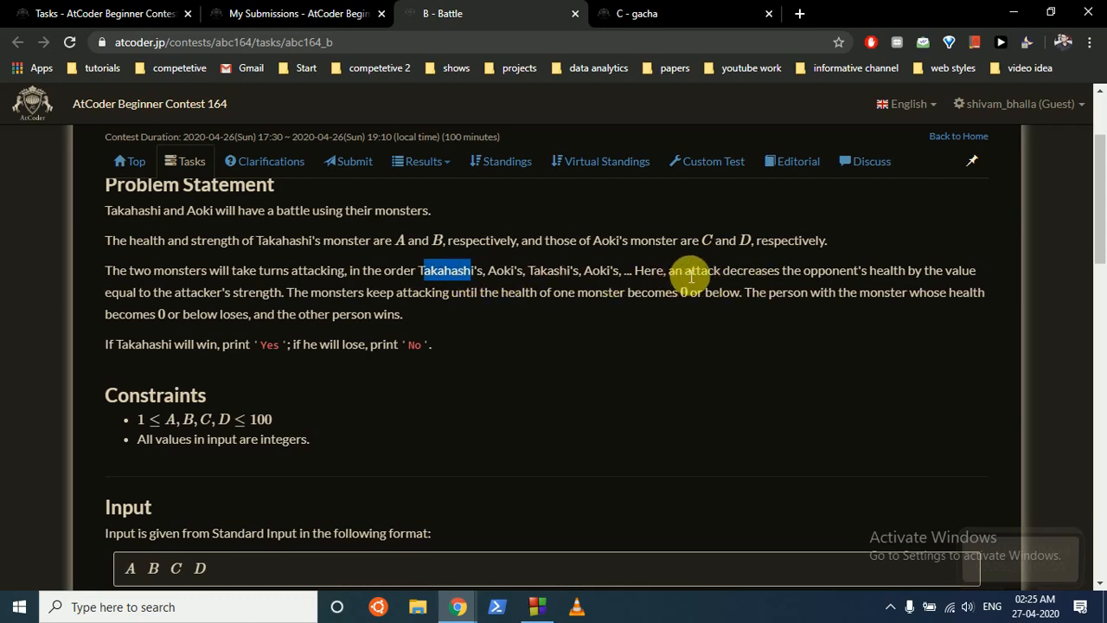
pyautogui.moveTo(857, 276)
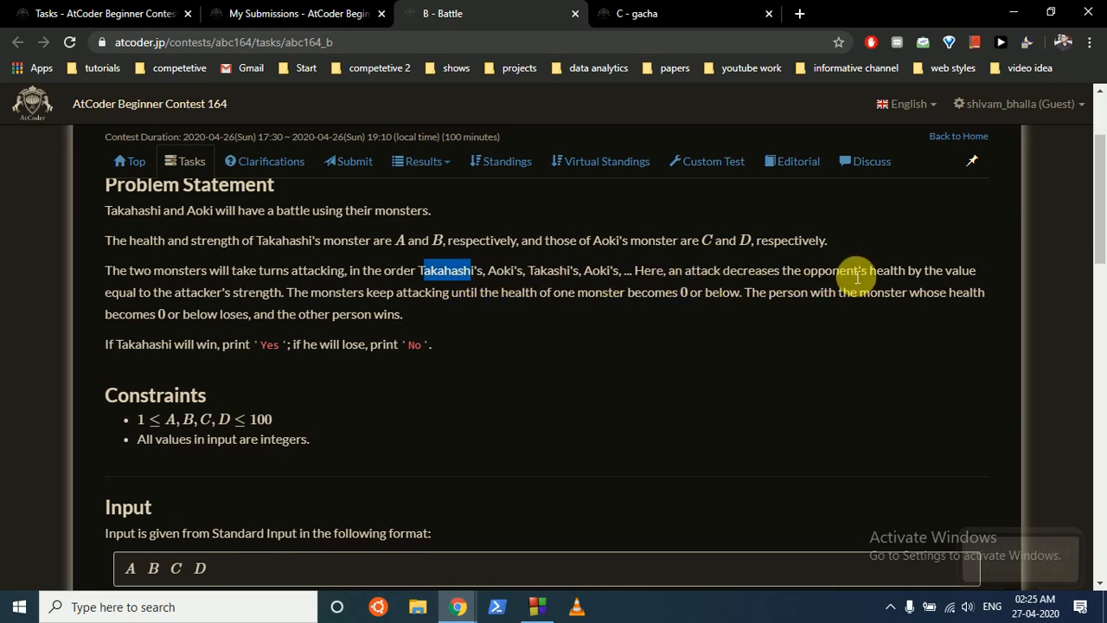
pyautogui.moveTo(391, 345)
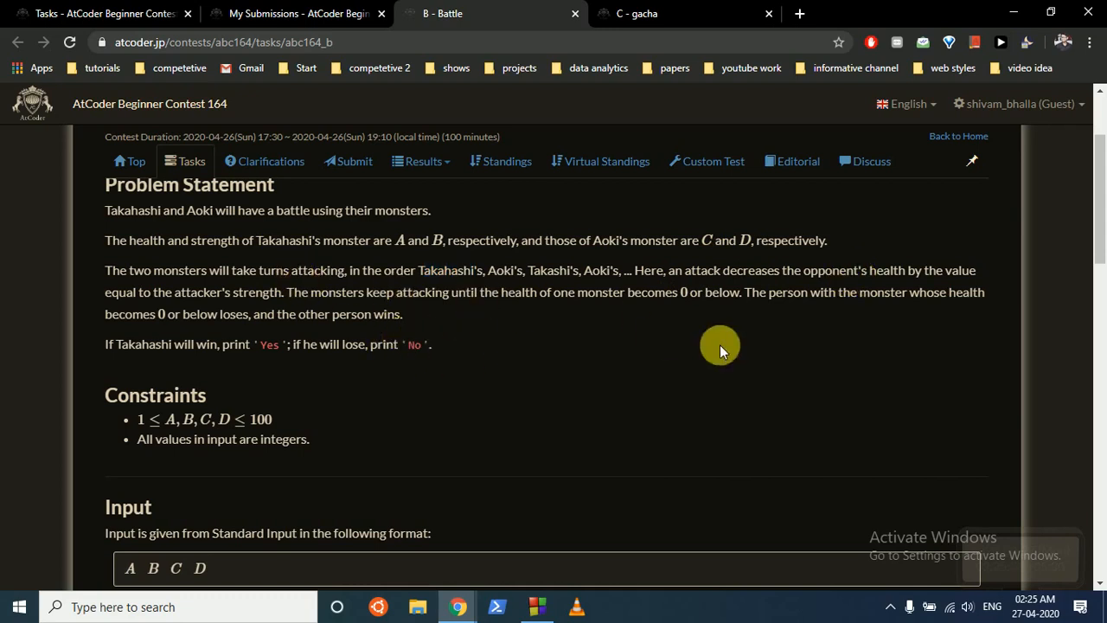
pyautogui.moveTo(675, 303)
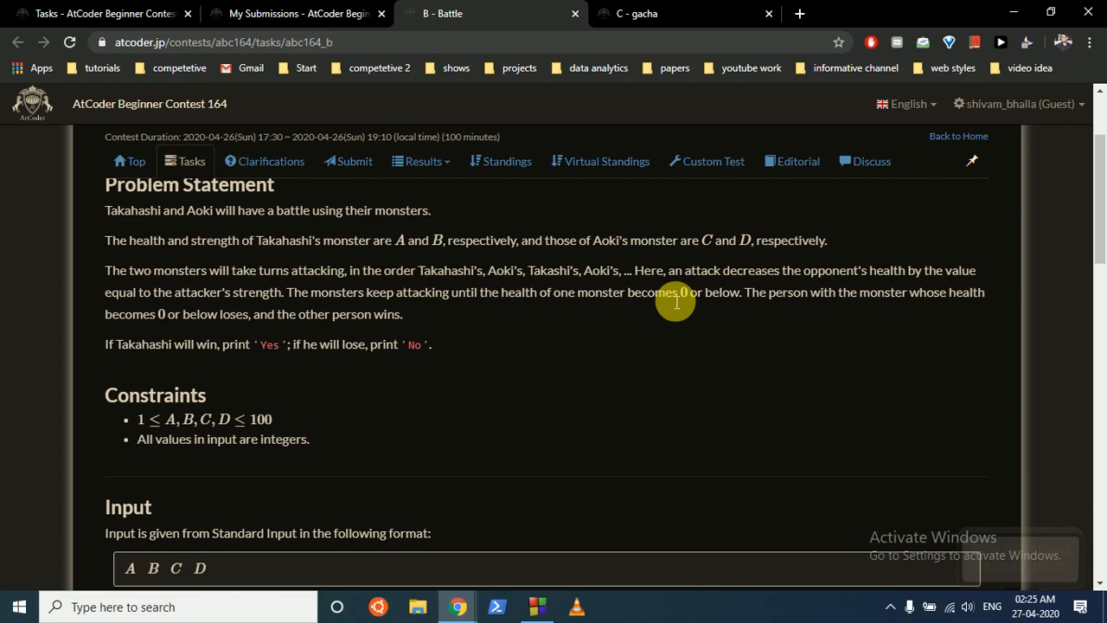
pyautogui.moveTo(328, 286)
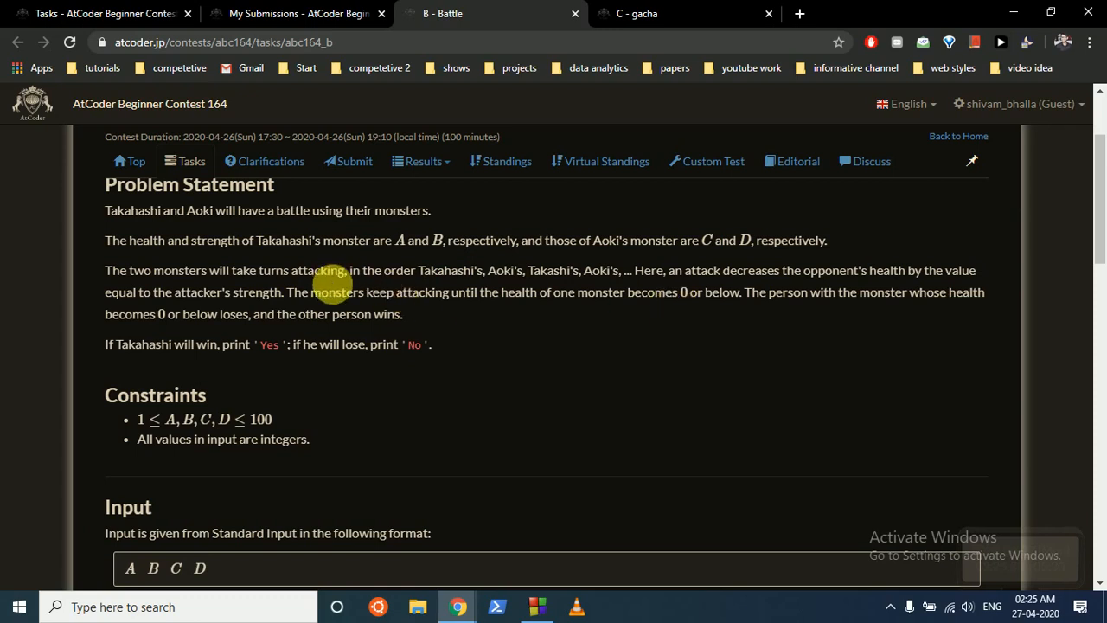
pyautogui.moveTo(682, 297)
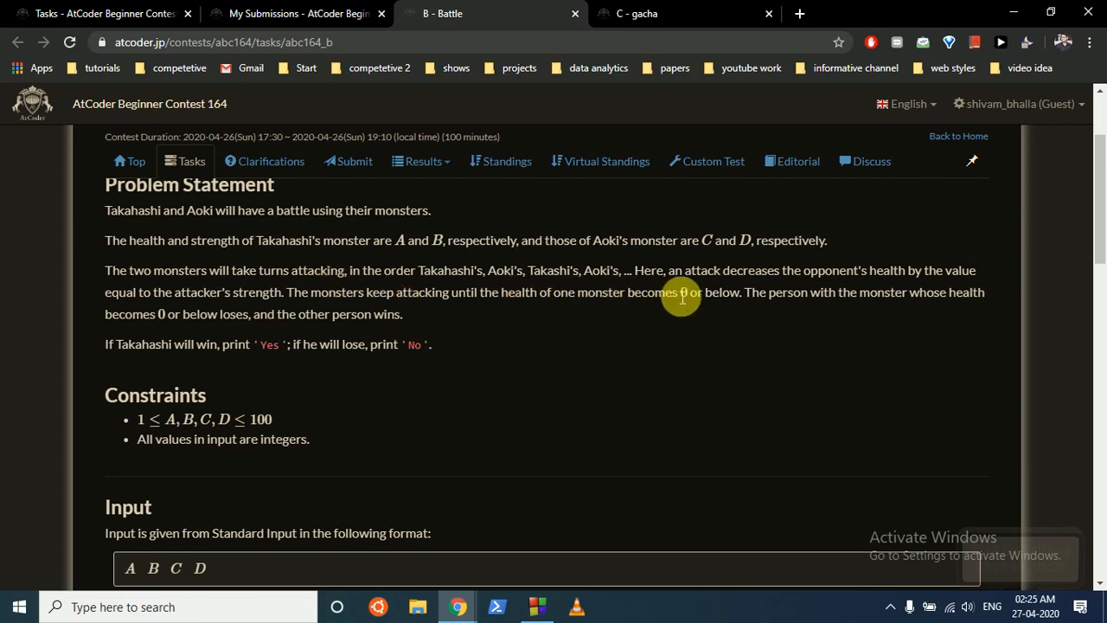
pyautogui.moveTo(1089, 262)
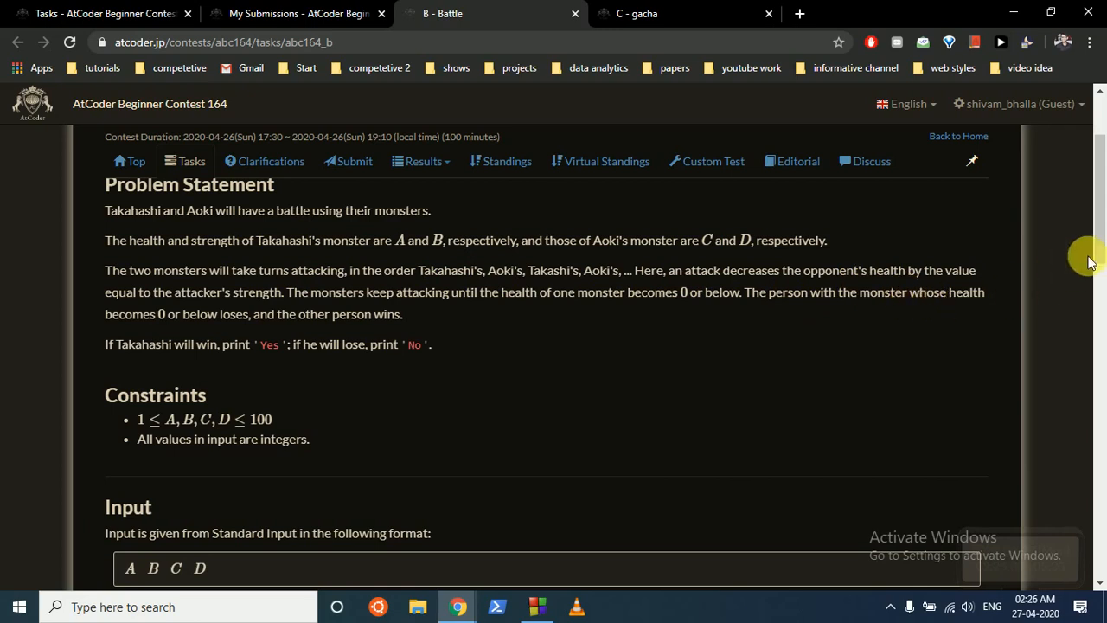
pyautogui.scroll(-3)
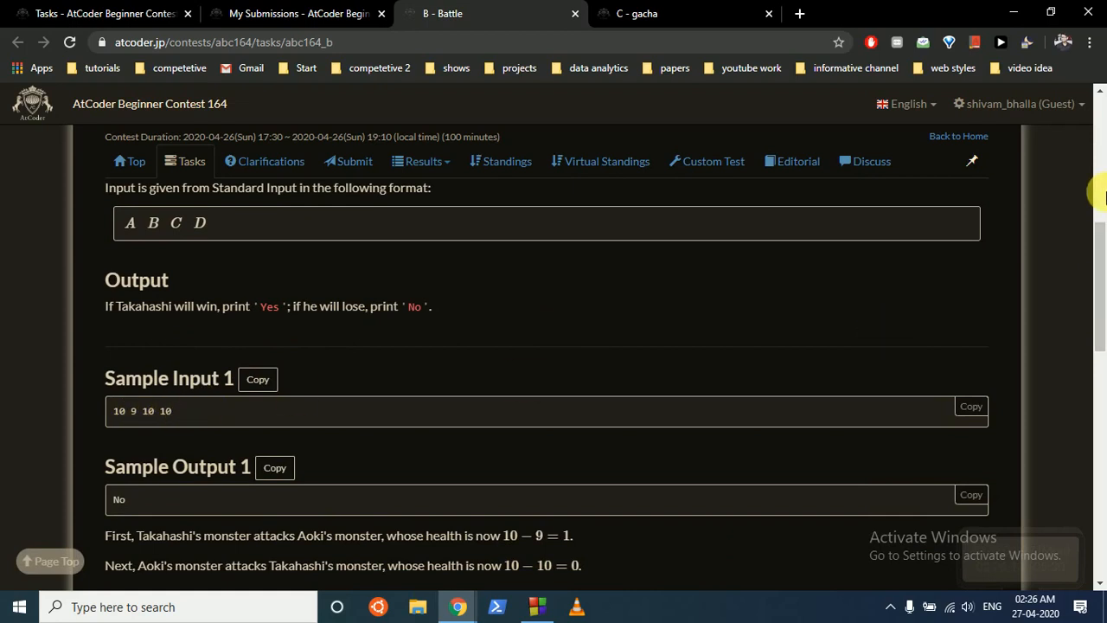
# - Review Battle's Sample Input/Output 1 and check the My Submissions tab
pyautogui.scroll(-3)
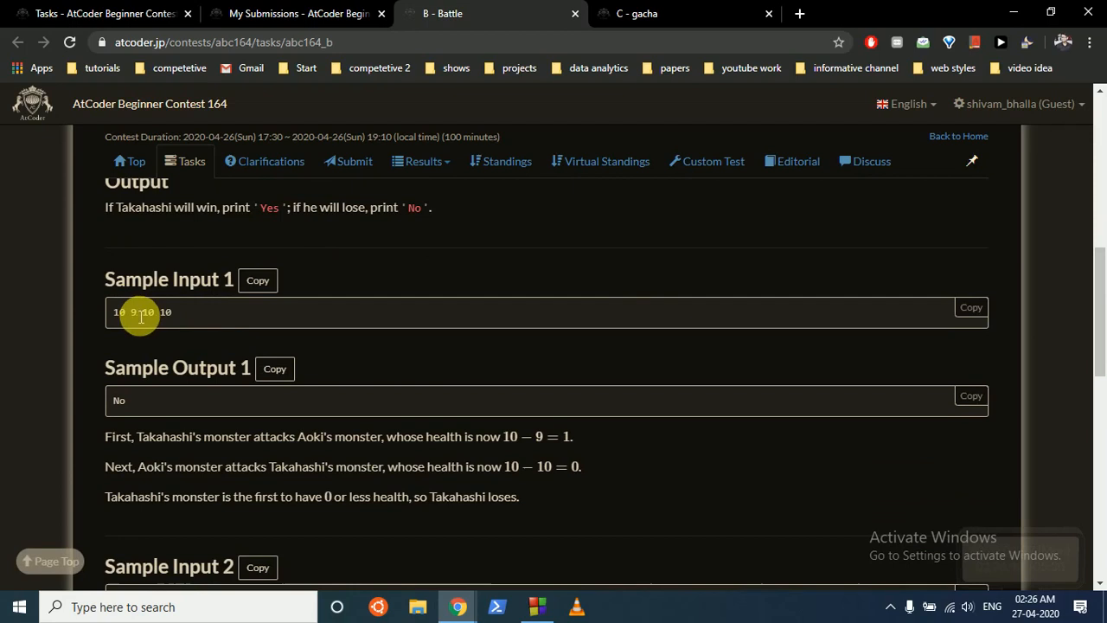
pyautogui.moveTo(147, 311)
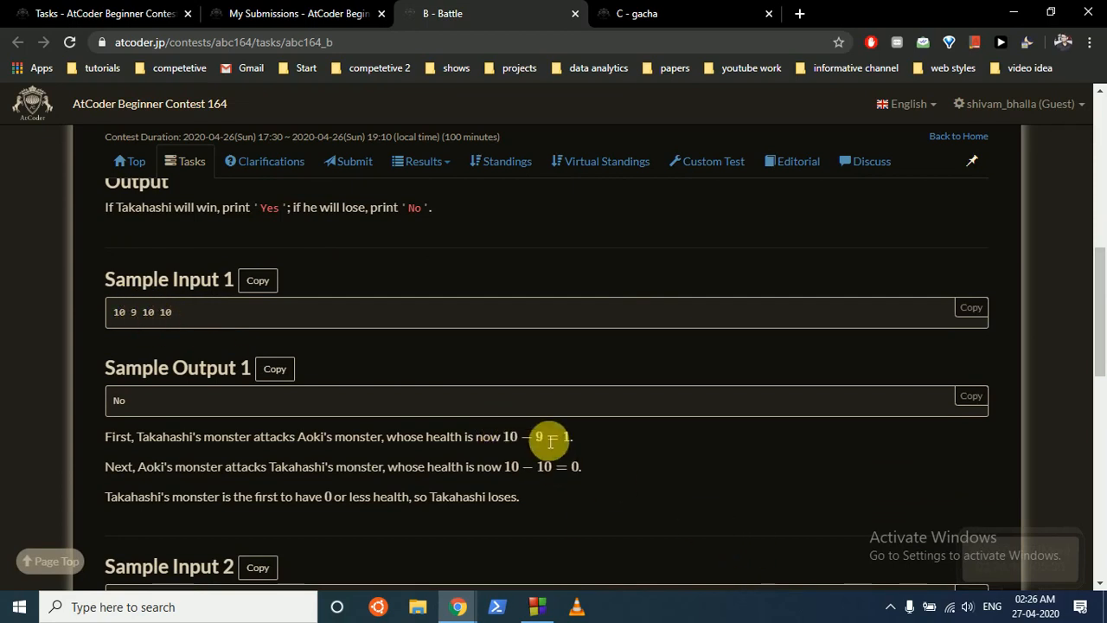
pyautogui.moveTo(526, 437)
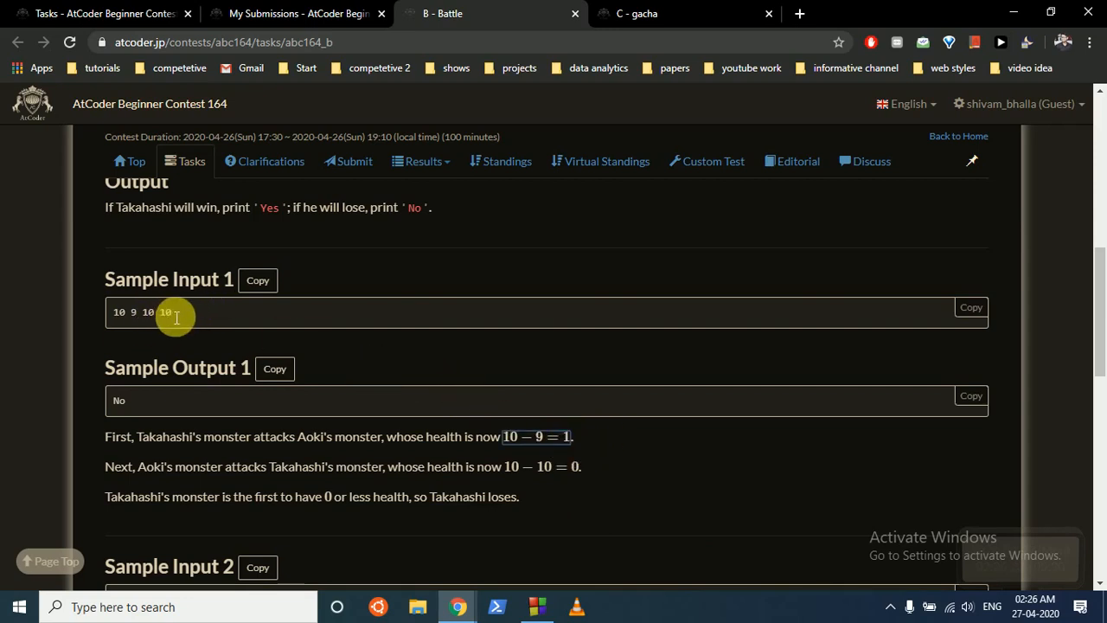
pyautogui.click(167, 312)
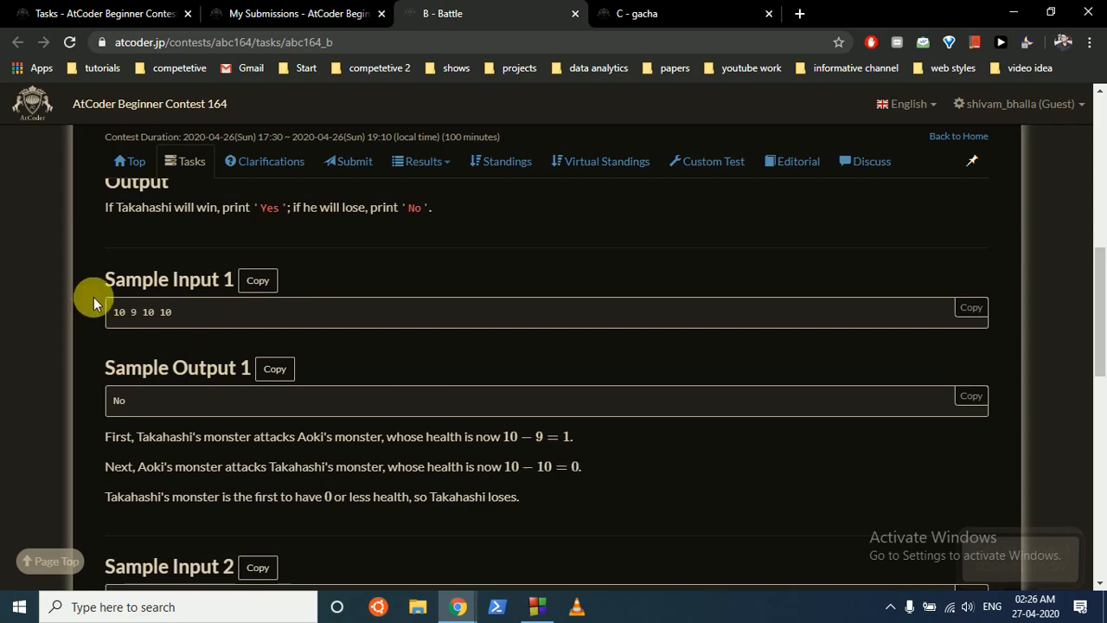
pyautogui.moveTo(156, 396)
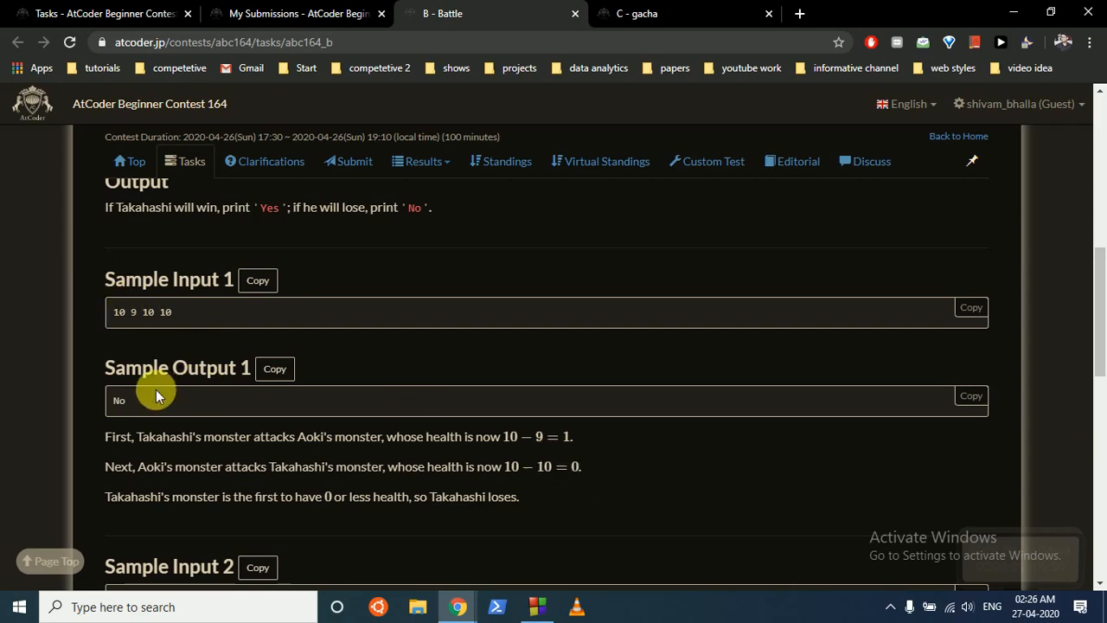
pyautogui.click(121, 400)
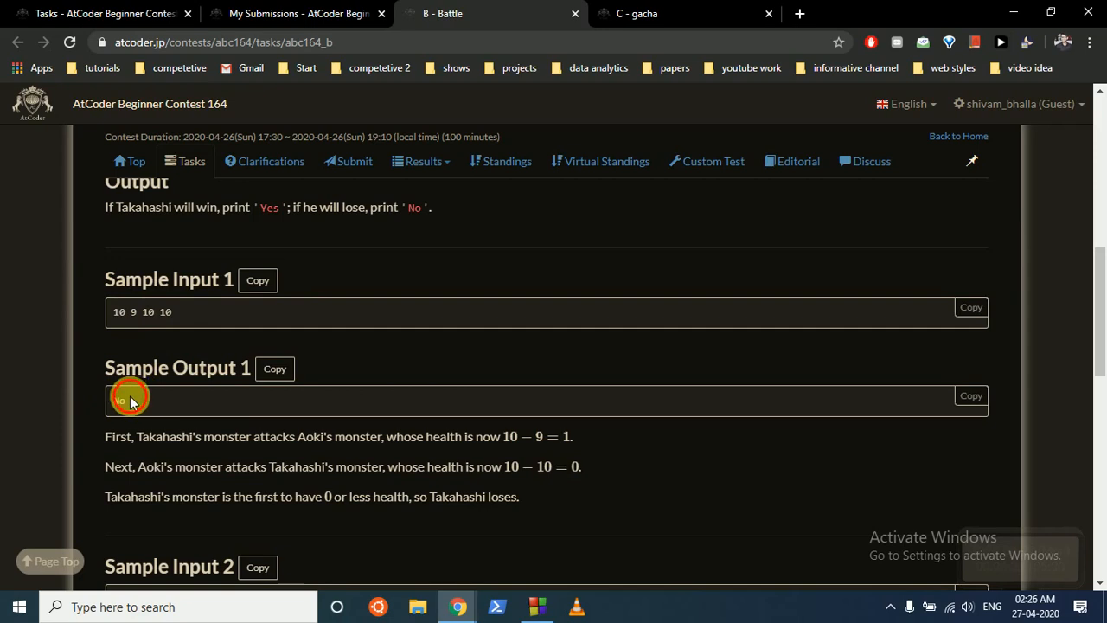
pyautogui.click(299, 13)
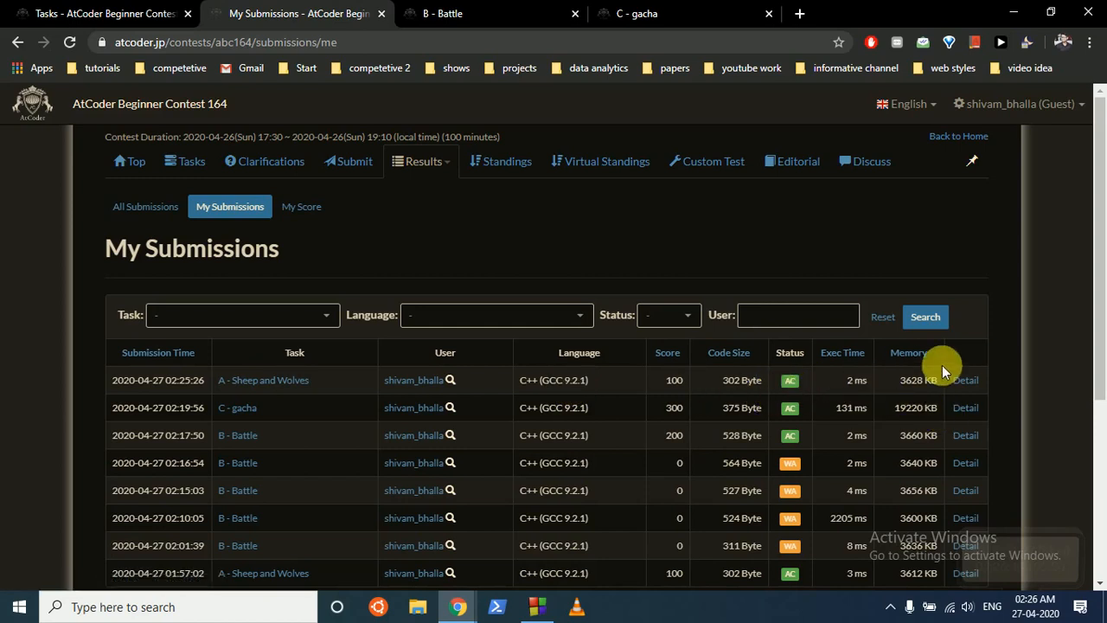
# - Return to the B - Battle page, scroll down, and bring Code::Blocks back up
pyautogui.click(443, 13)
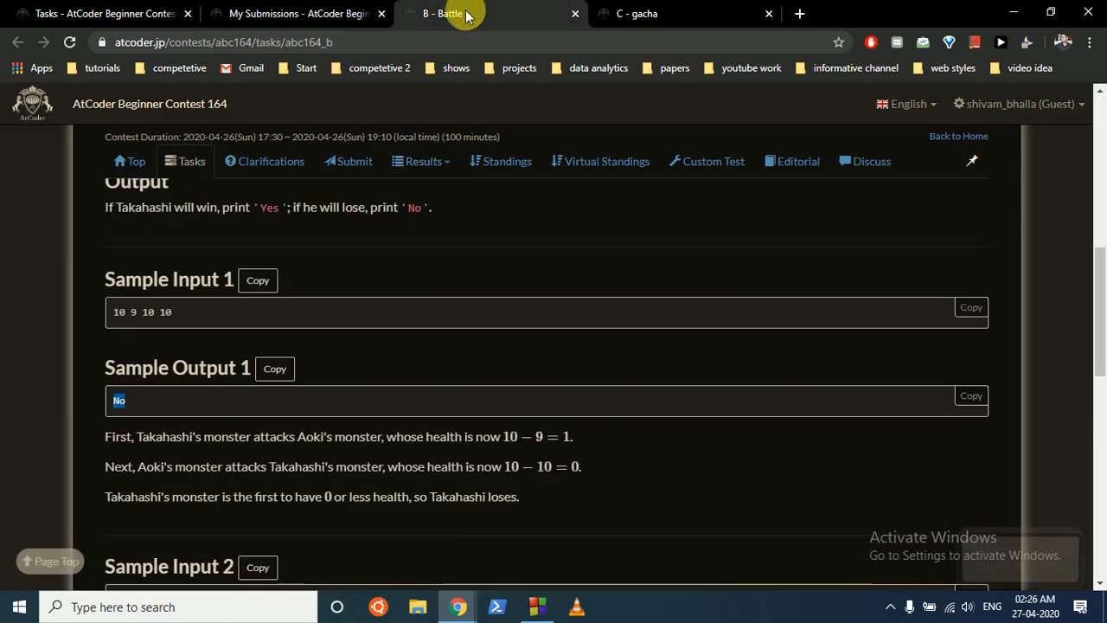
pyautogui.scroll(-3)
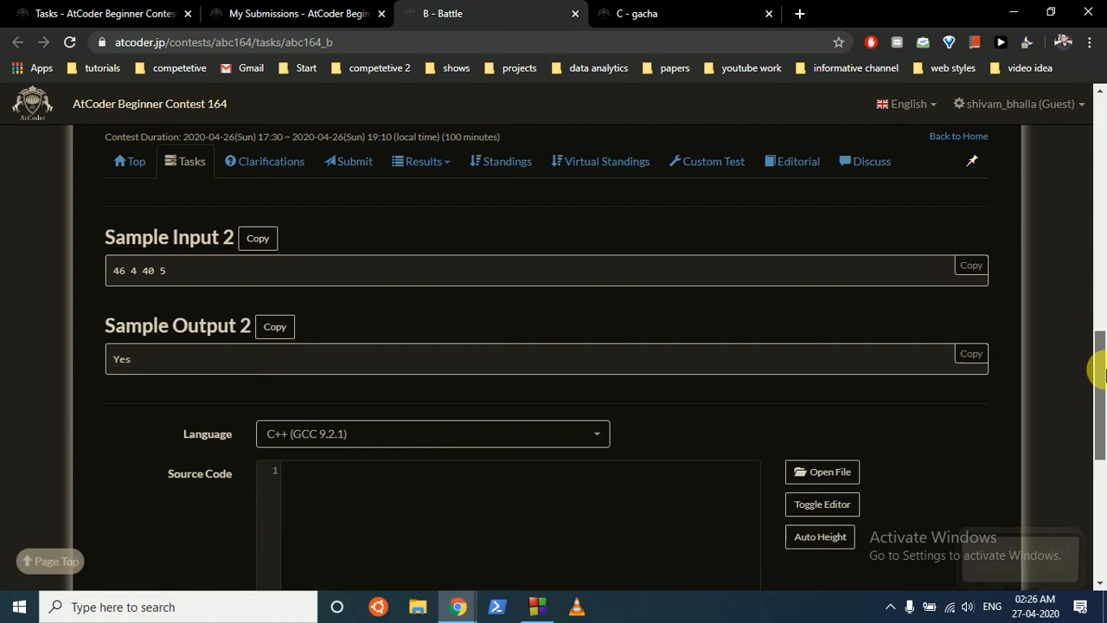
pyautogui.click(536, 607)
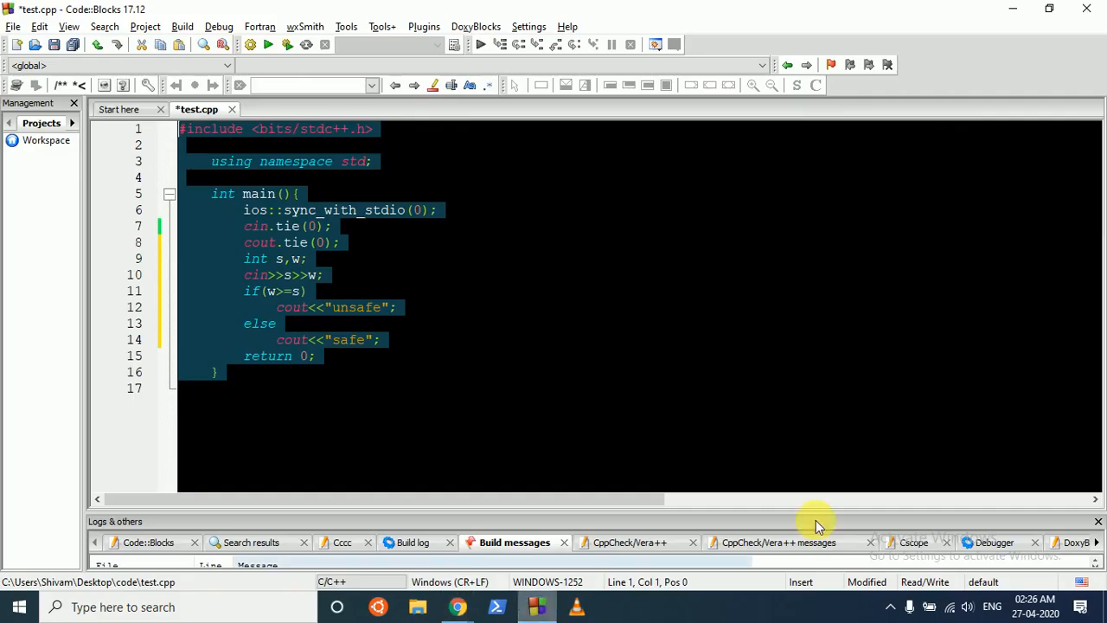
# - Delete lines 9–14 of test.cpp, the old Sheep and Wolves input and if/else code
pyautogui.click(458, 606)
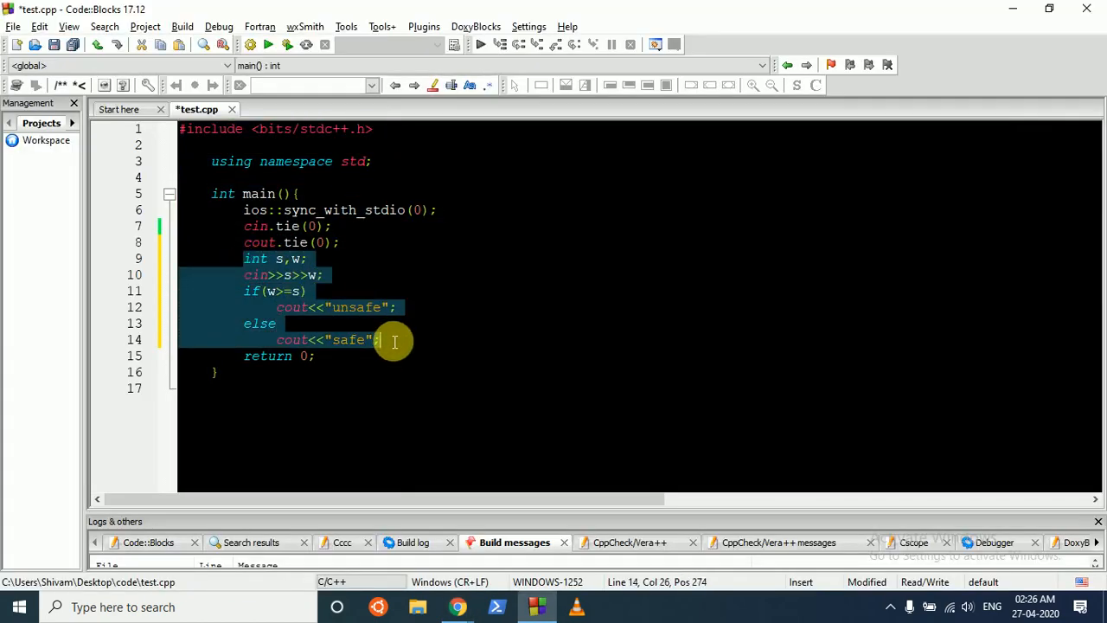
pyautogui.press('Delete')
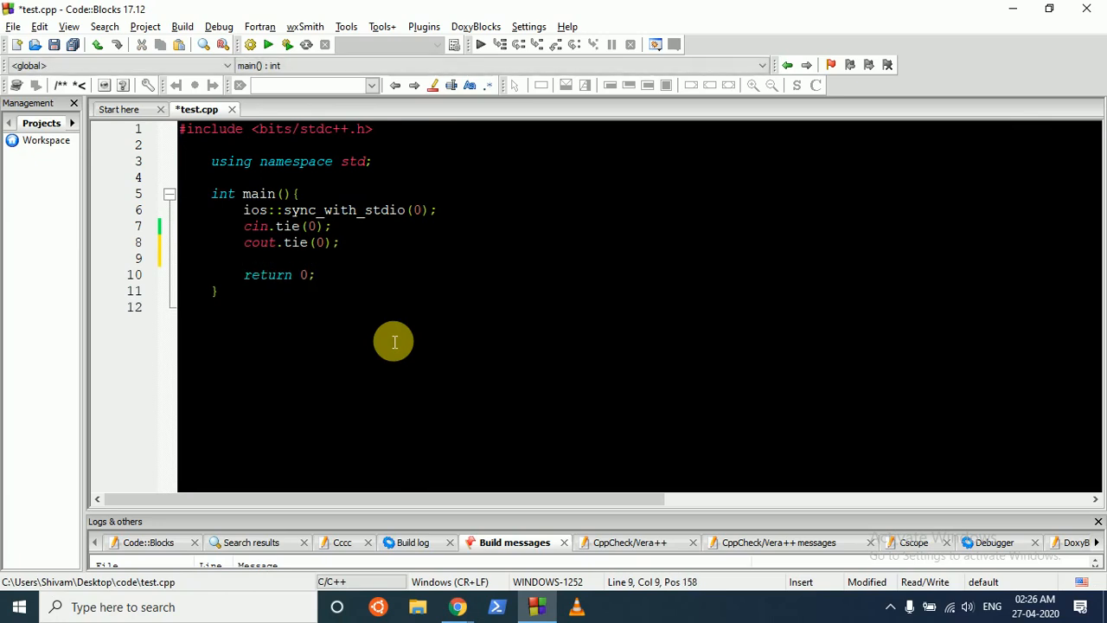
# - Declare int a,b,c,d and read them with cin>>a>>b>>c>>d
pyautogui.write('int a,b,')
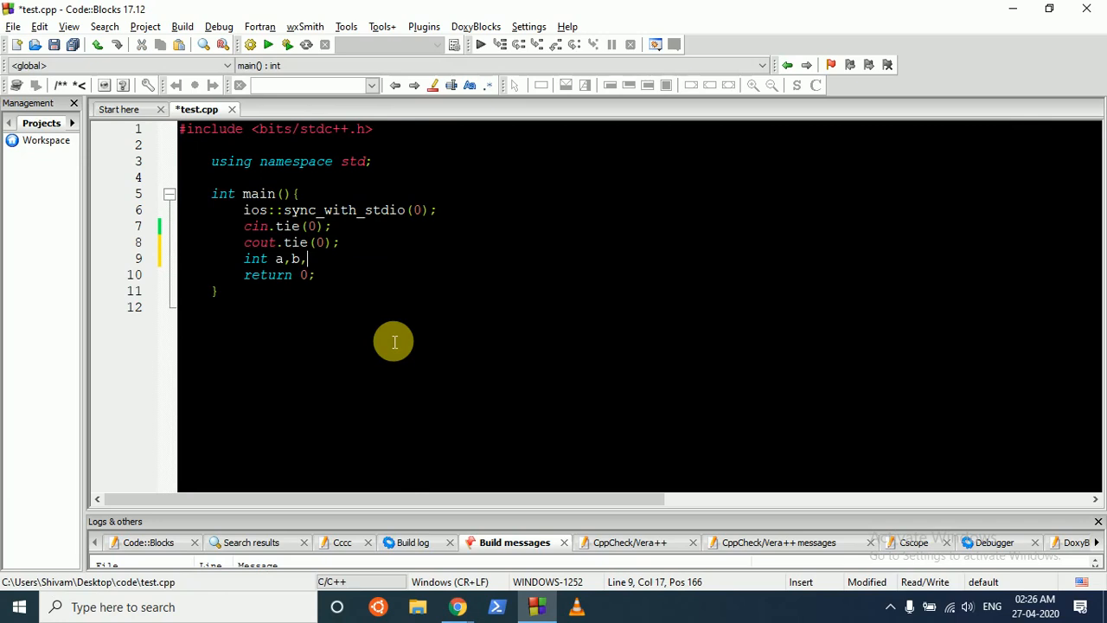
pyautogui.write('c,d;')
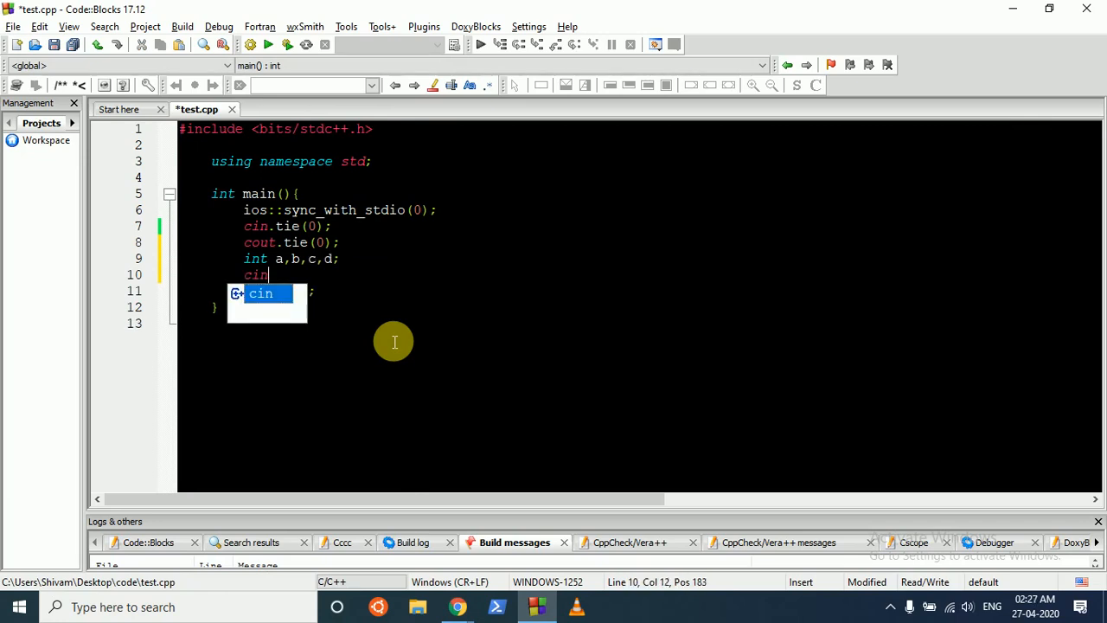
pyautogui.write('>>a>>b.')
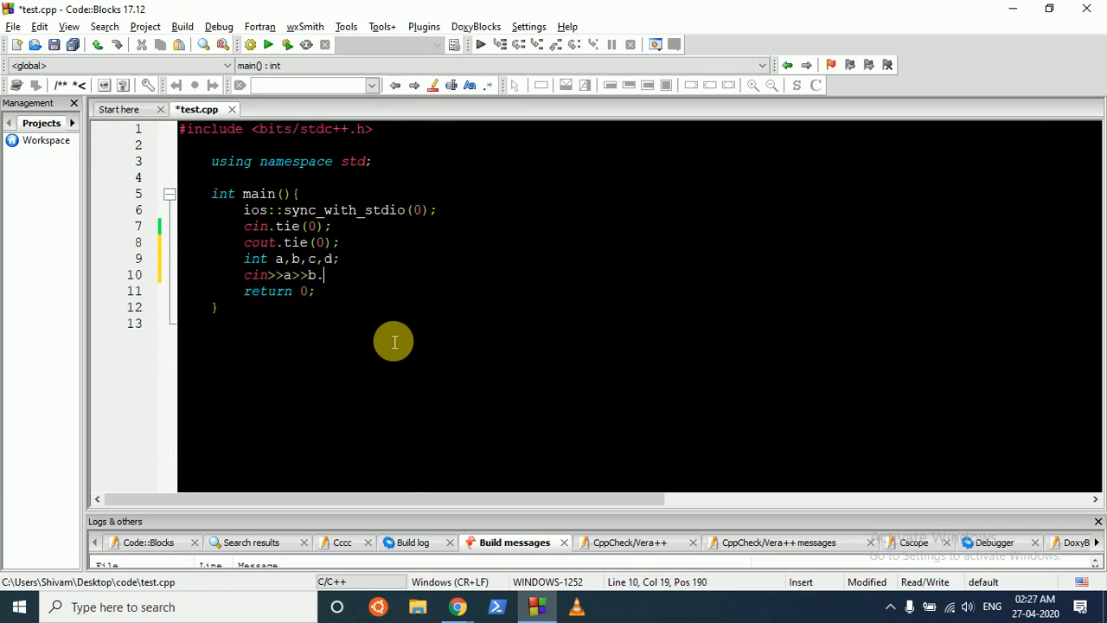
pyautogui.write('>>c>>d')
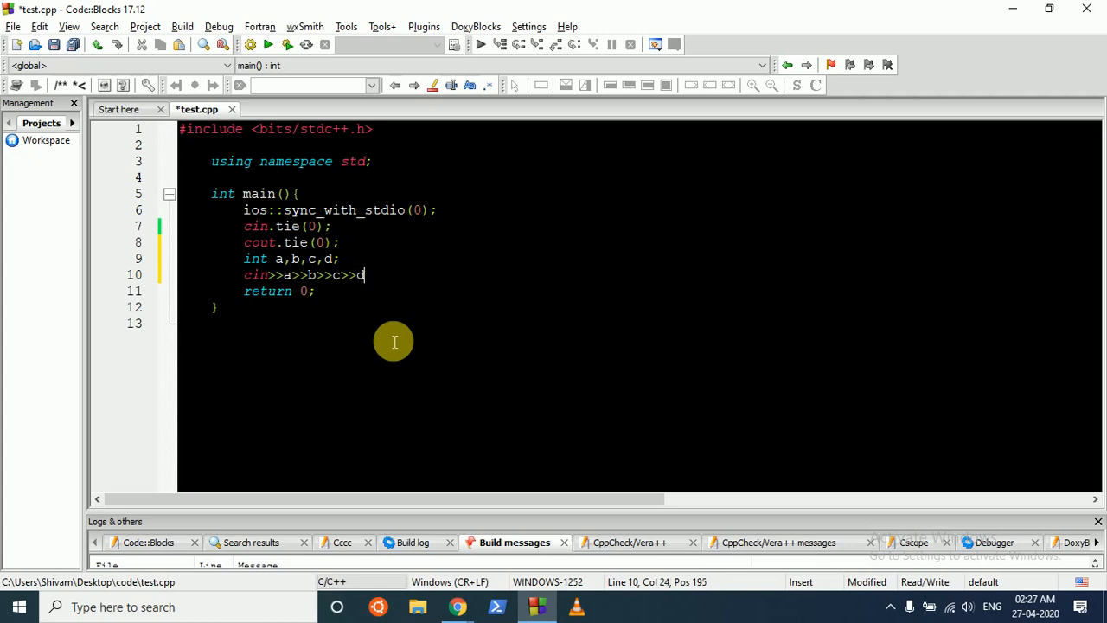
pyautogui.press('Return')
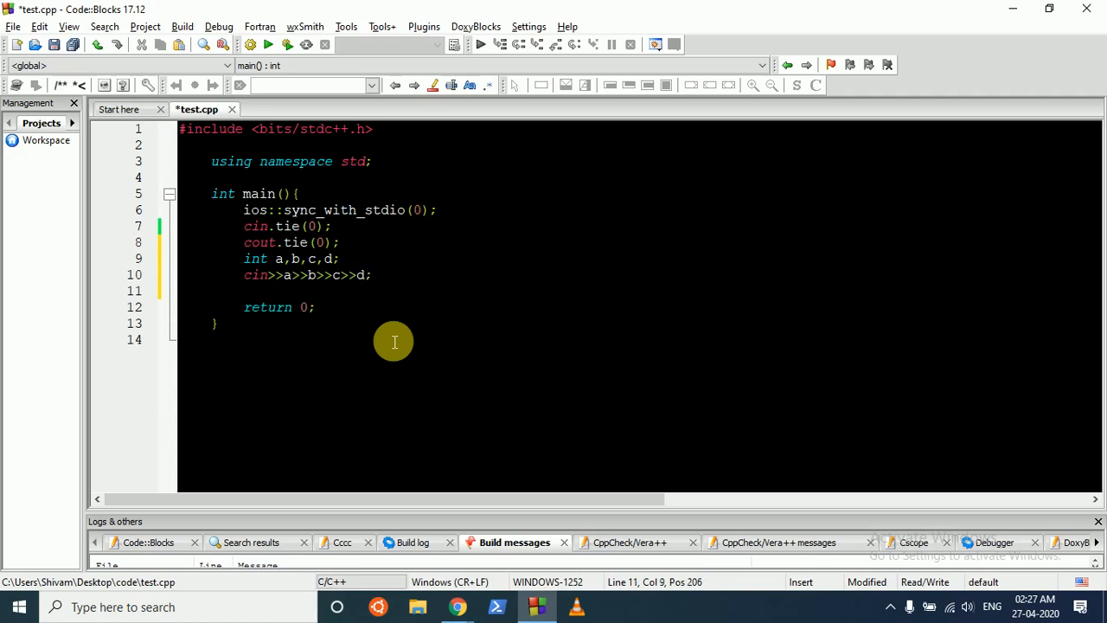
# - Add a turn counter int k=0; on the next line
pyautogui.write('whi')
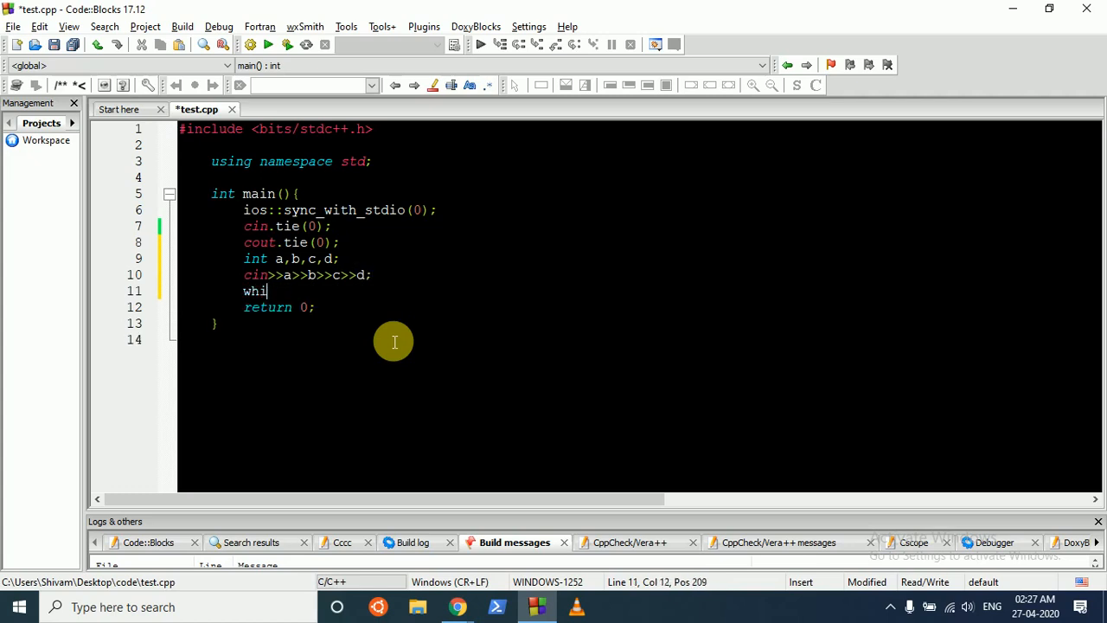
pyautogui.write('int k')
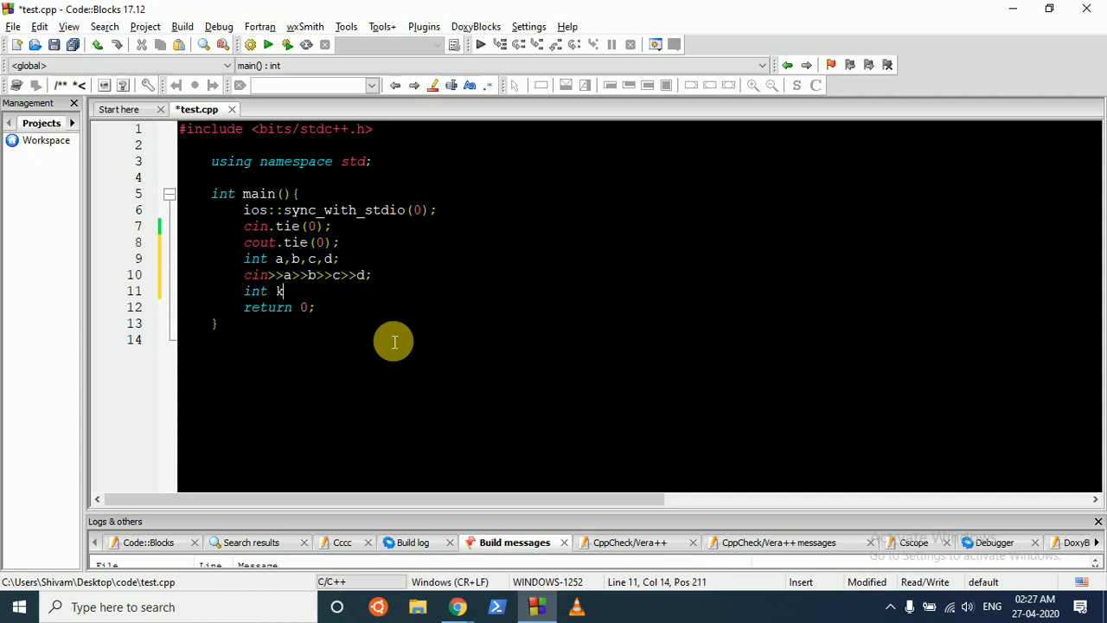
pyautogui.write('=0')
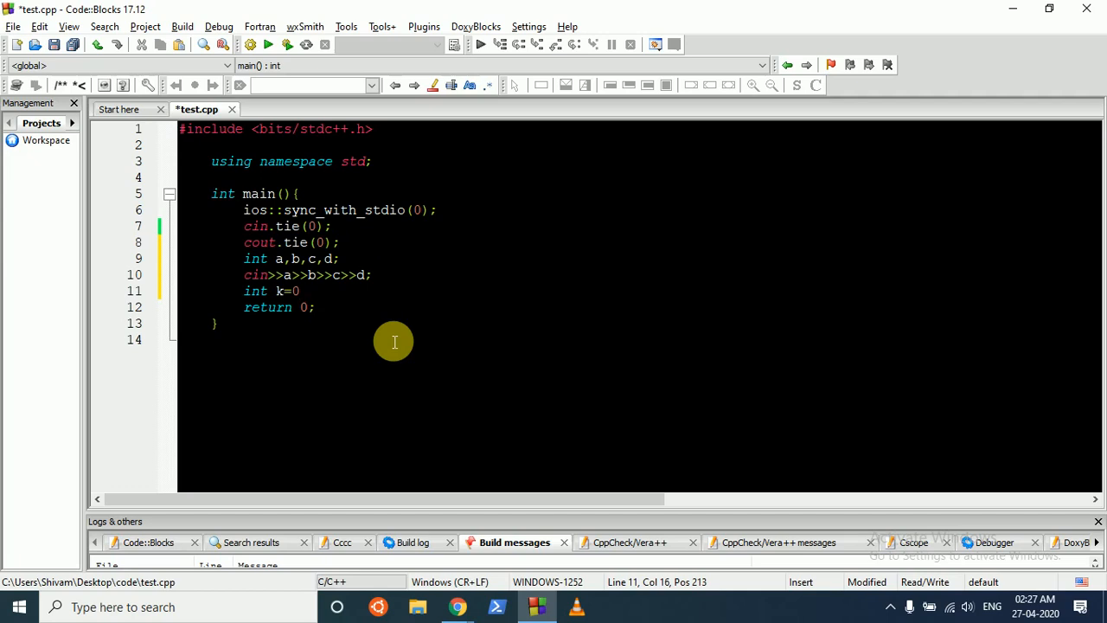
pyautogui.write(';')
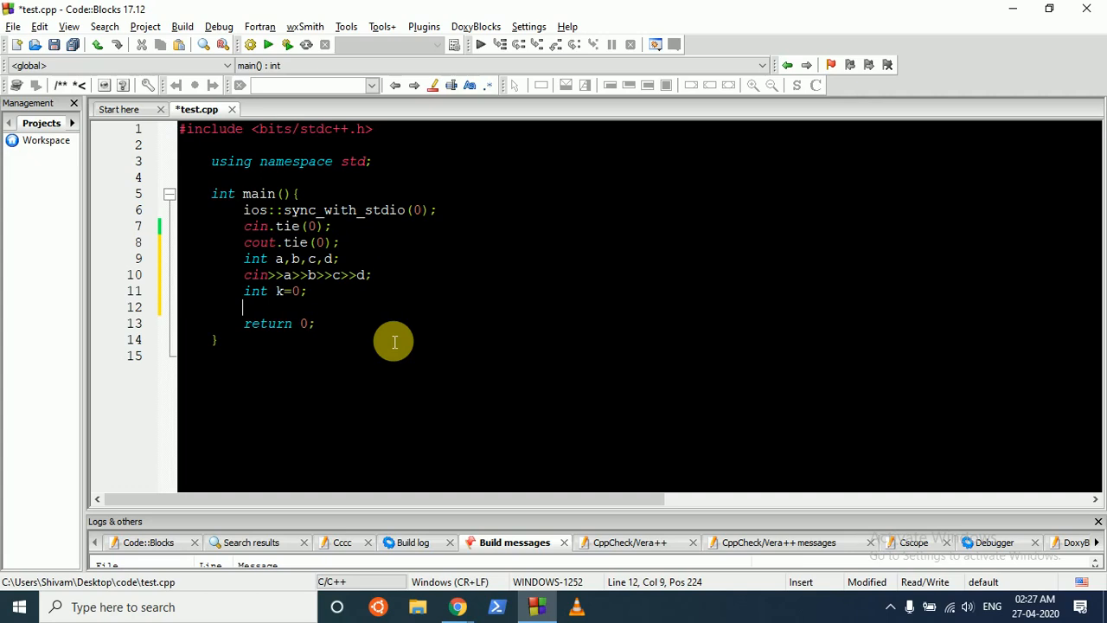
# - Start a while loop that runs while a and c are greater than 0
pyautogui.write('while()')
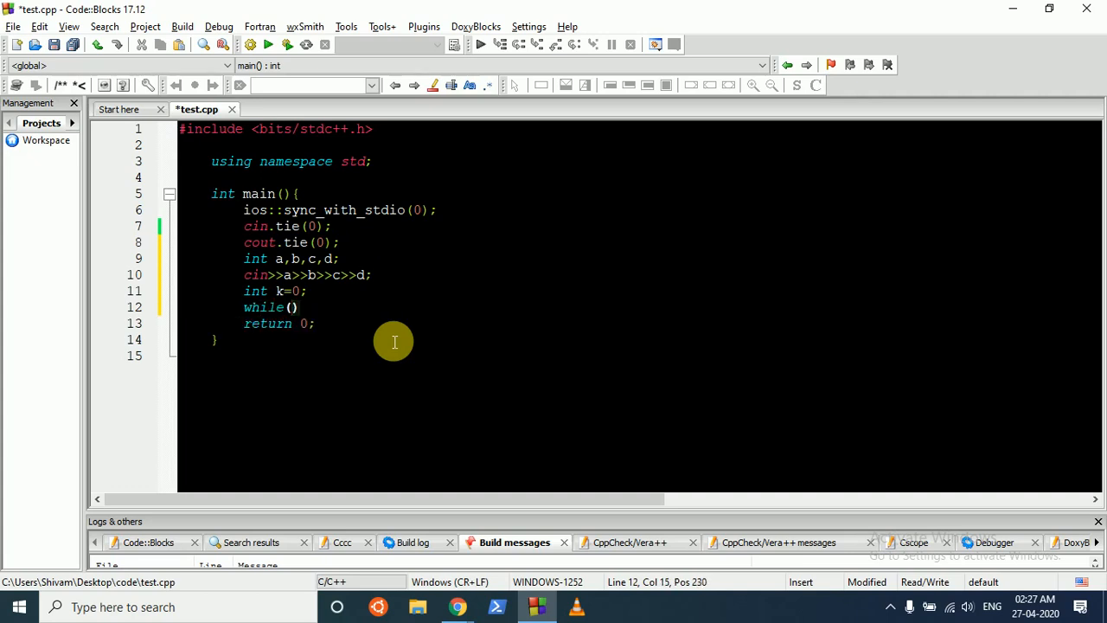
pyautogui.write('a>0')
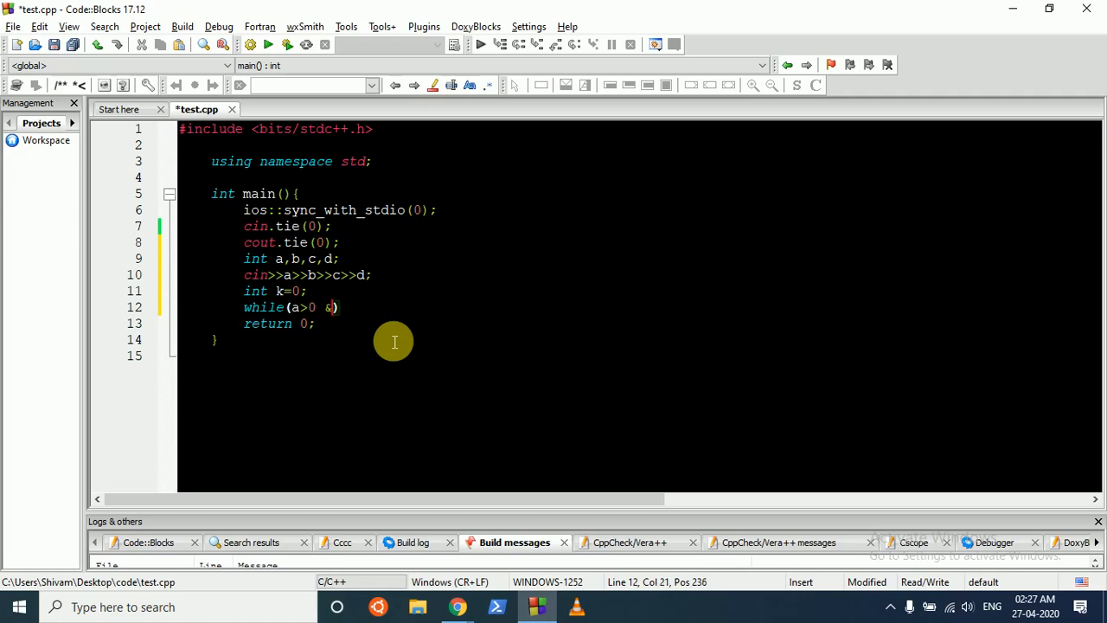
pyautogui.write('& c')
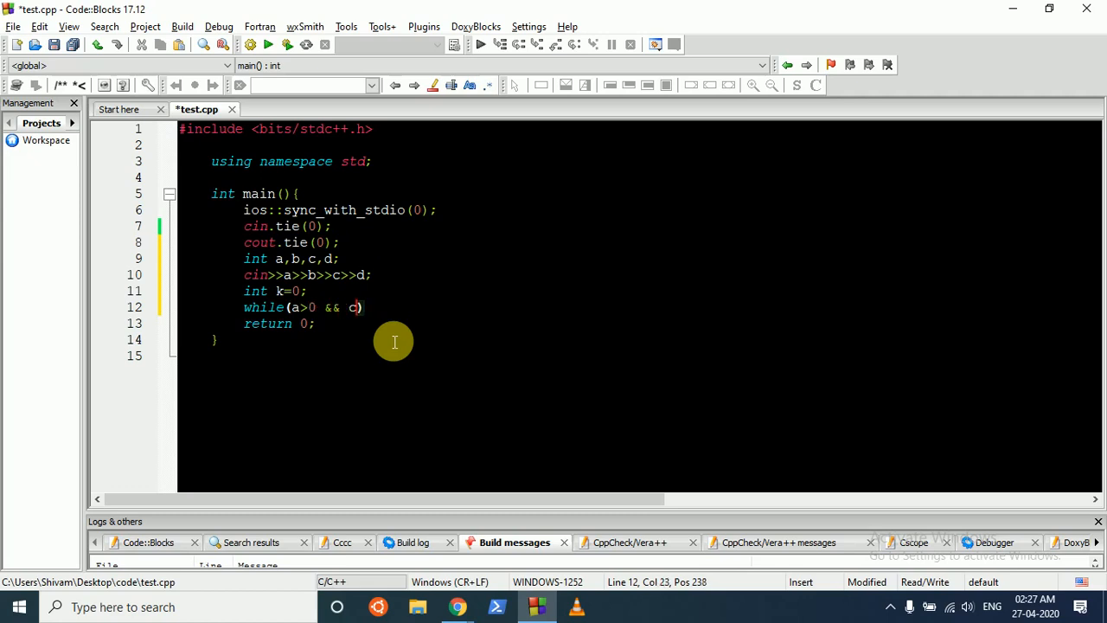
pyautogui.write('>0')
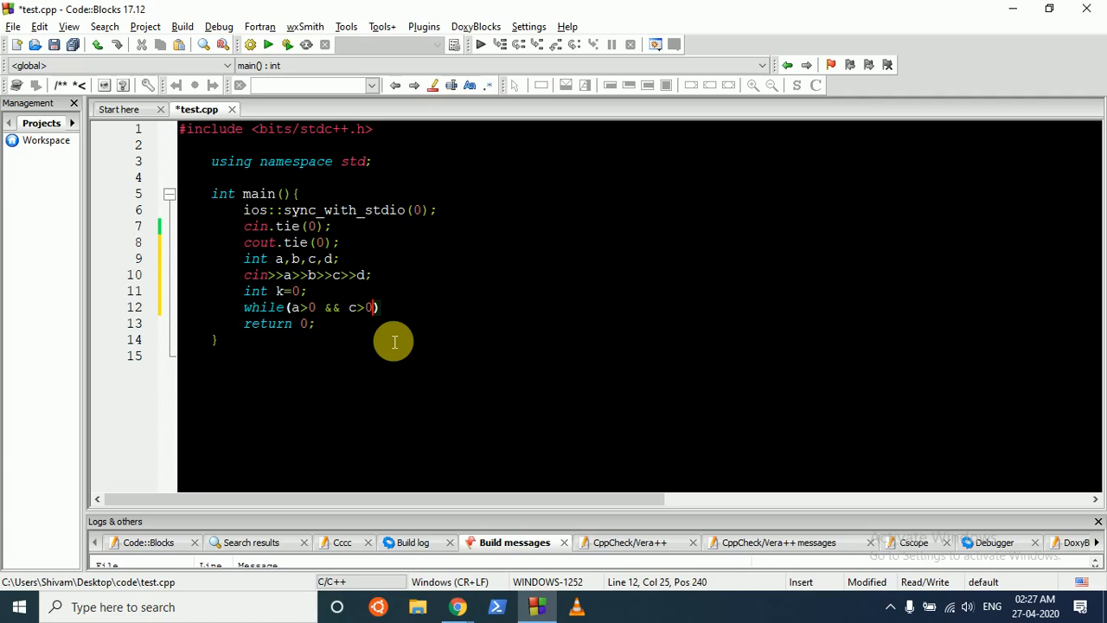
pyautogui.write('{')
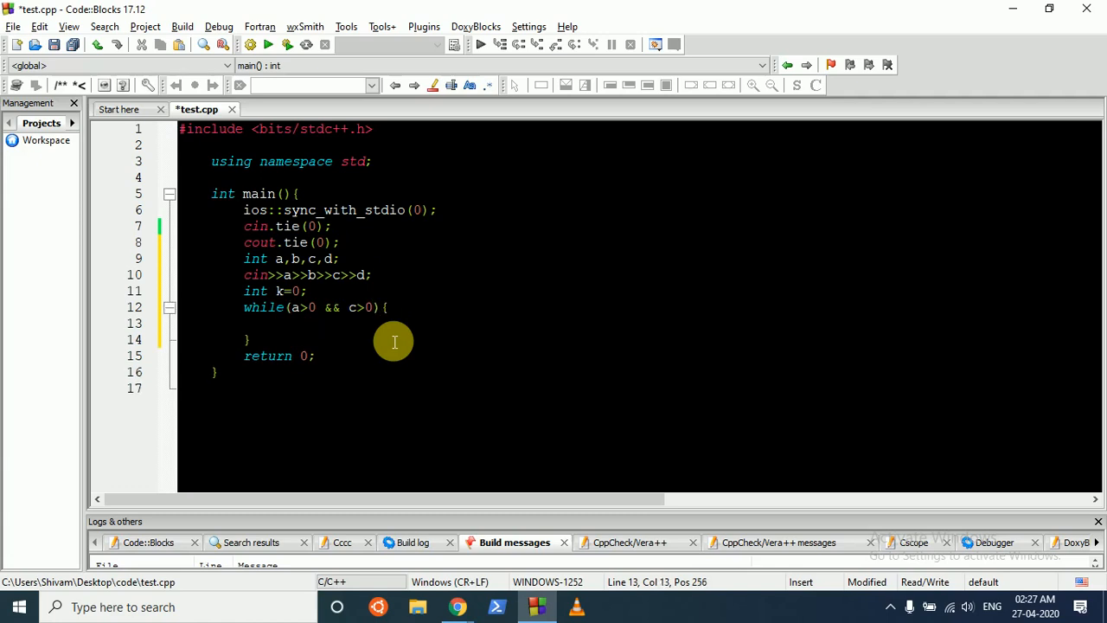
# - On even turns (k%2==0), subtract b from c and increment k
pyautogui.write('if()')
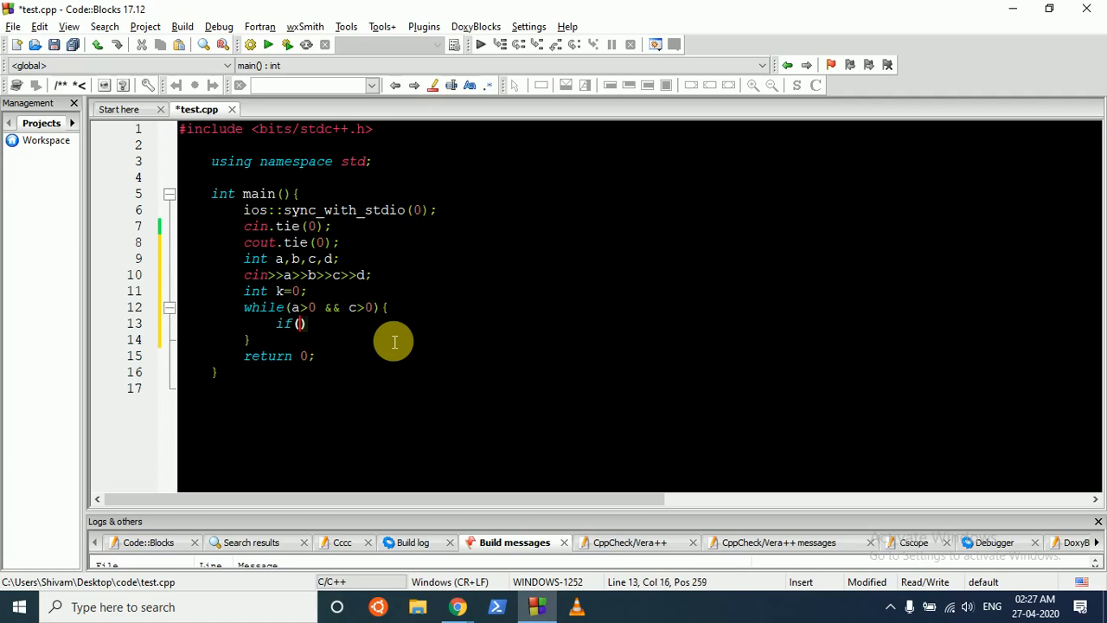
pyautogui.write('k%2==')
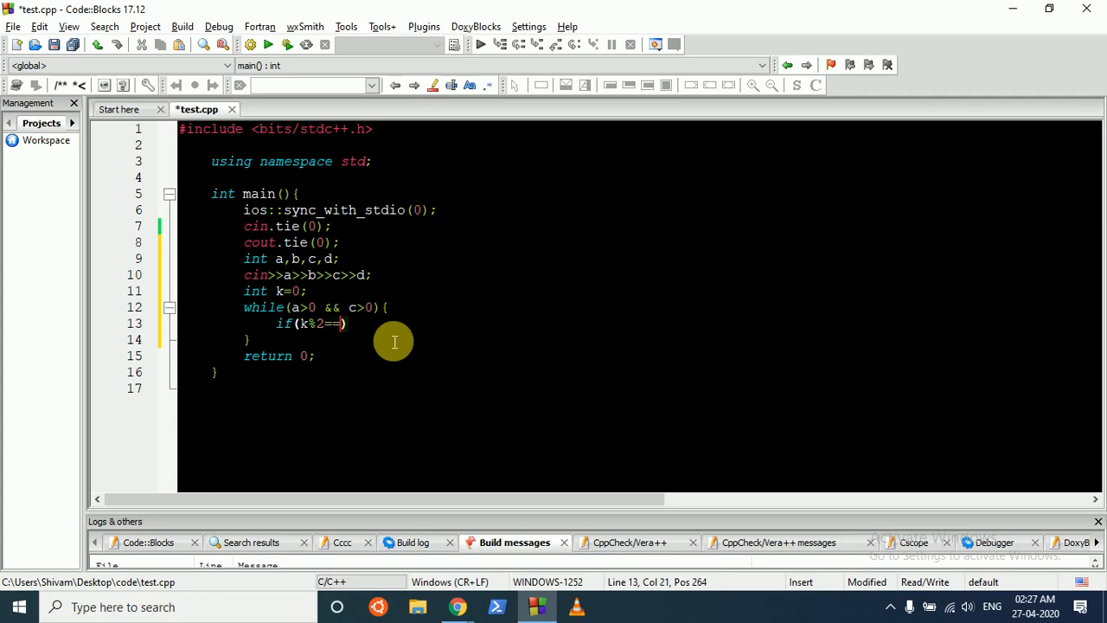
pyautogui.write('=')
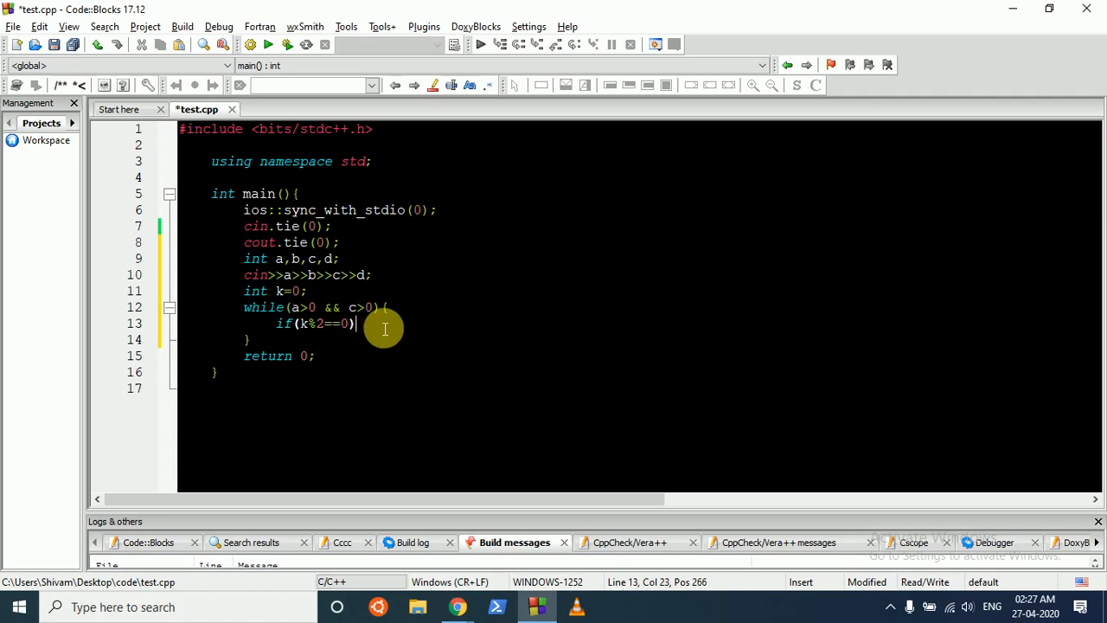
pyautogui.write('{')
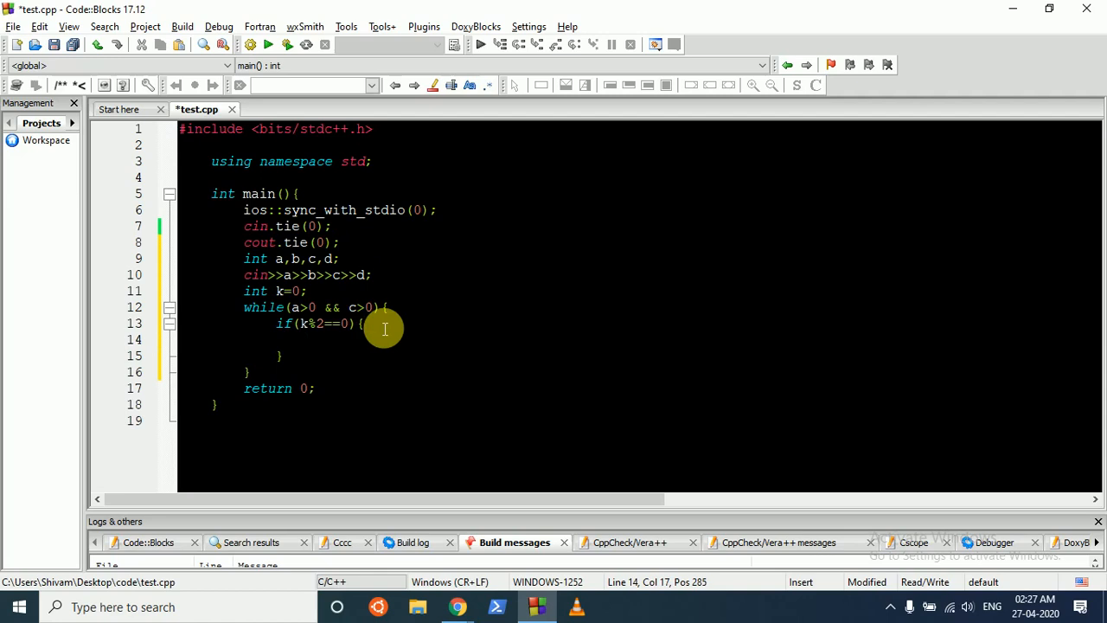
pyautogui.write('c')
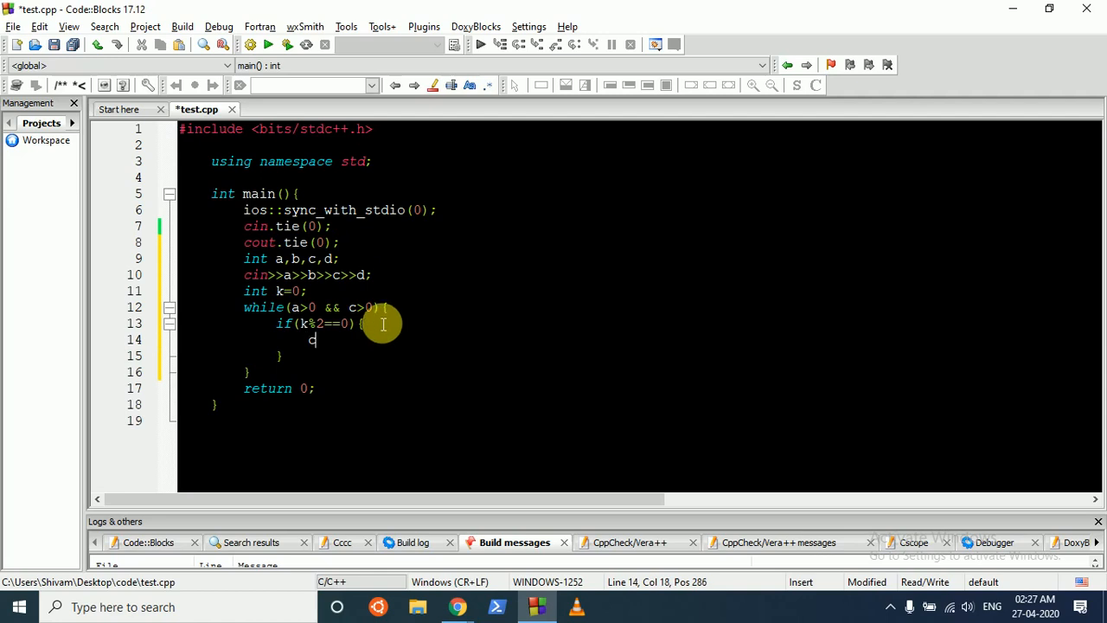
pyautogui.write('-=')
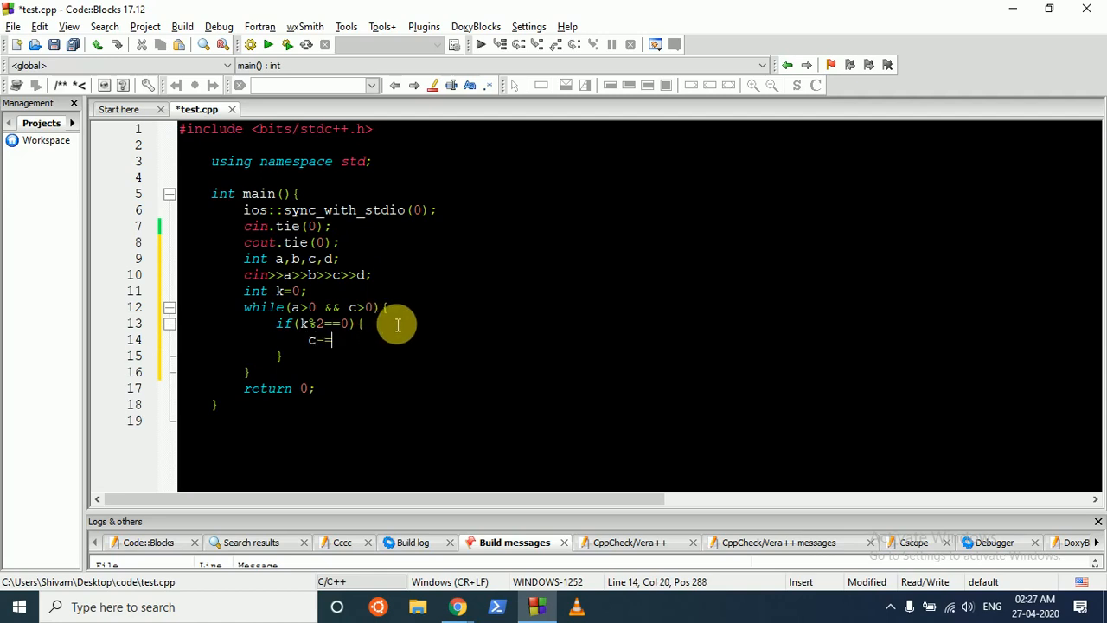
pyautogui.write('b')
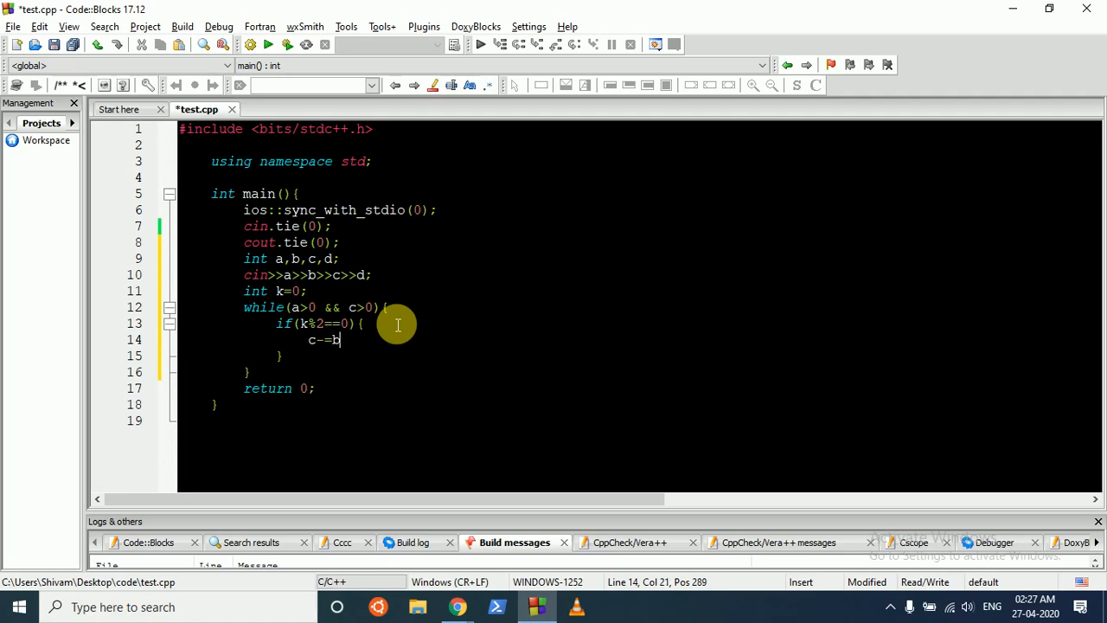
pyautogui.moveTo(322, 282)
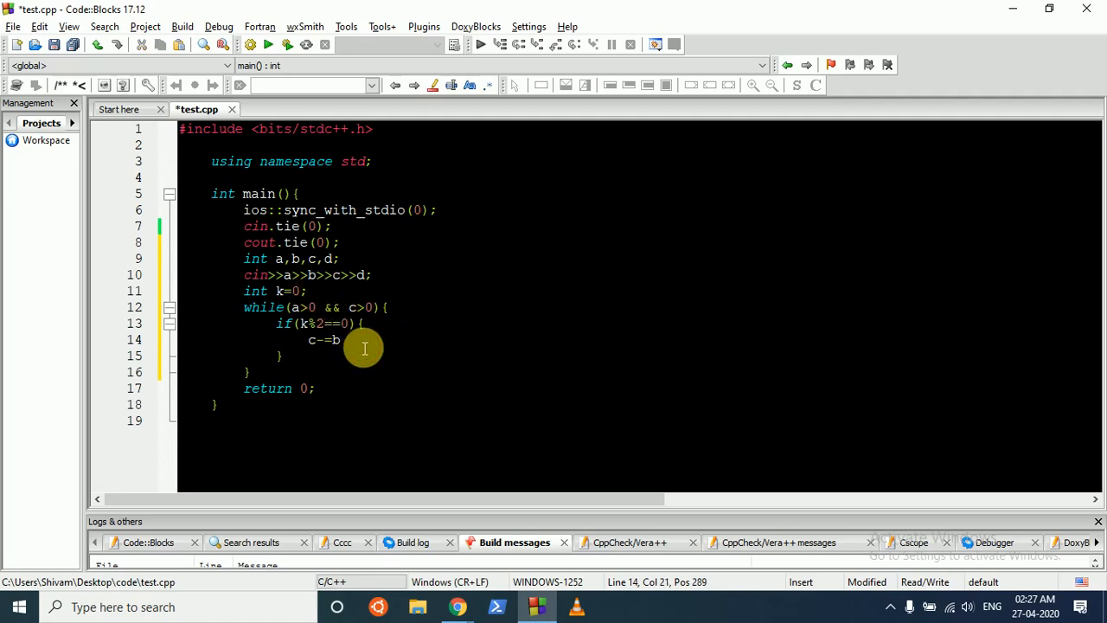
pyautogui.write('k++;')
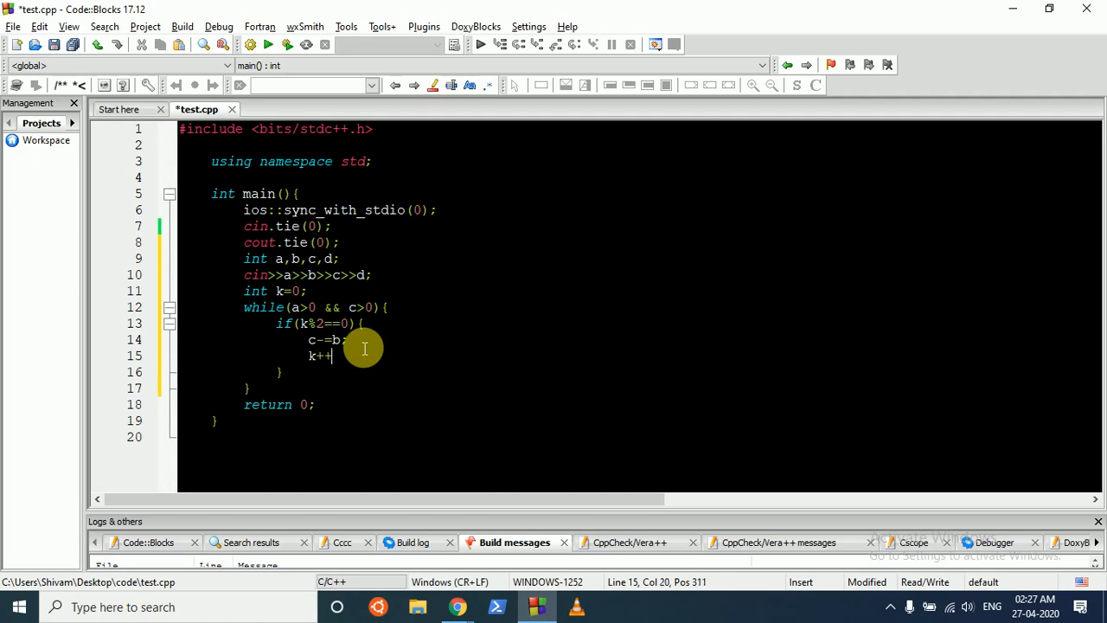
# - In the else branch, subtract c from a and increment k
pyautogui.write('els')
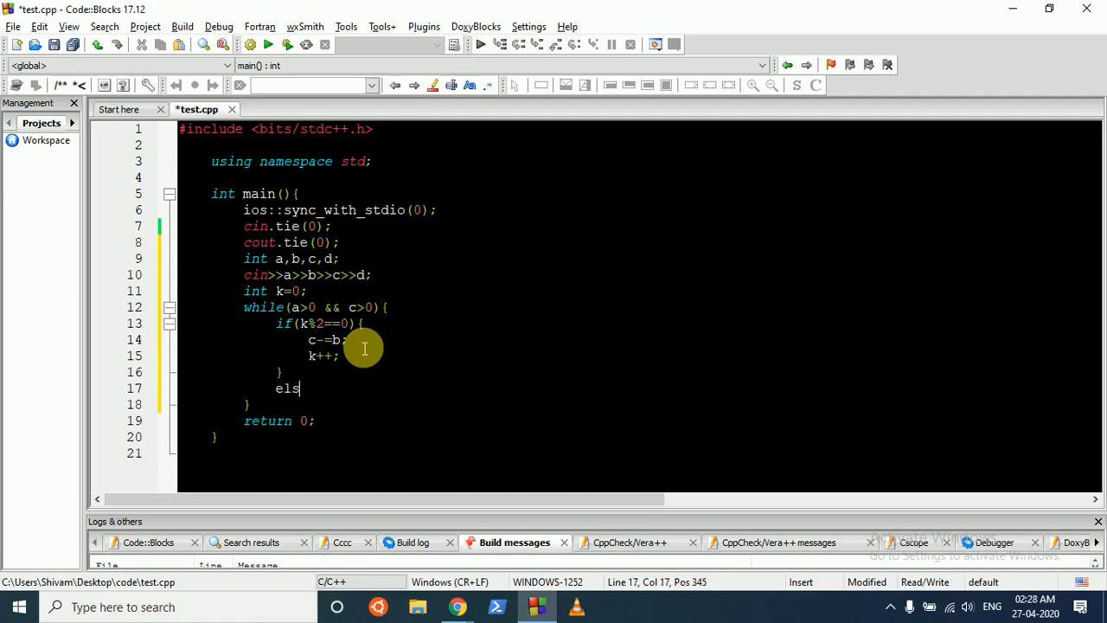
pyautogui.write('e{')
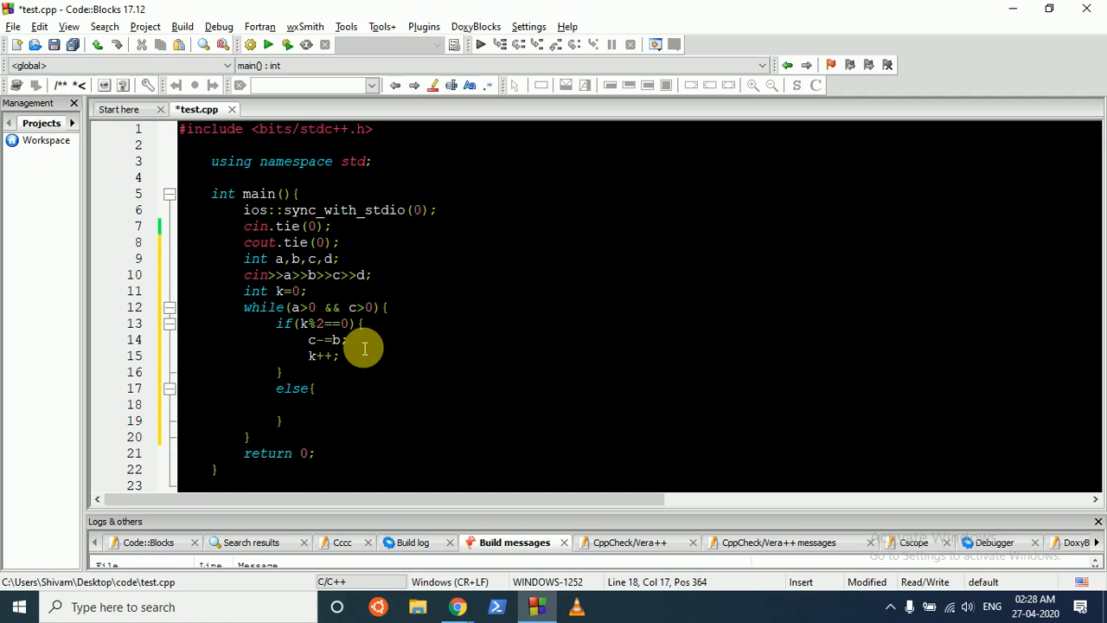
pyautogui.write('a-')
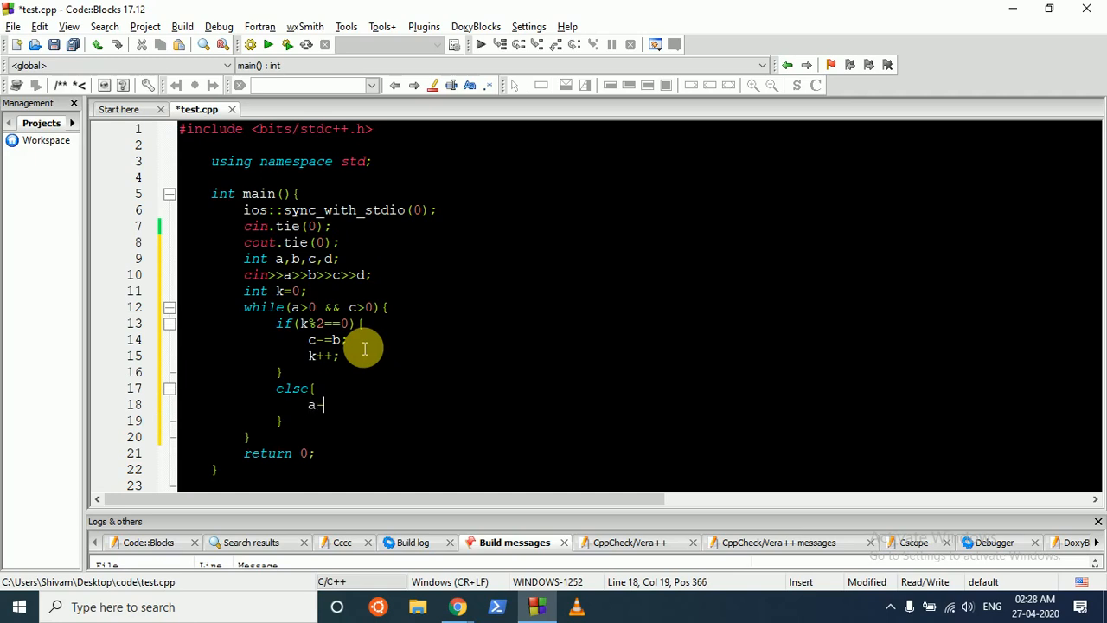
pyautogui.write('=c')
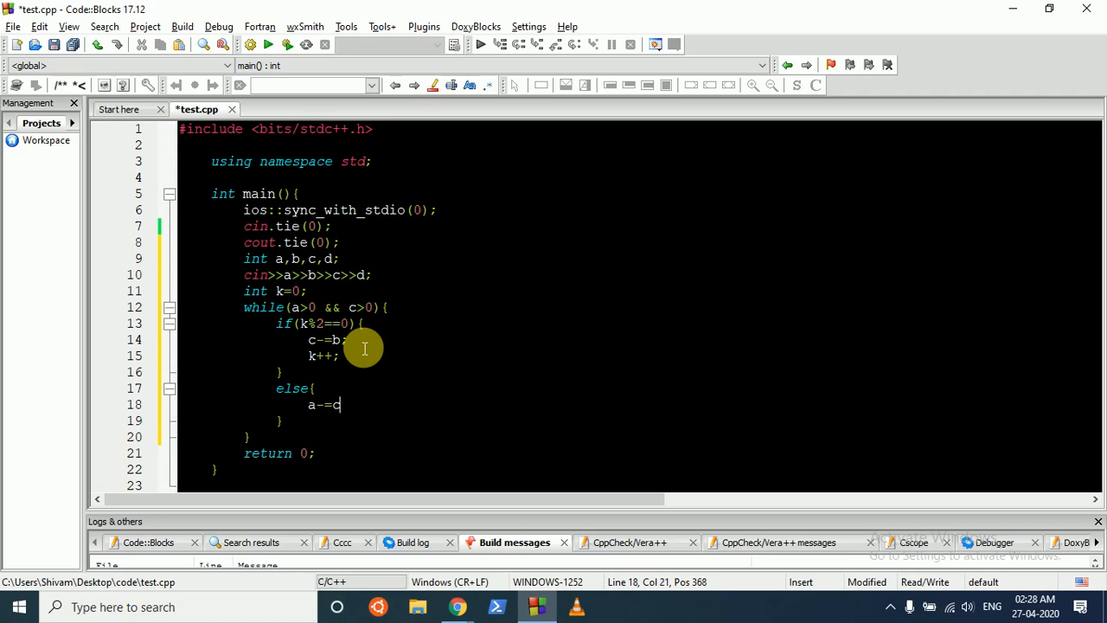
pyautogui.write(';')
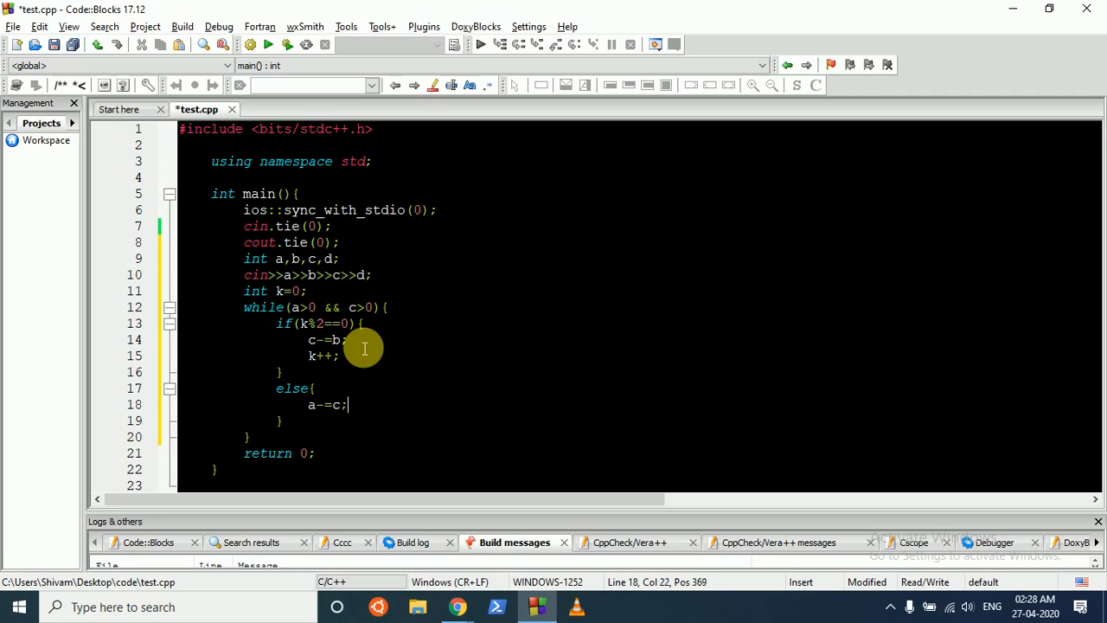
pyautogui.write('k++;')
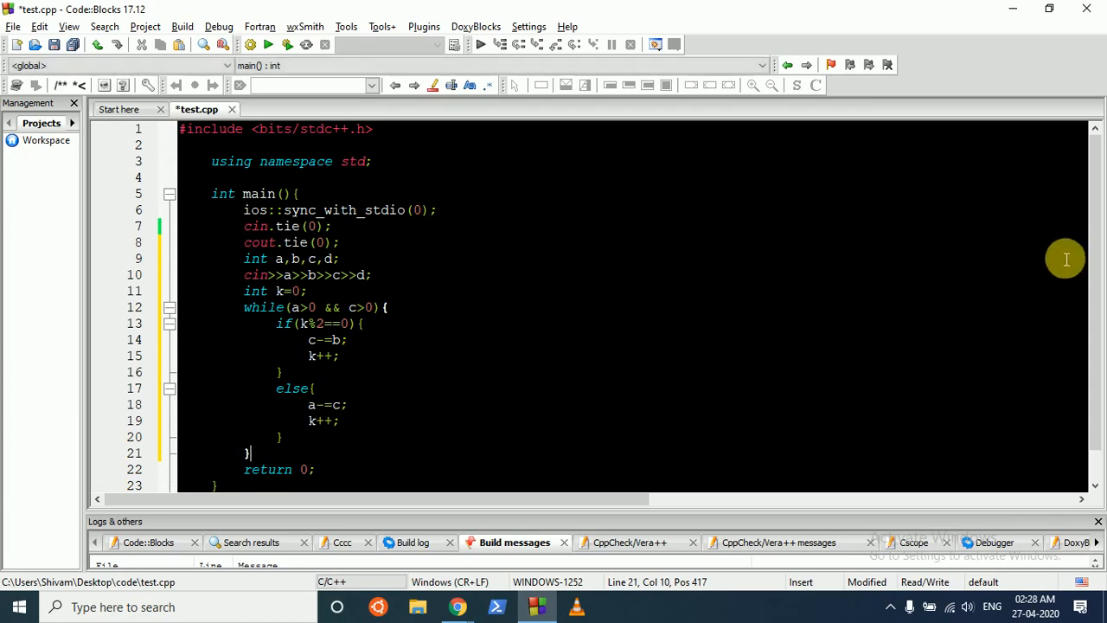
# - After the loop, print "No" if a has run out, otherwise "Yes"
pyautogui.scroll(-3)
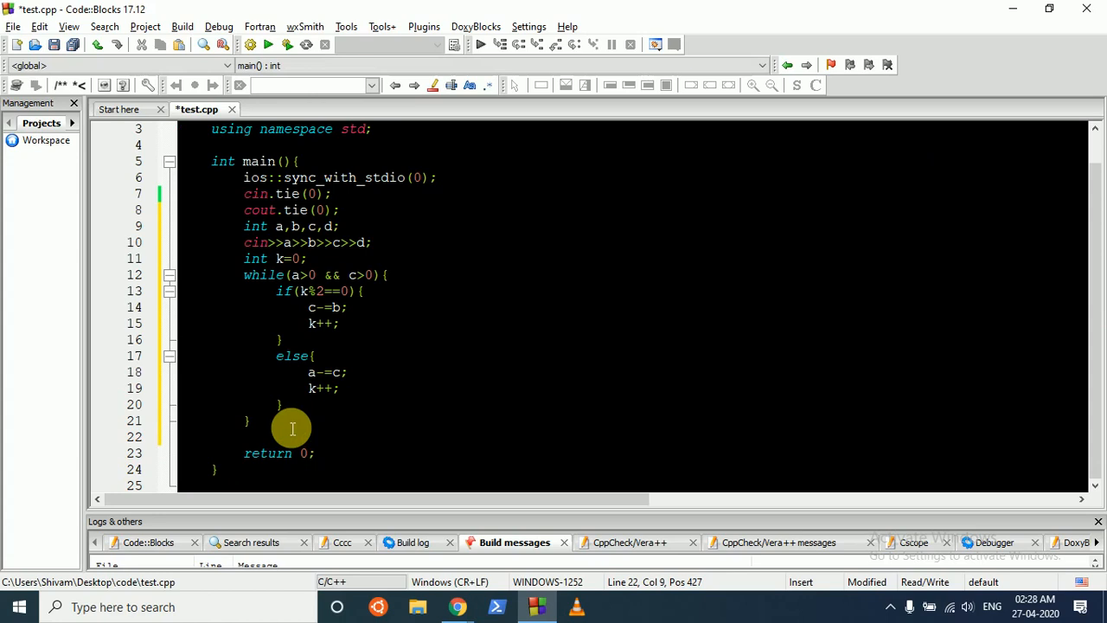
pyautogui.write('if(a)')
pyautogui.write('co')
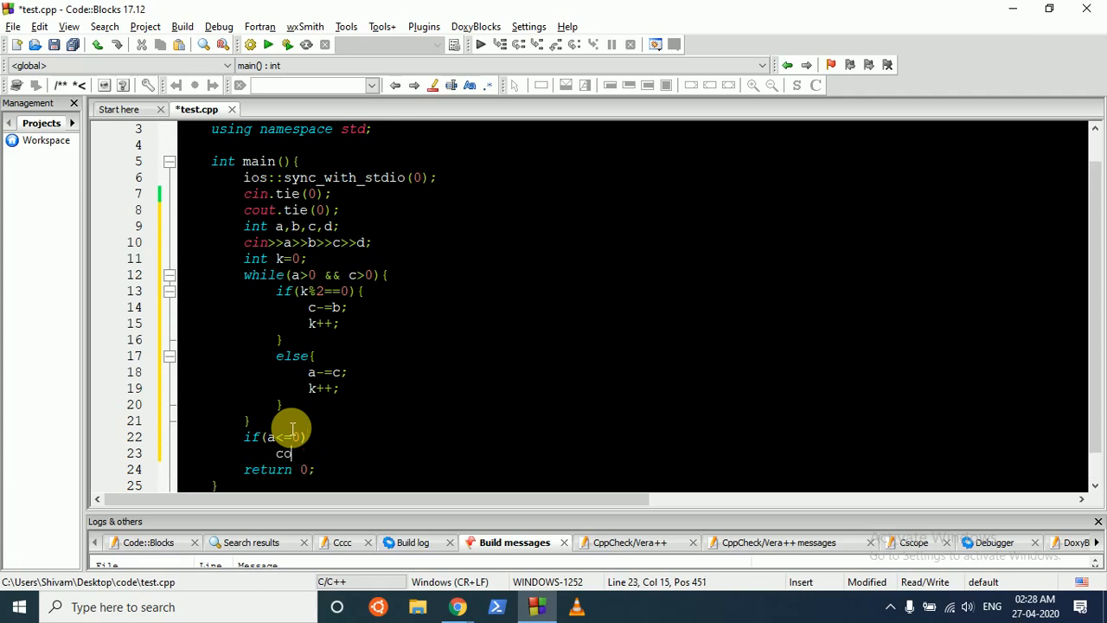
pyautogui.write('ut<<')
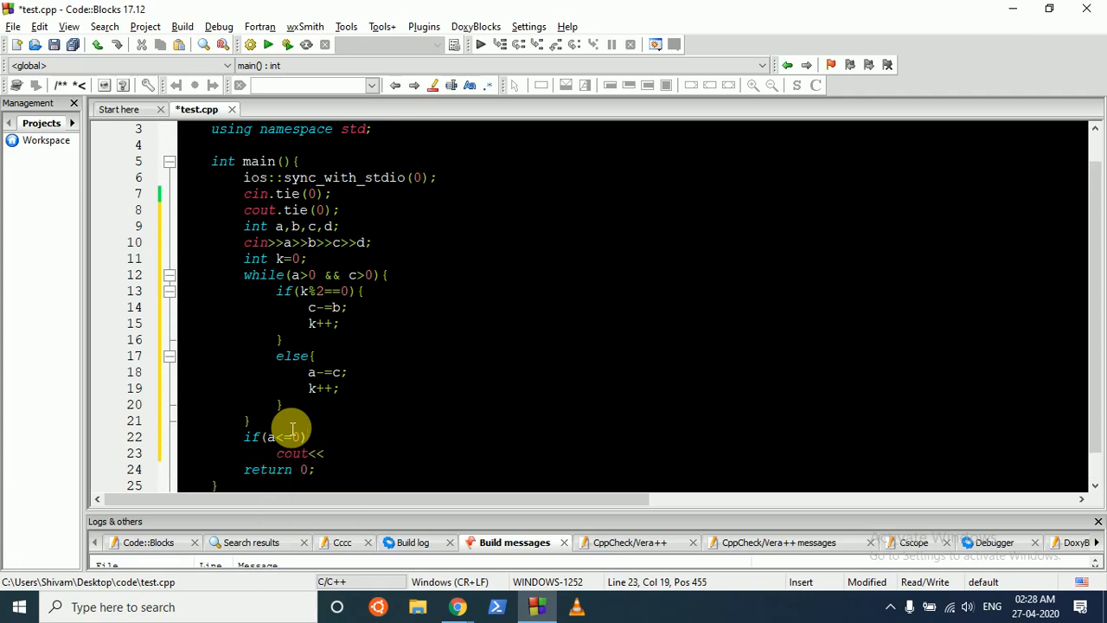
pyautogui.moveTo(424, 426)
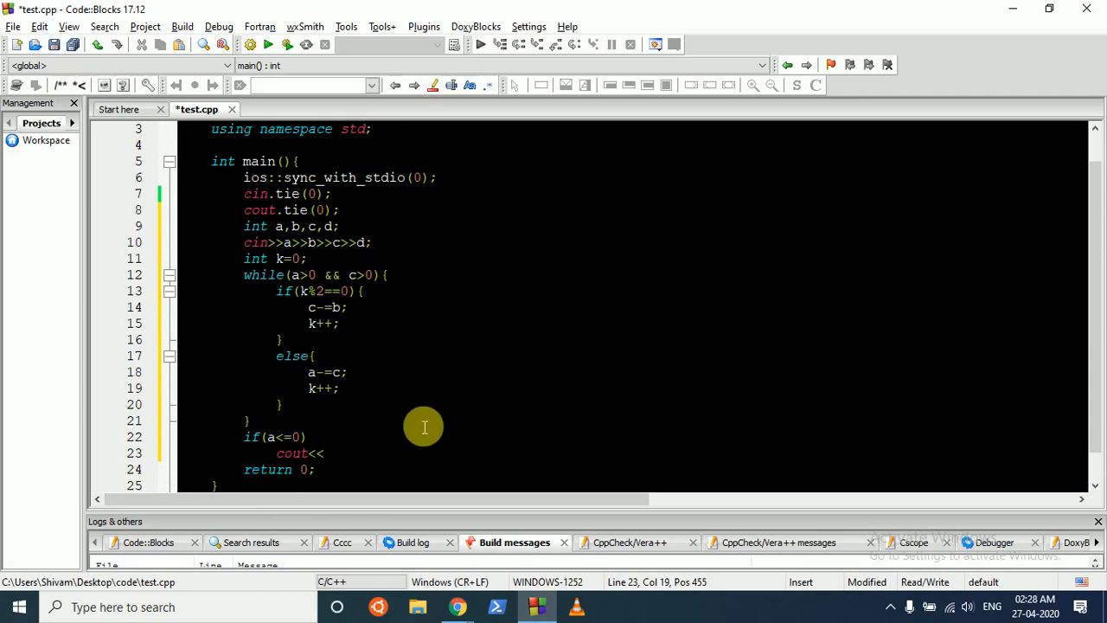
pyautogui.write('"')
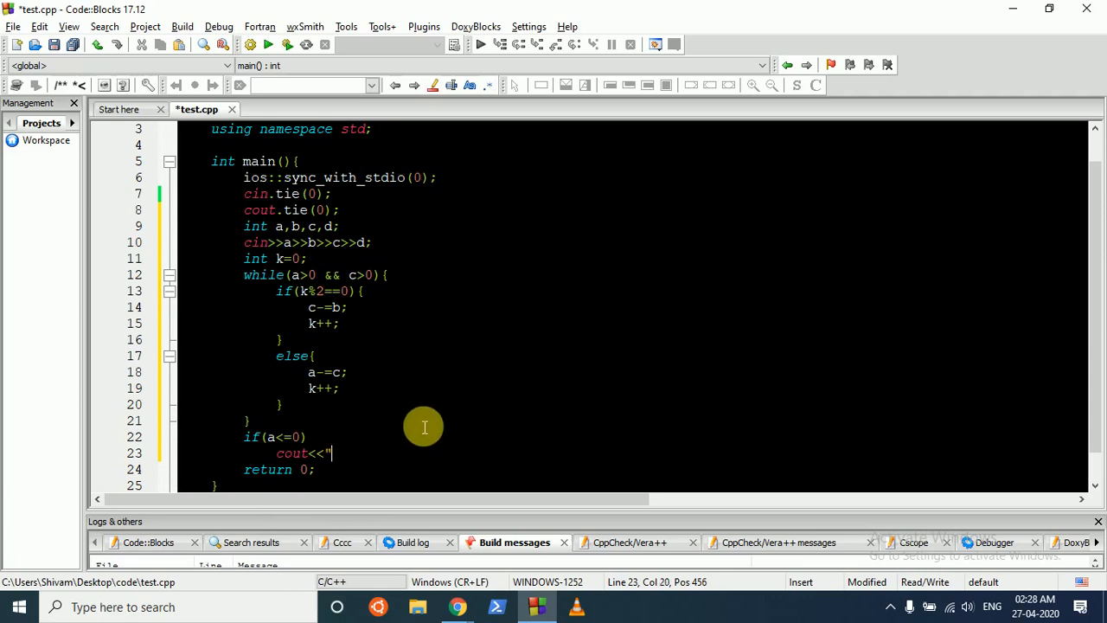
pyautogui.write('No";')
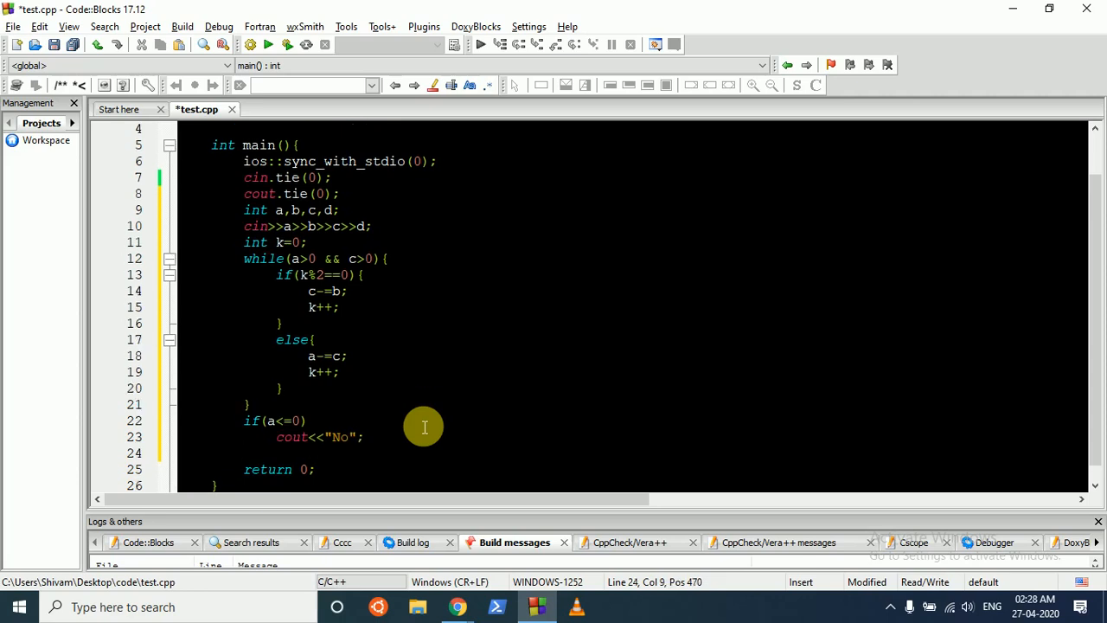
pyautogui.write('else')
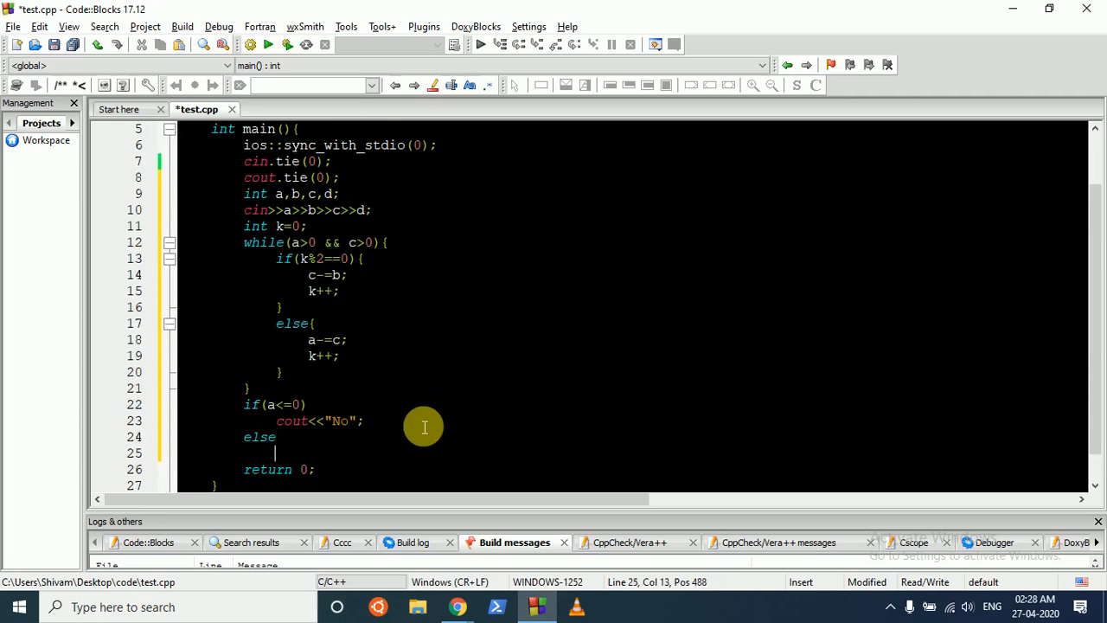
pyautogui.write('cout<<')
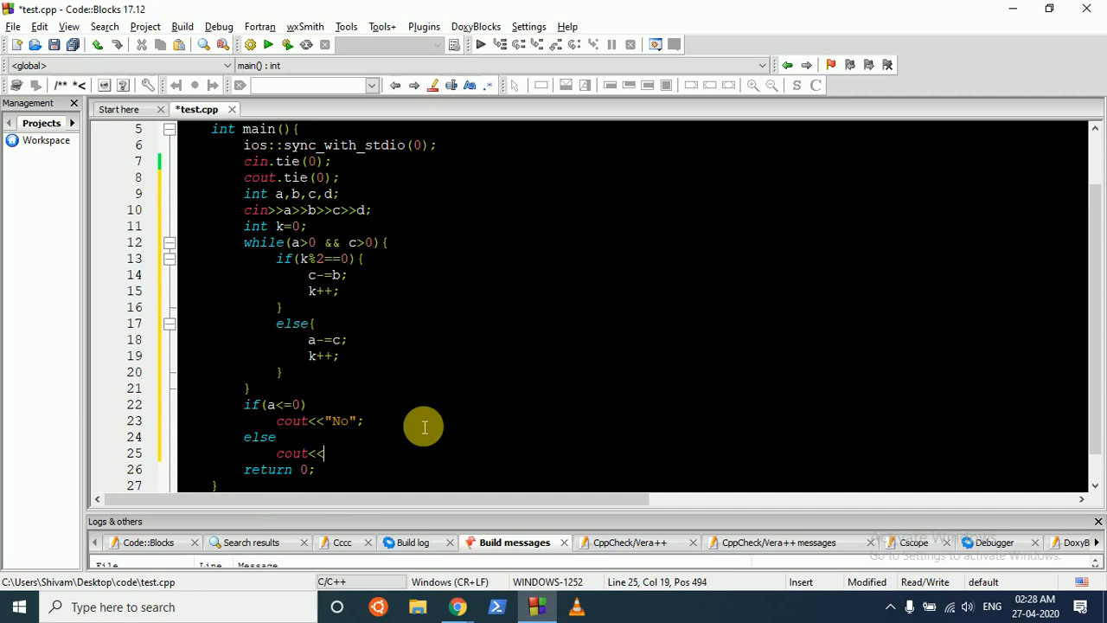
pyautogui.write('"Yes')
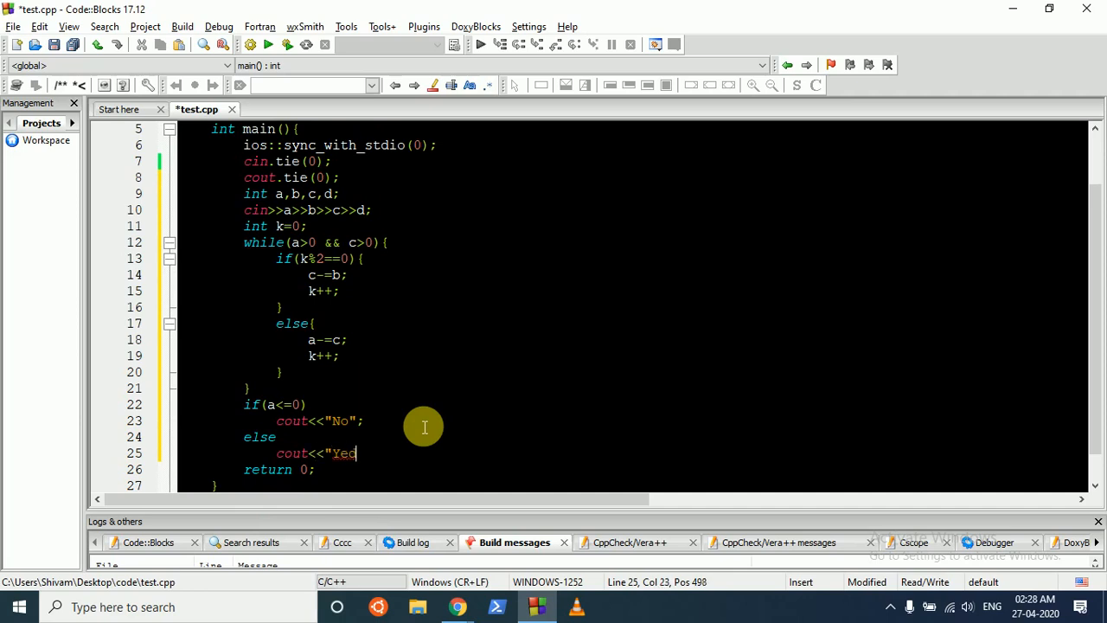
pyautogui.write('s";')
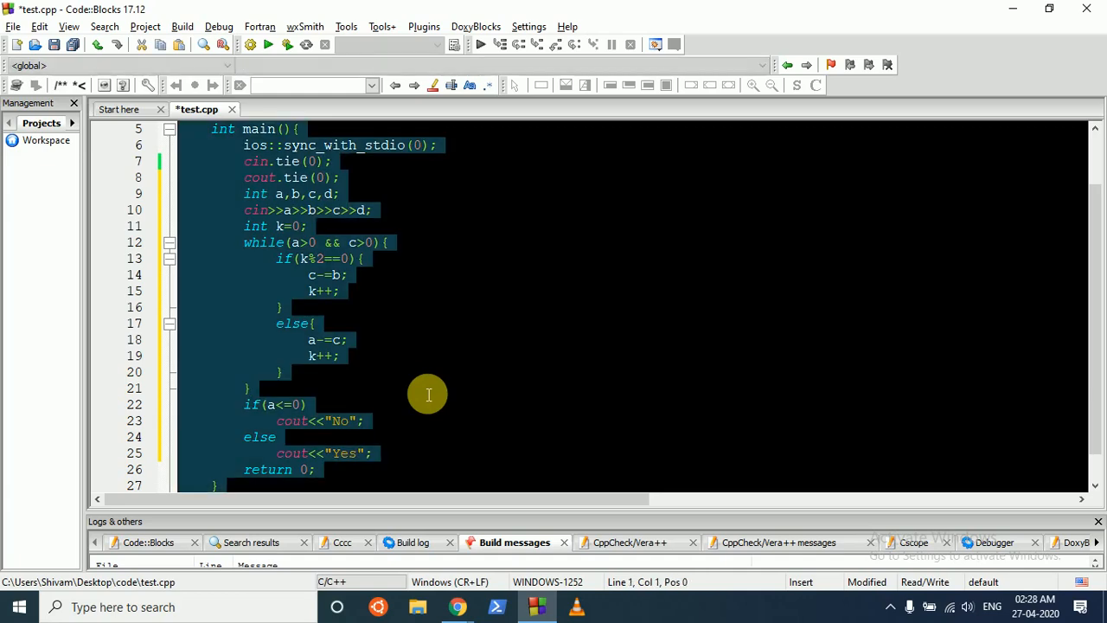
# - Paste the Battle solution into AtCoder's Source Code box and submit it
pyautogui.click(458, 606)
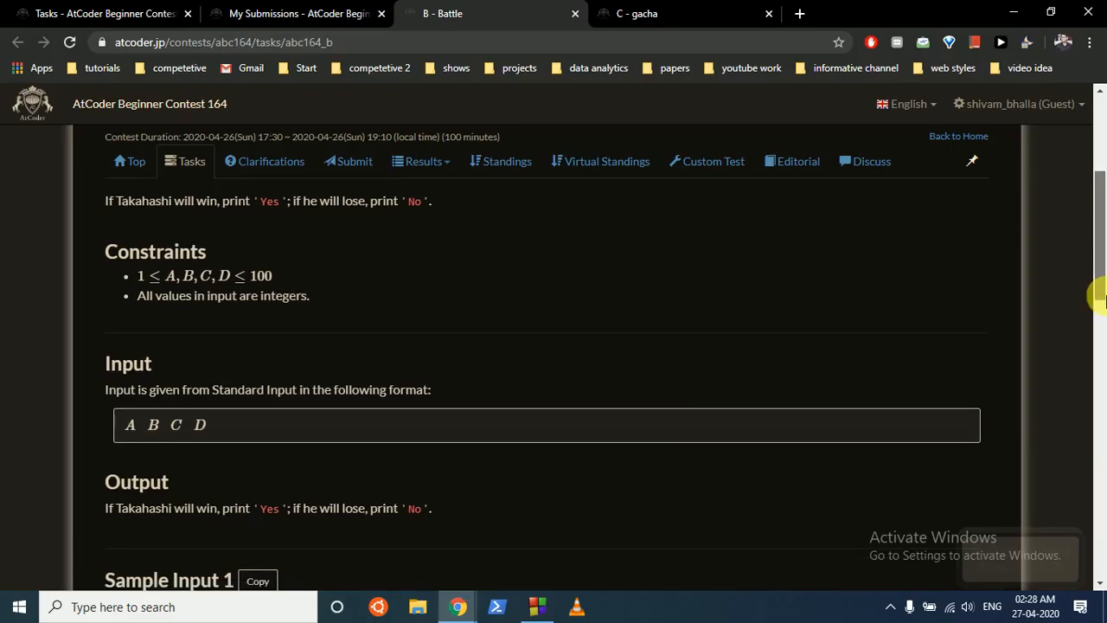
pyautogui.scroll(-3)
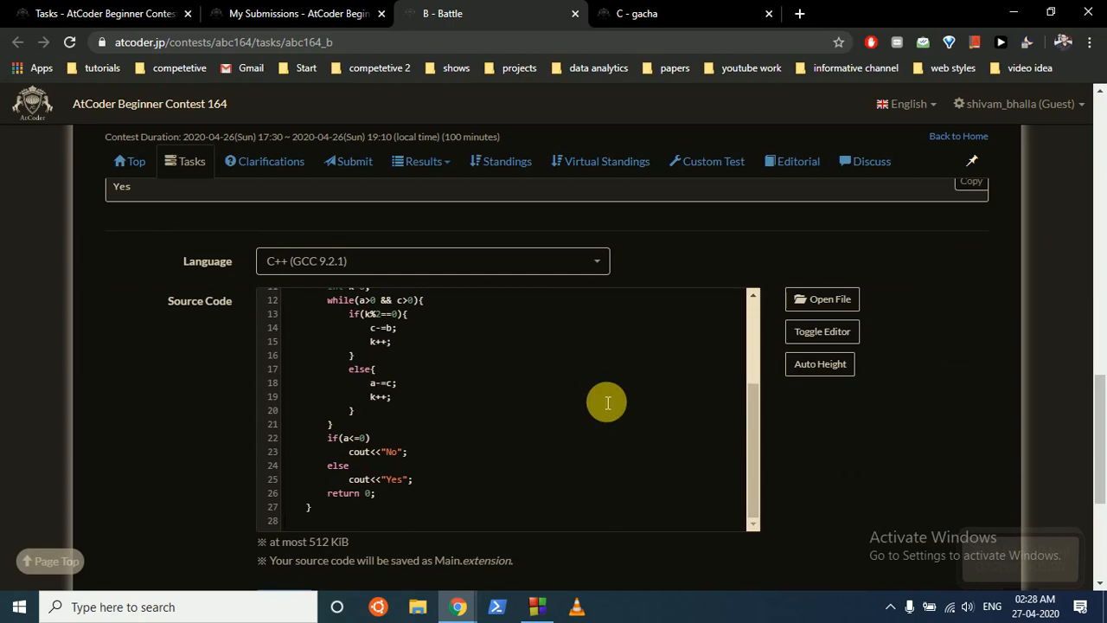
pyautogui.scroll(-3)
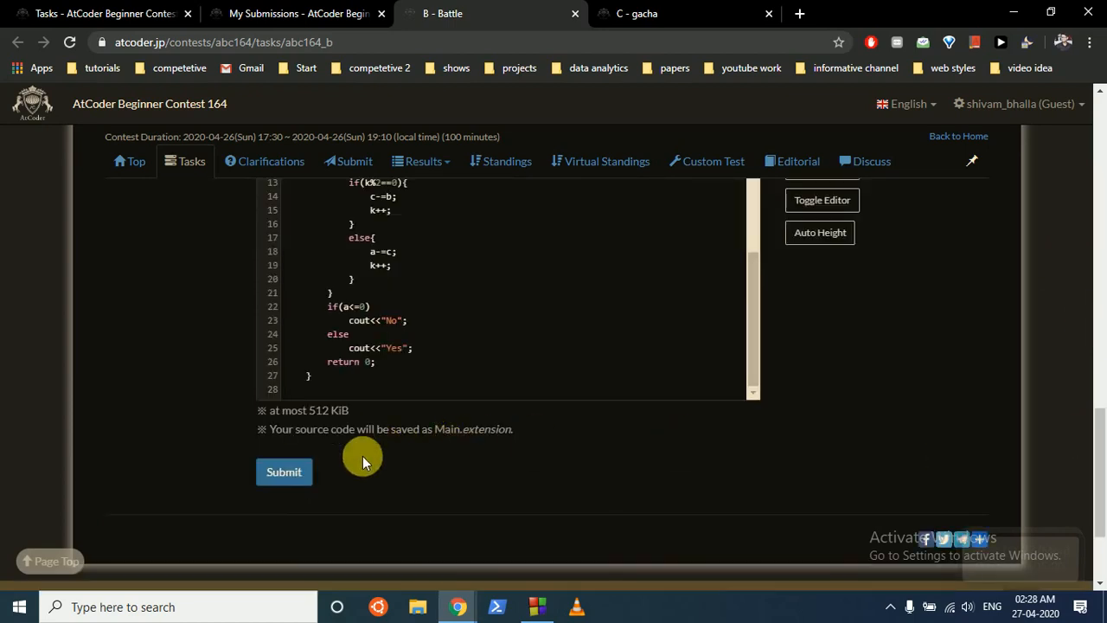
pyautogui.click(680, 13)
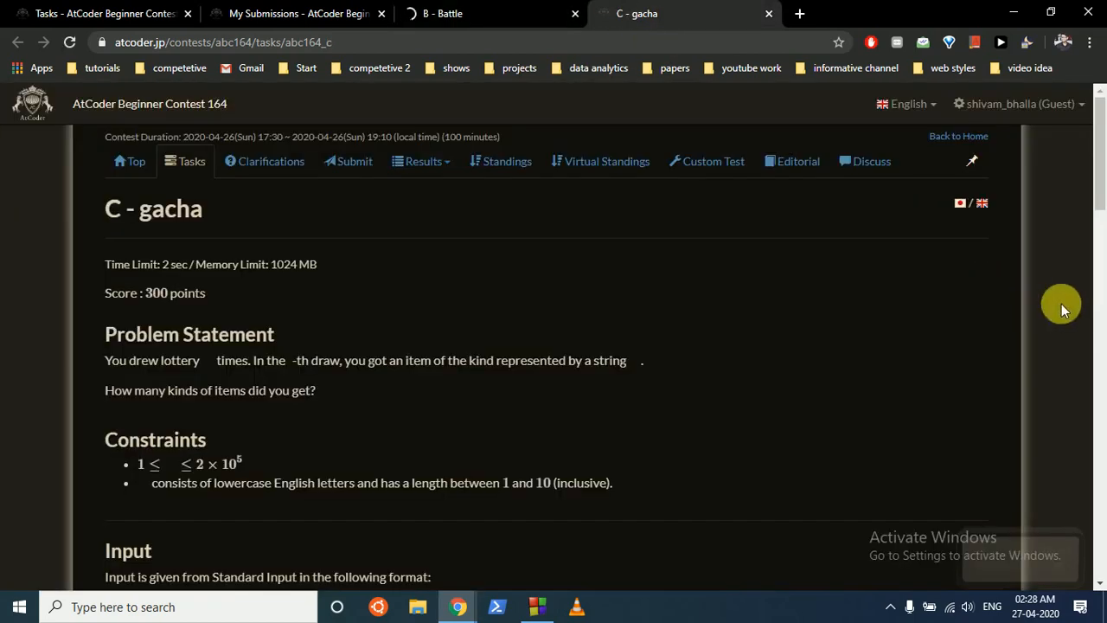
pyautogui.scroll(-3)
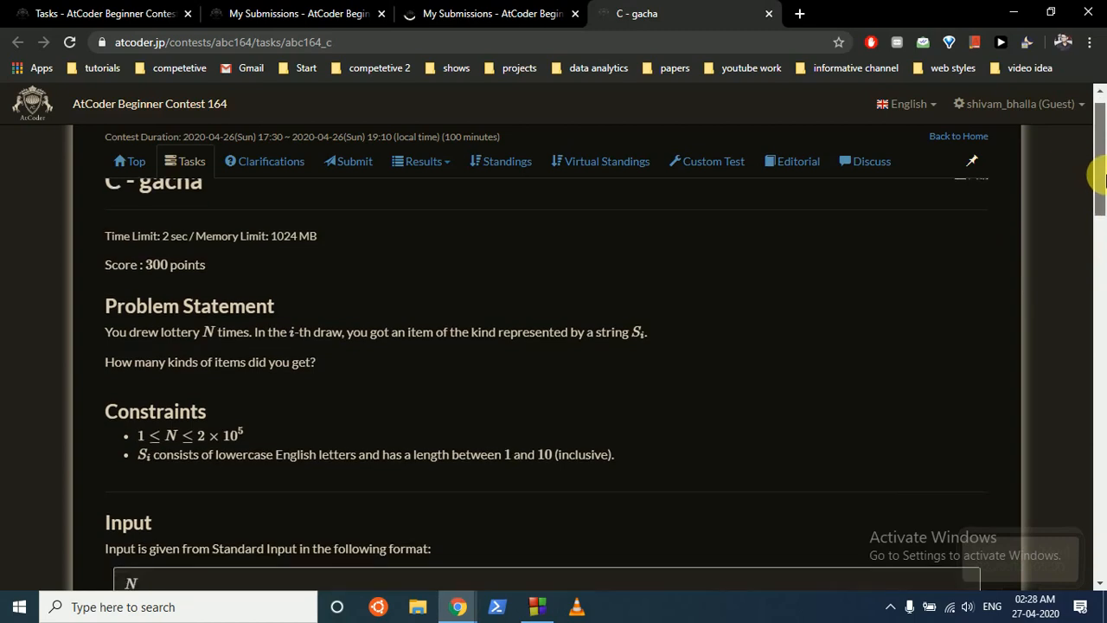
pyautogui.scroll(-3)
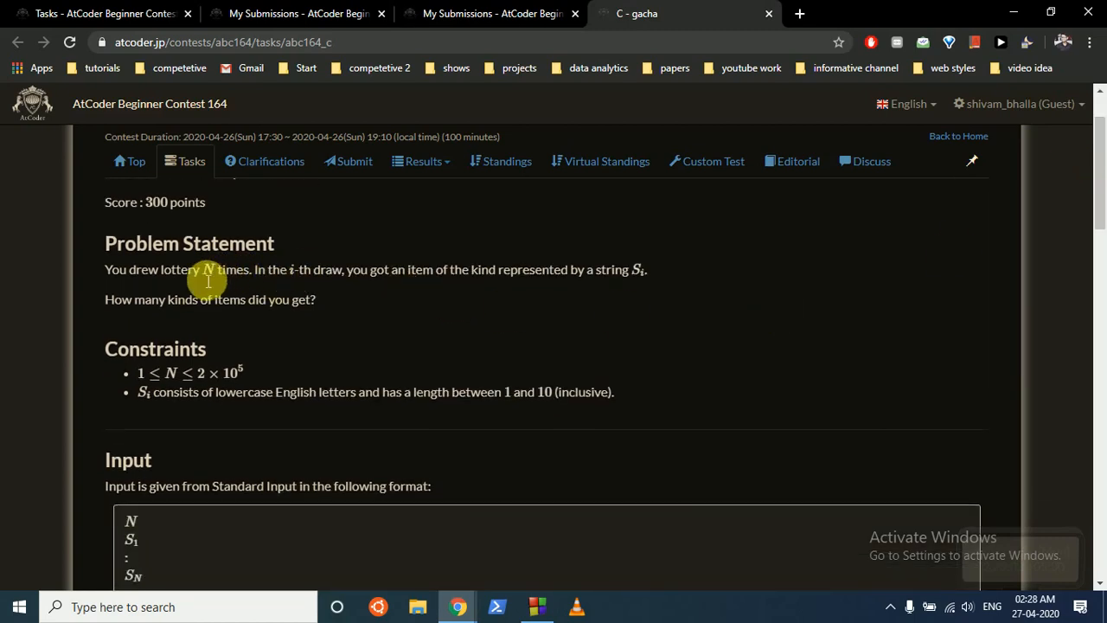
pyautogui.moveTo(370, 281)
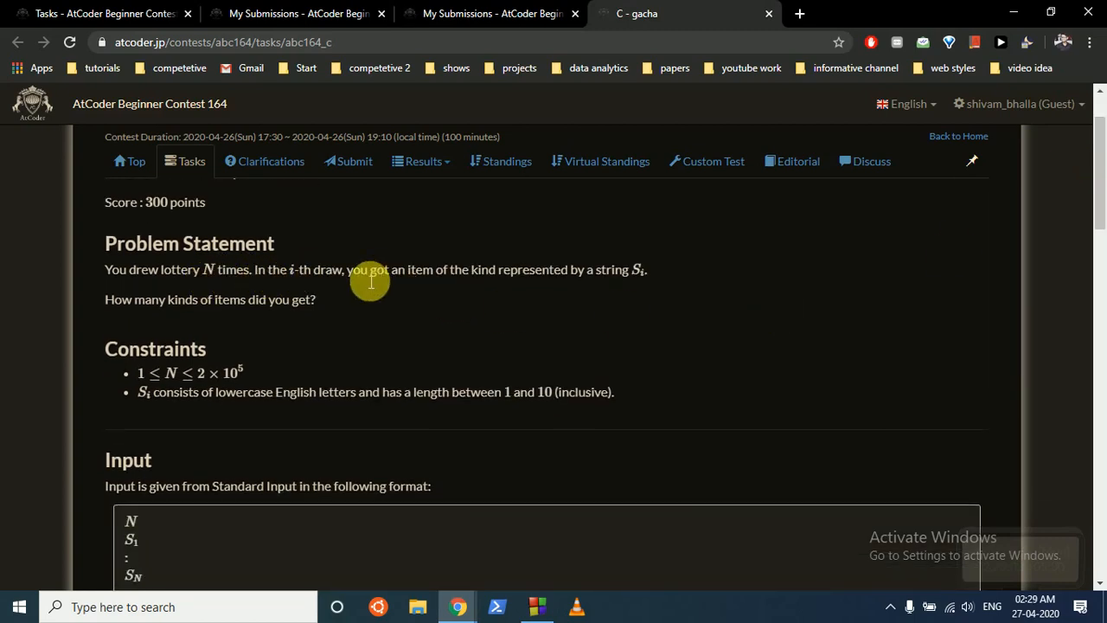
pyautogui.moveTo(614, 272)
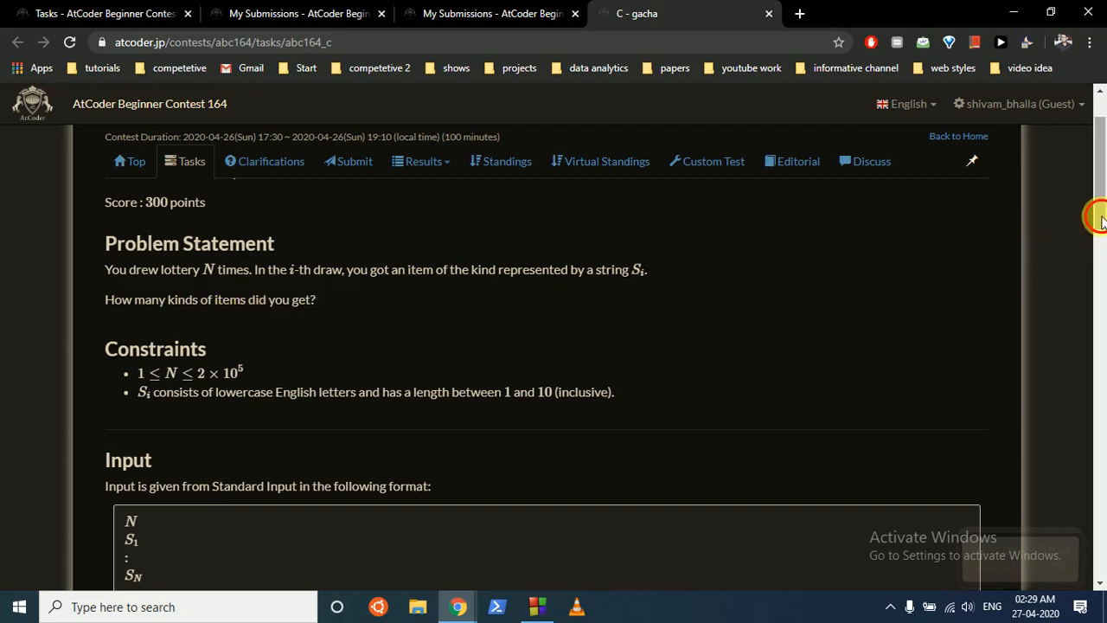
pyautogui.scroll(-3)
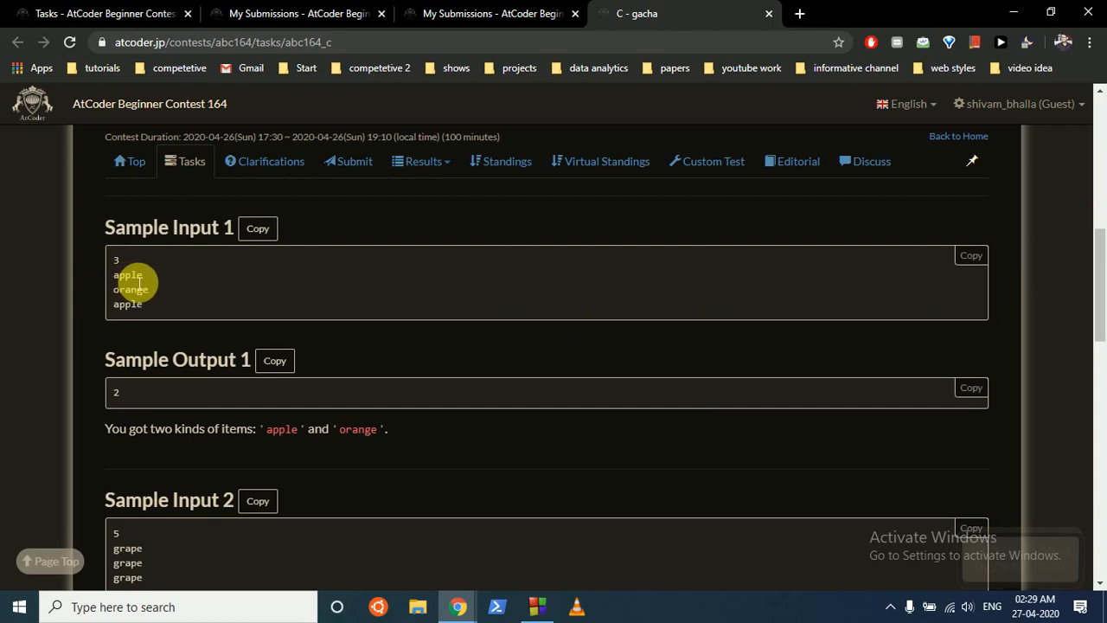
pyautogui.moveTo(147, 283)
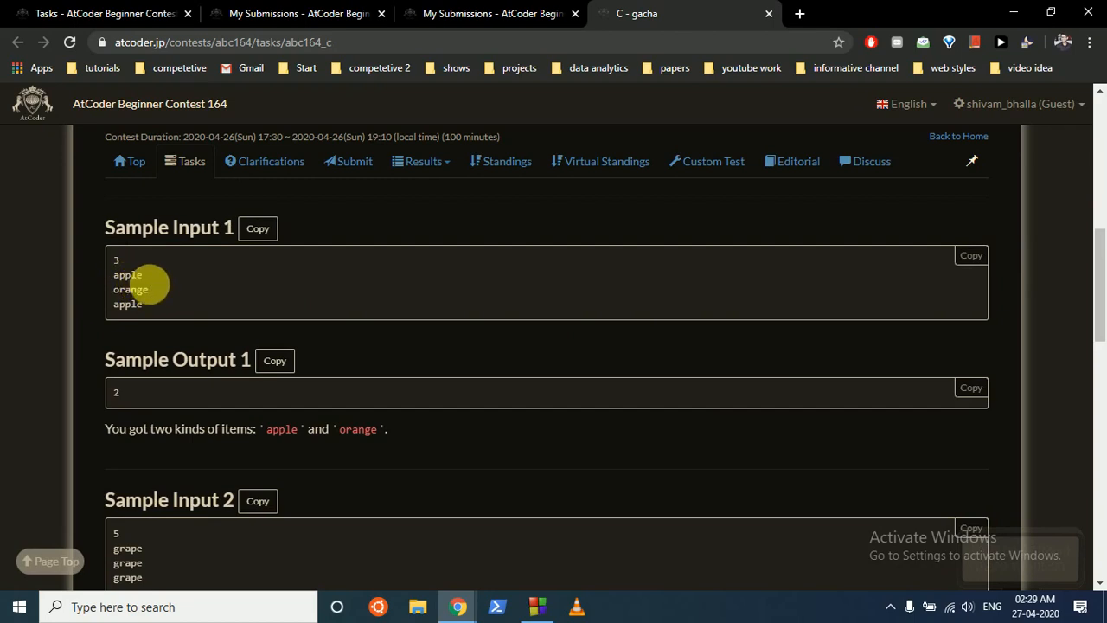
pyautogui.moveTo(149, 303)
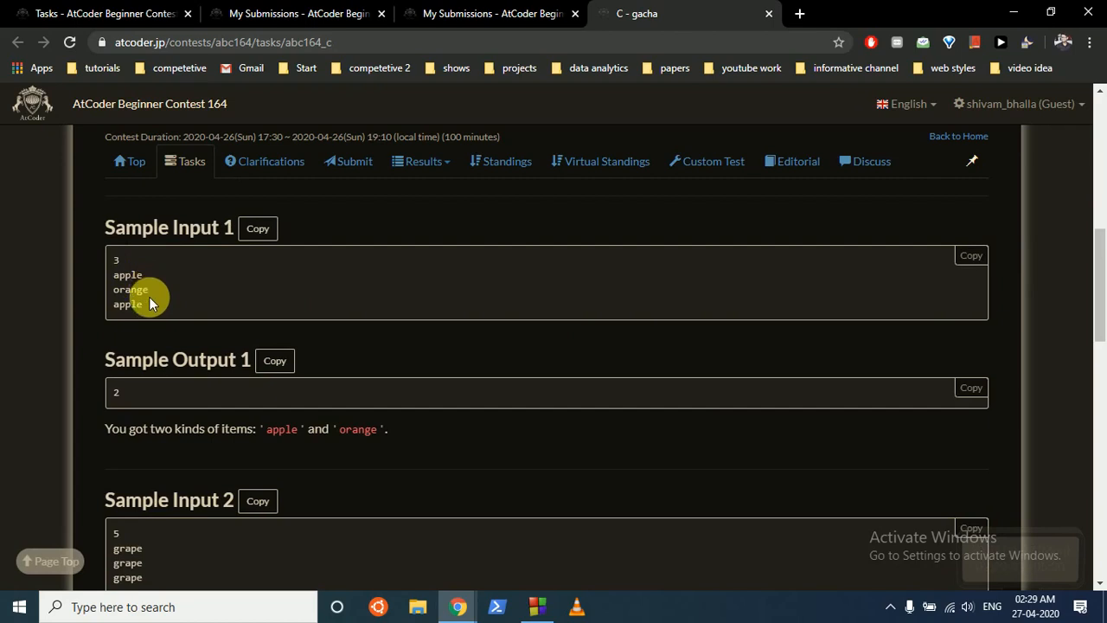
pyautogui.moveTo(140, 329)
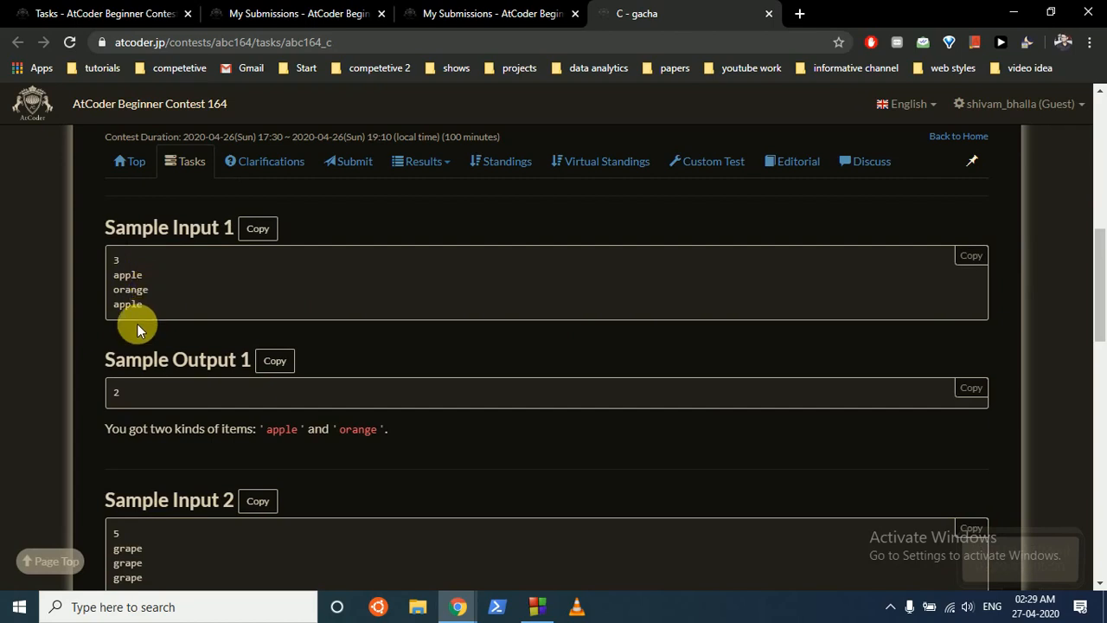
pyautogui.moveTo(147, 283)
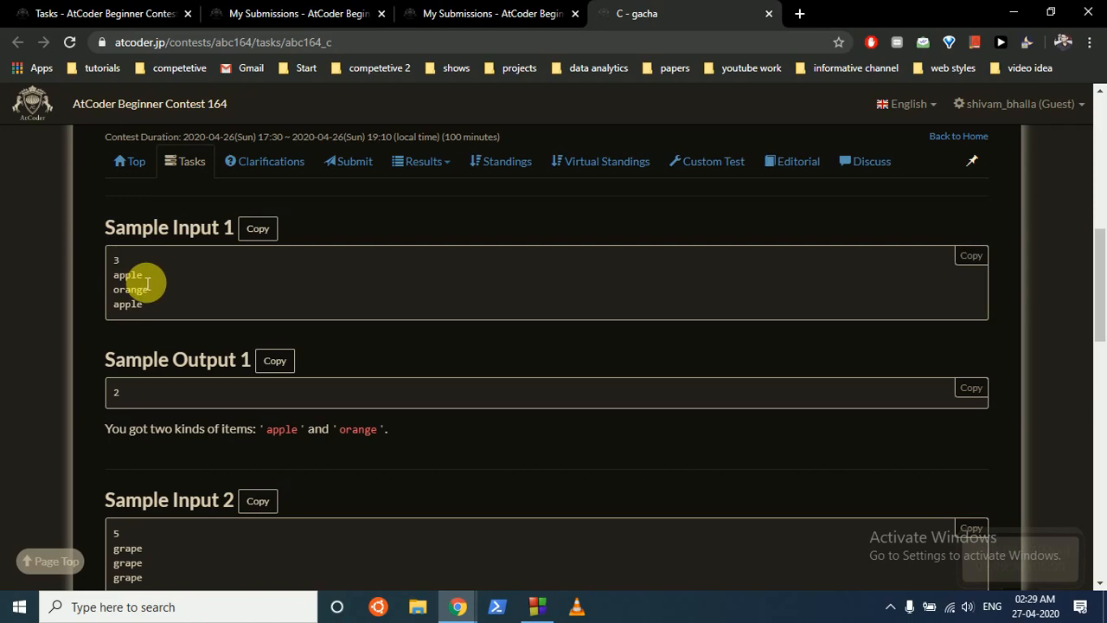
pyautogui.moveTo(145, 279)
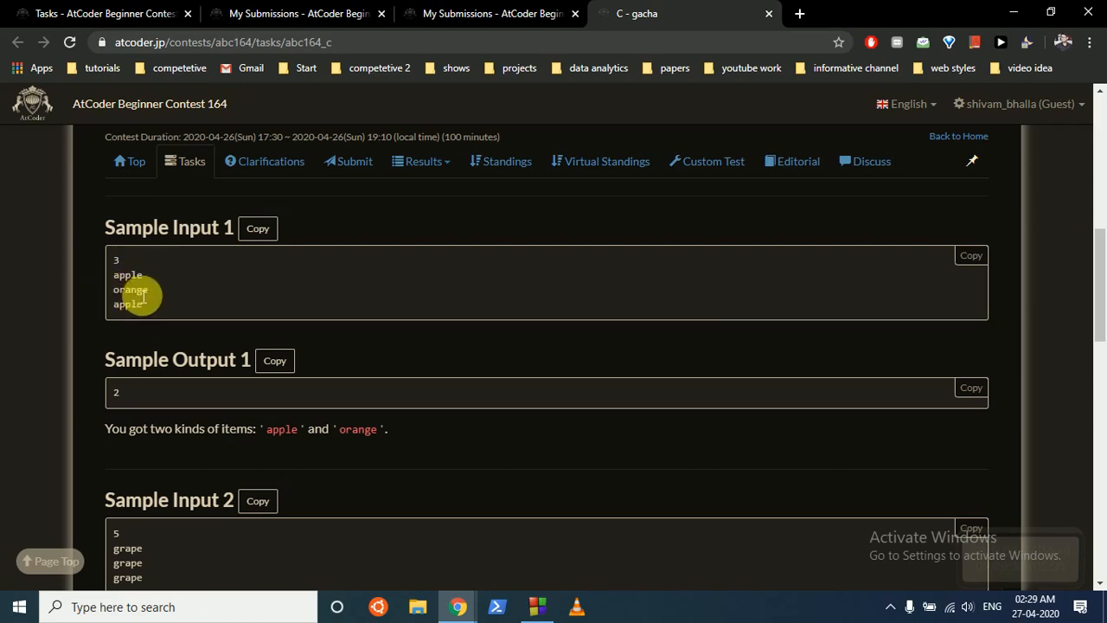
pyautogui.moveTo(127, 394)
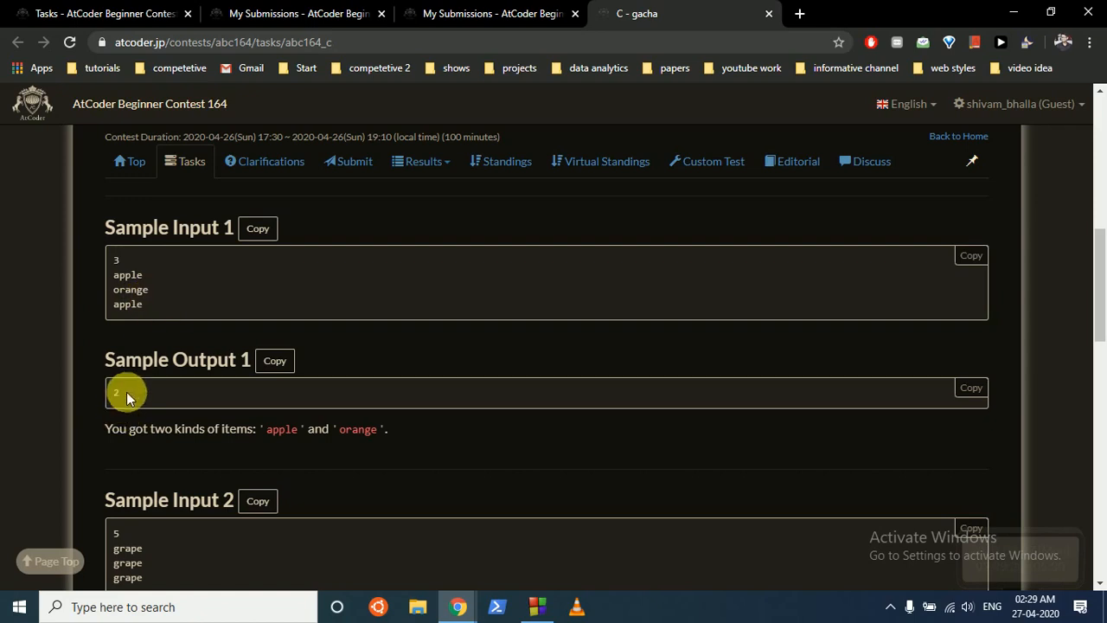
pyautogui.scroll(-3)
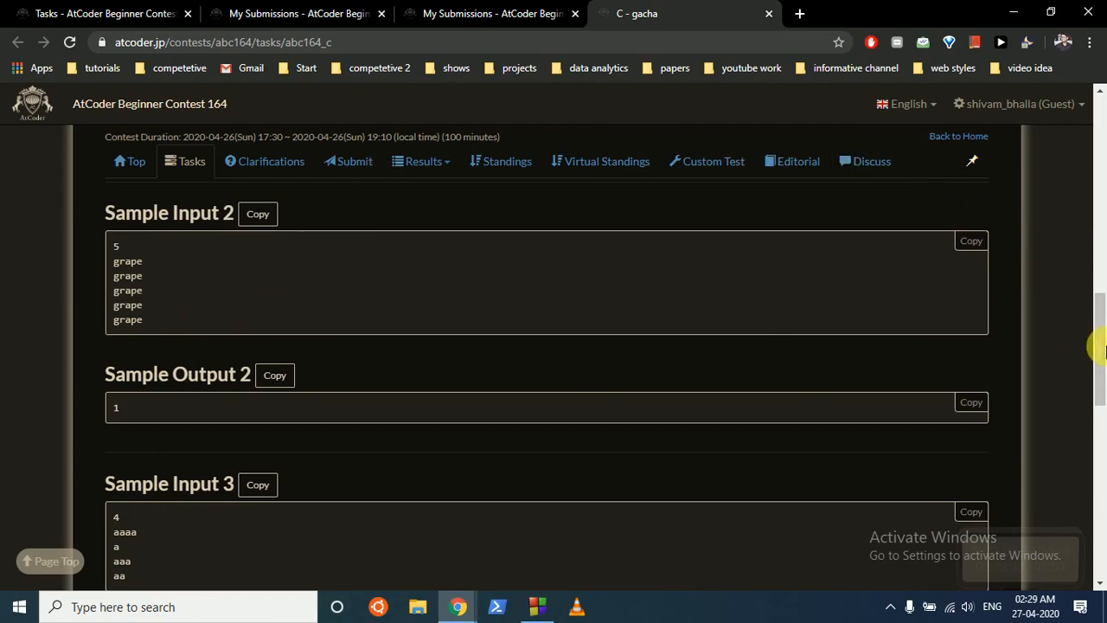
pyautogui.scroll(3)
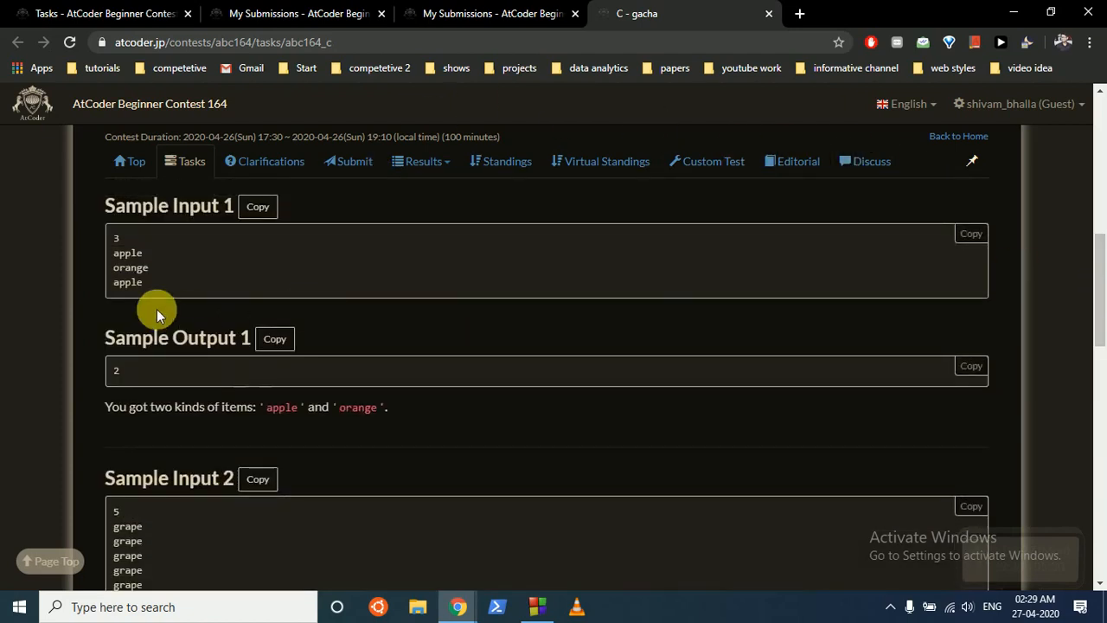
pyautogui.moveTo(156, 295)
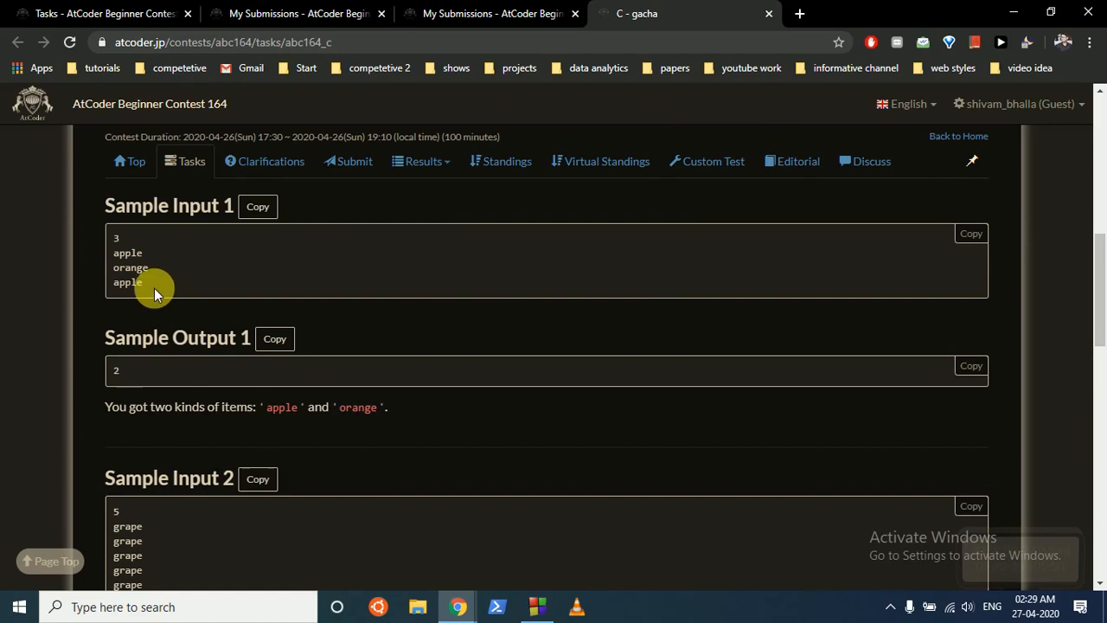
pyautogui.moveTo(471, 336)
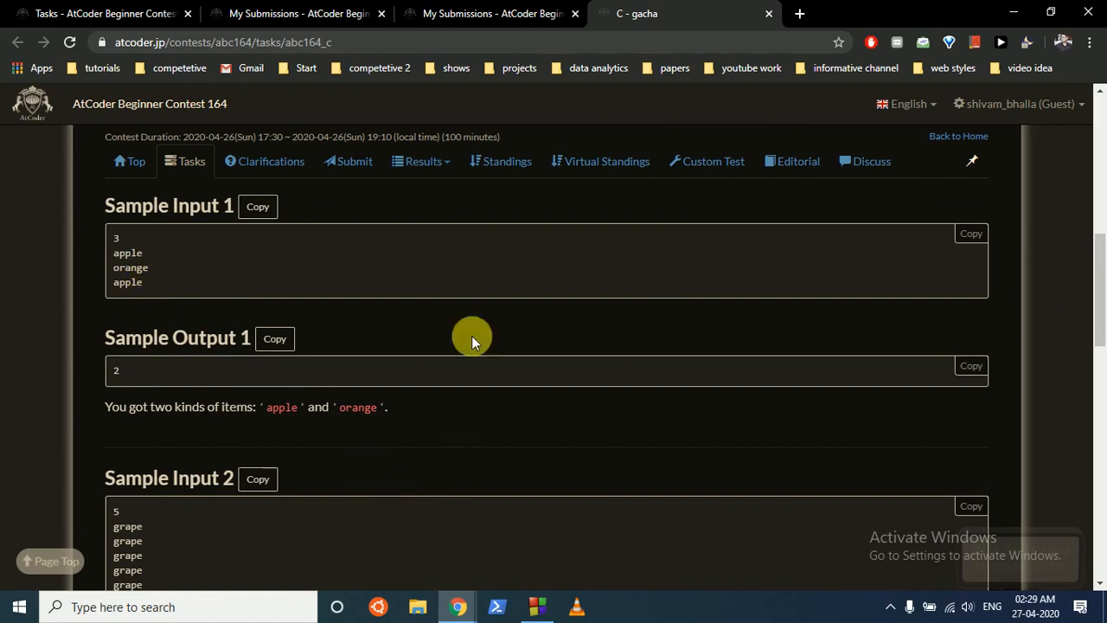
# - Check the latest B - Battle submission's details (WA, score 0), then return to Code::Blocks
pyautogui.click(489, 13)
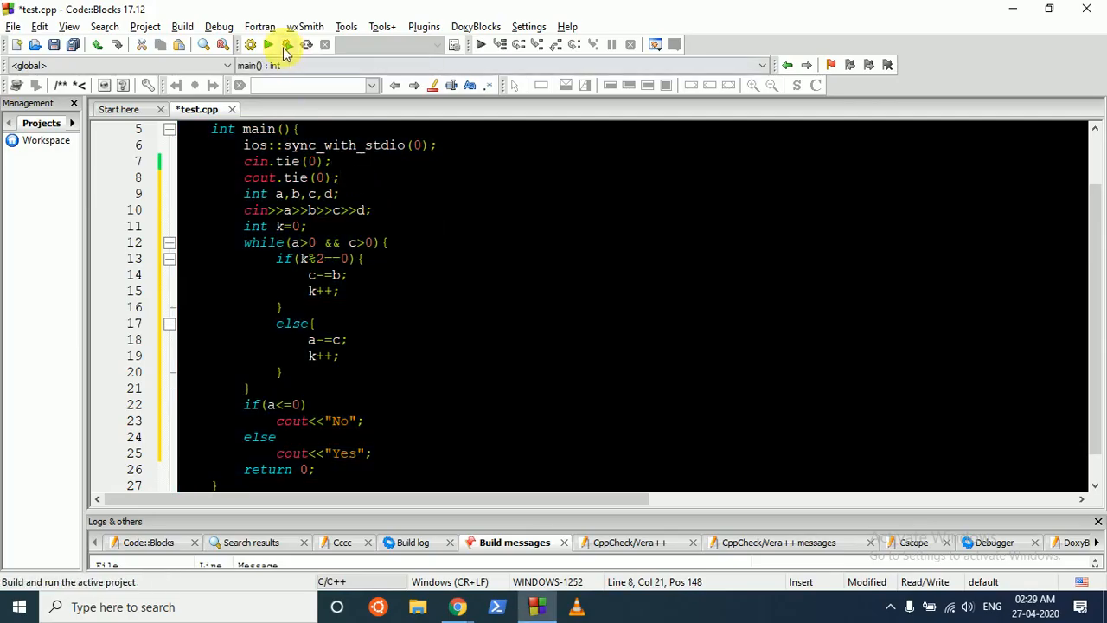
pyautogui.click(457, 607)
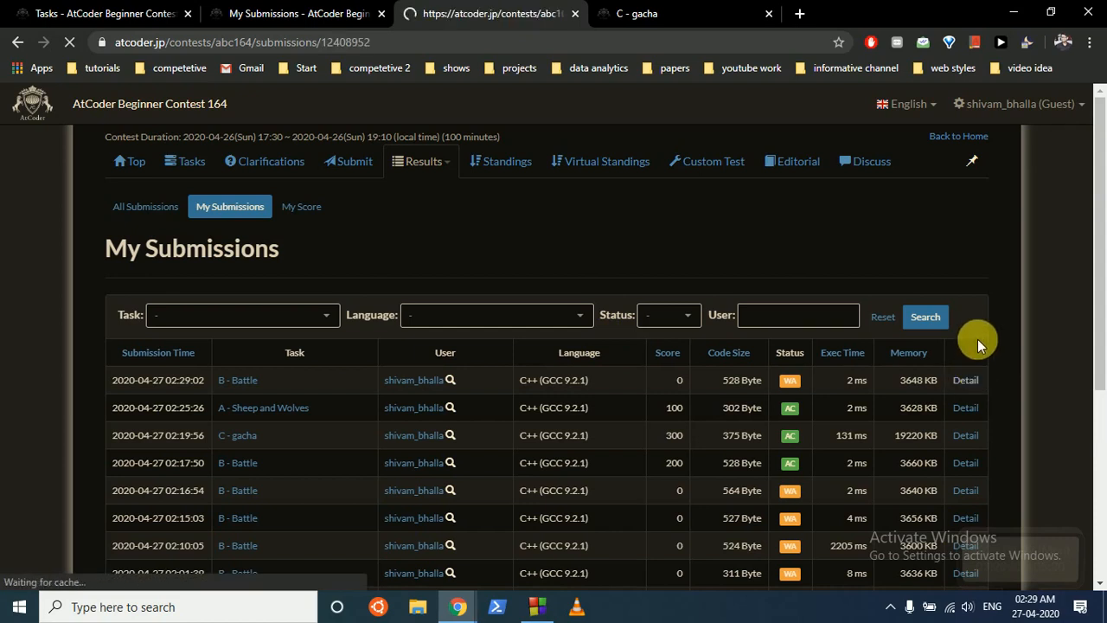
pyautogui.click(965, 380)
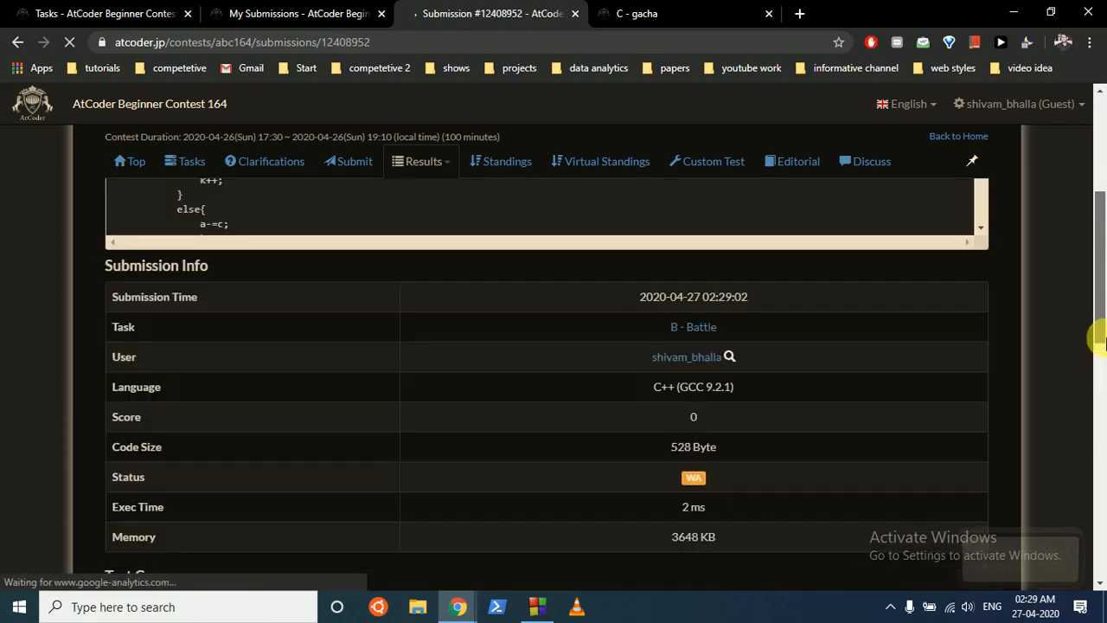
pyautogui.click(537, 606)
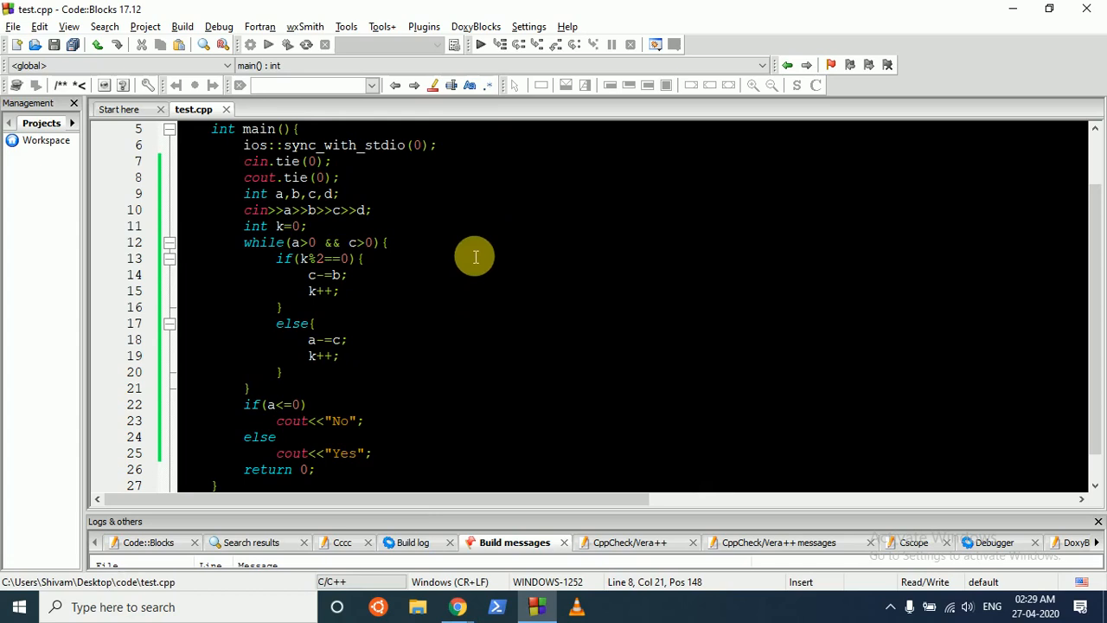
# - Change the loop's else-branch line 18 from a-=c to a-=d
pyautogui.click(364, 258)
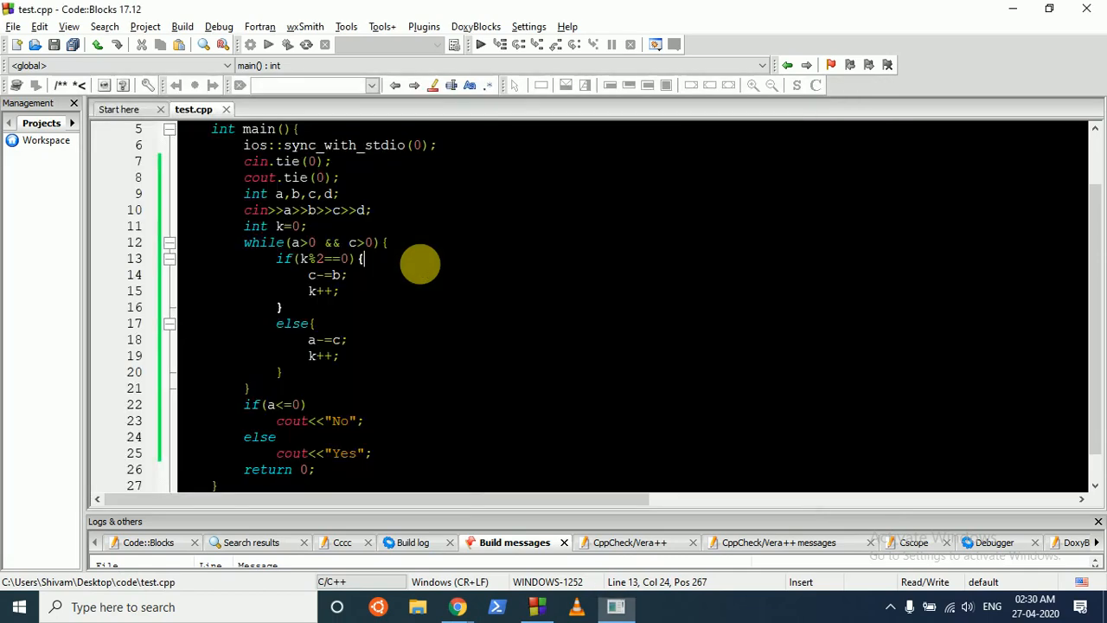
pyautogui.moveTo(488, 270)
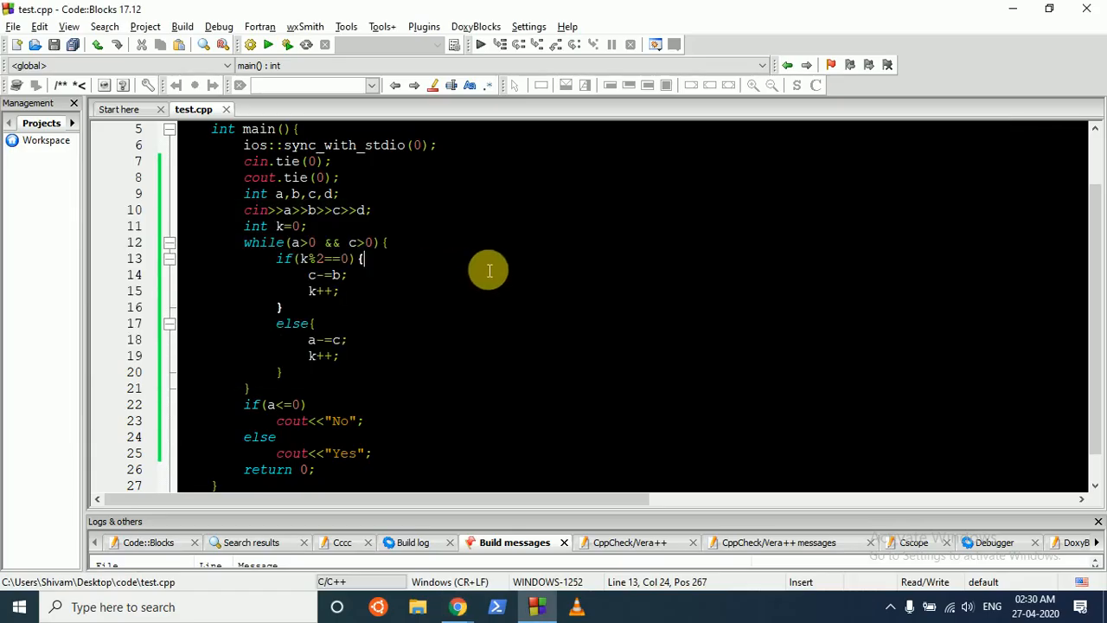
pyautogui.moveTo(365, 313)
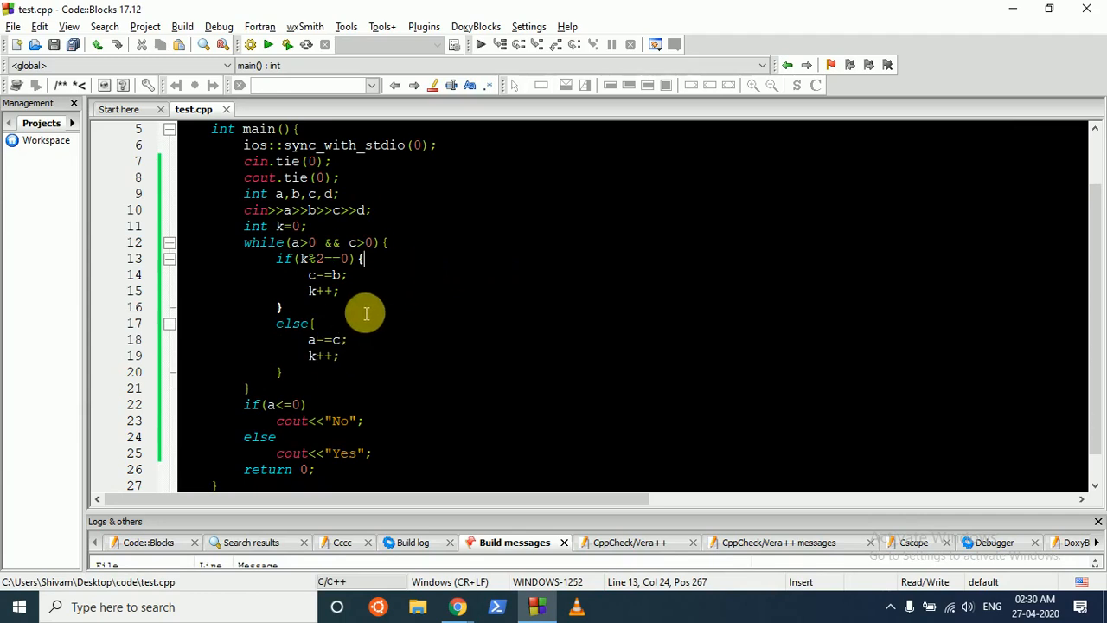
pyautogui.moveTo(364, 355)
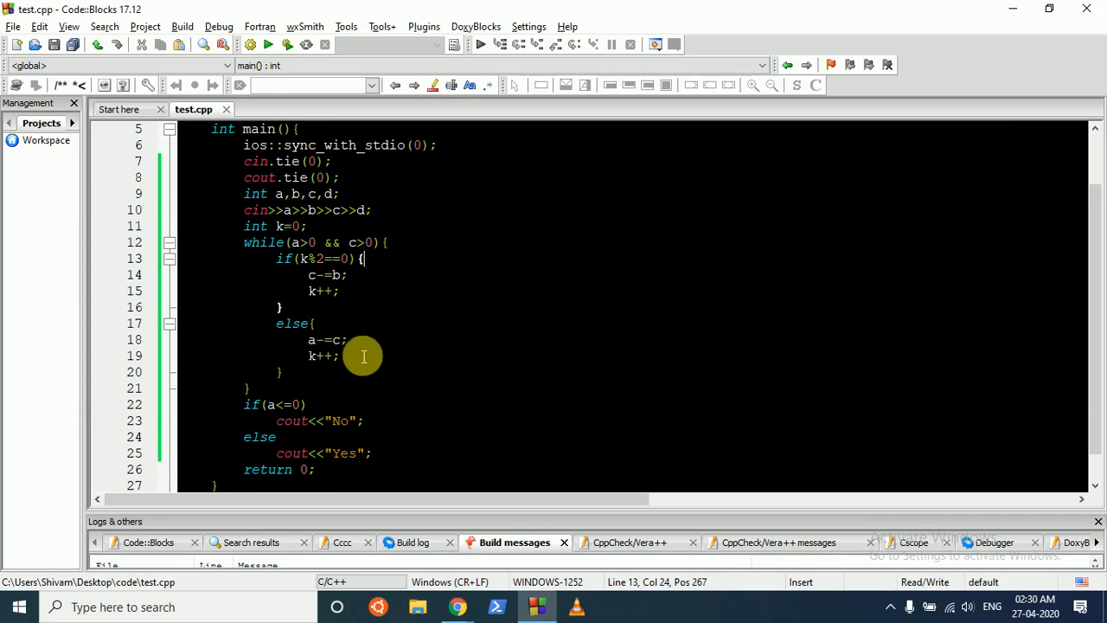
pyautogui.click(343, 340)
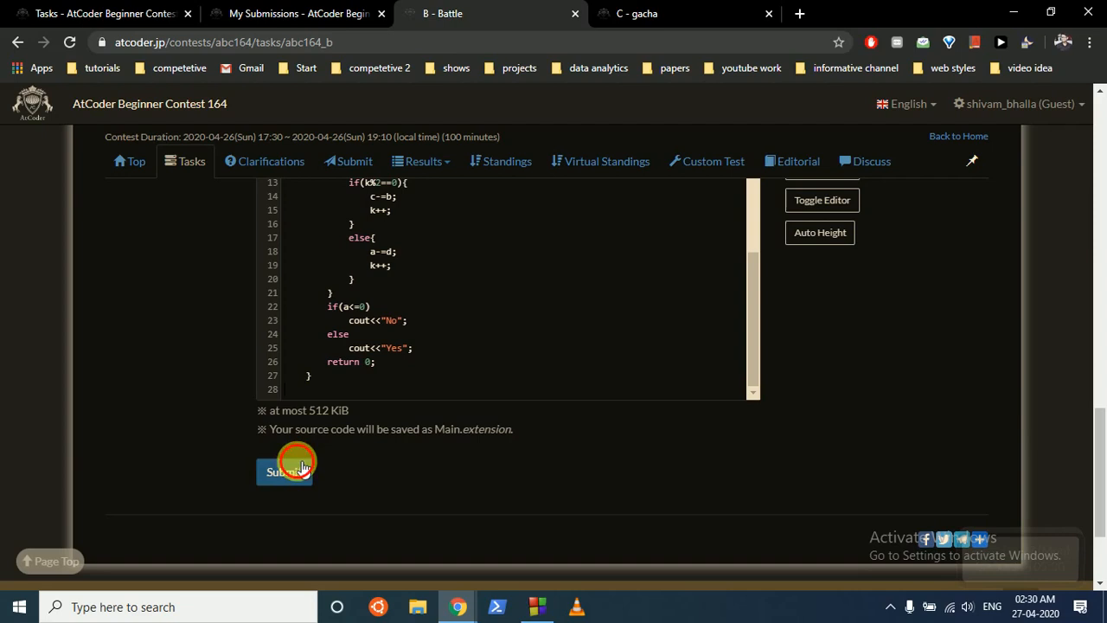
# - Resubmit the fixed Battle code, scroll the gacha samples, and select the old code in Code::Blocks
pyautogui.click(284, 471)
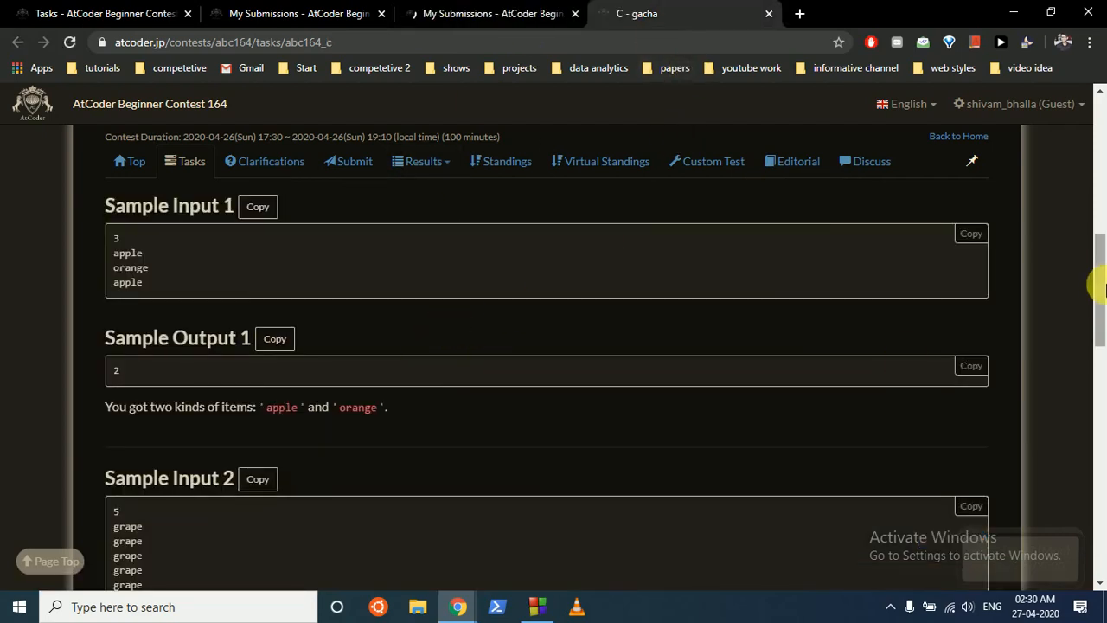
pyautogui.scroll(-3)
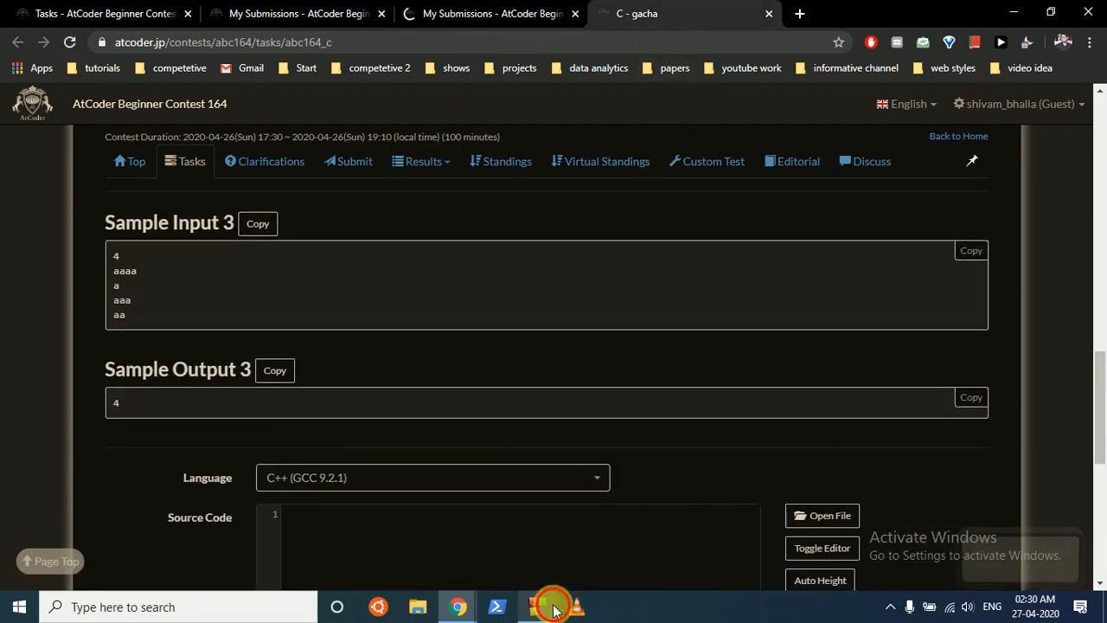
pyautogui.click(536, 606)
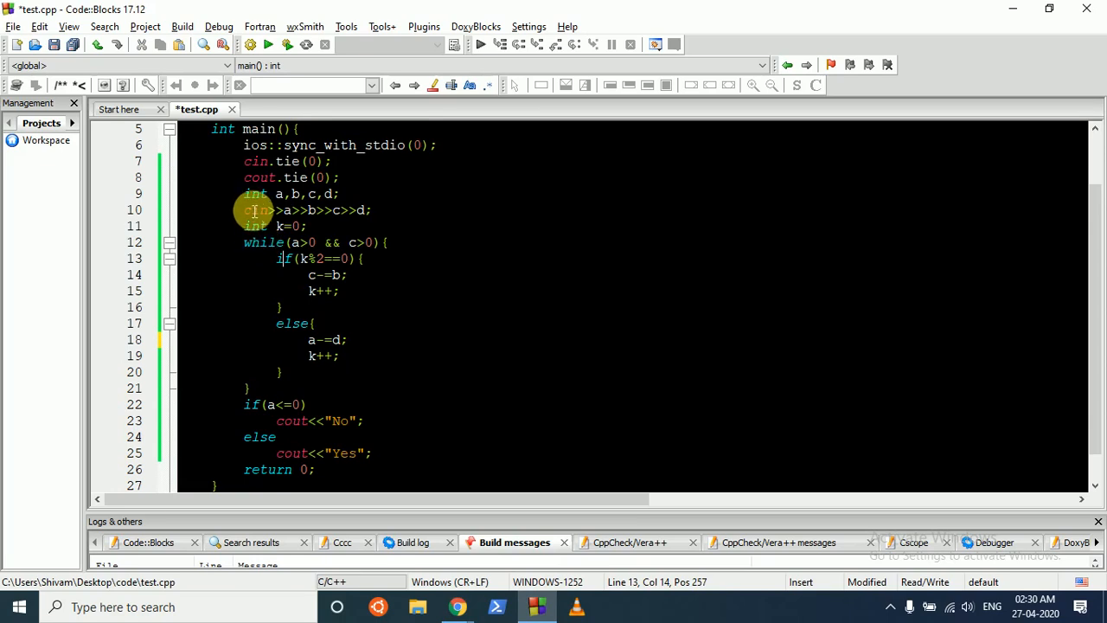
pyautogui.moveTo(244, 193); pyautogui.dragTo(372, 454)
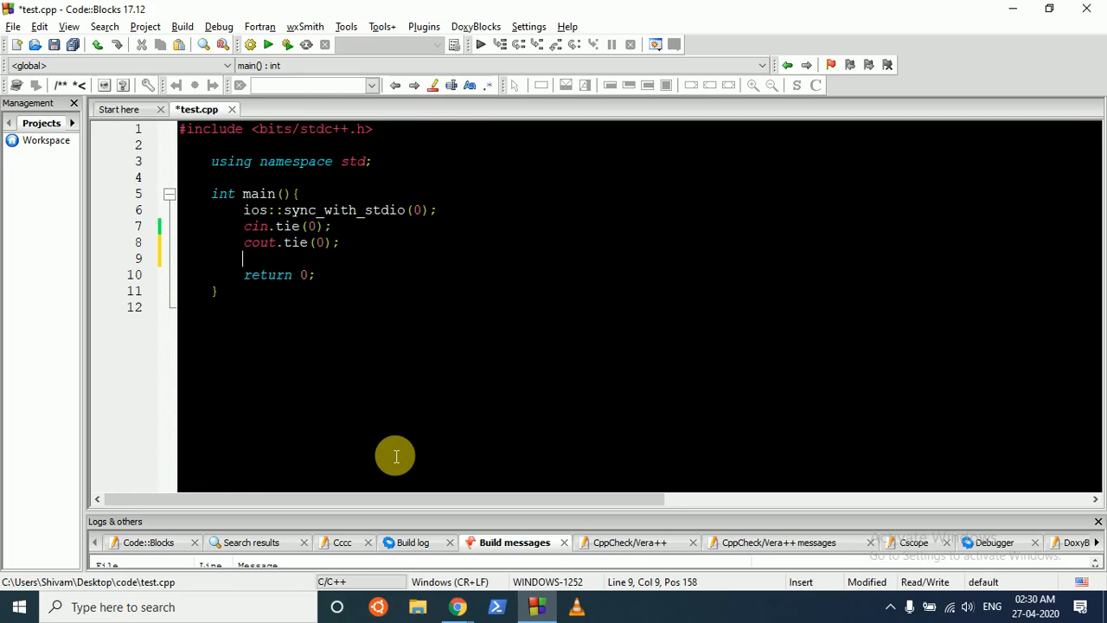
# - Declare and read int n, then declare set<string> s
pyautogui.write('int n;')
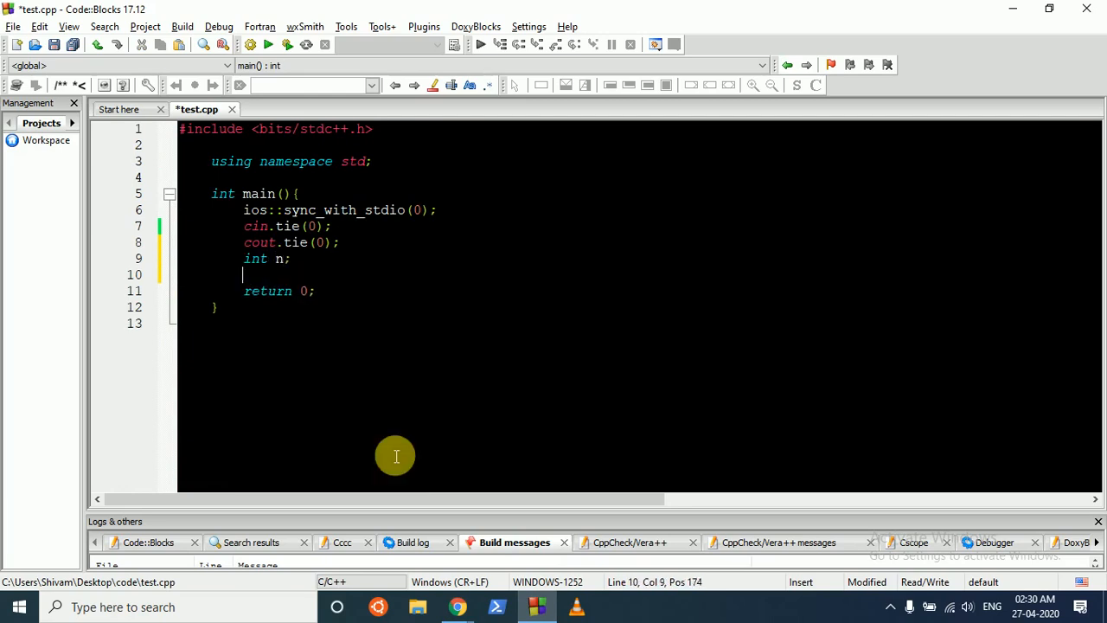
pyautogui.write('cin>>n')
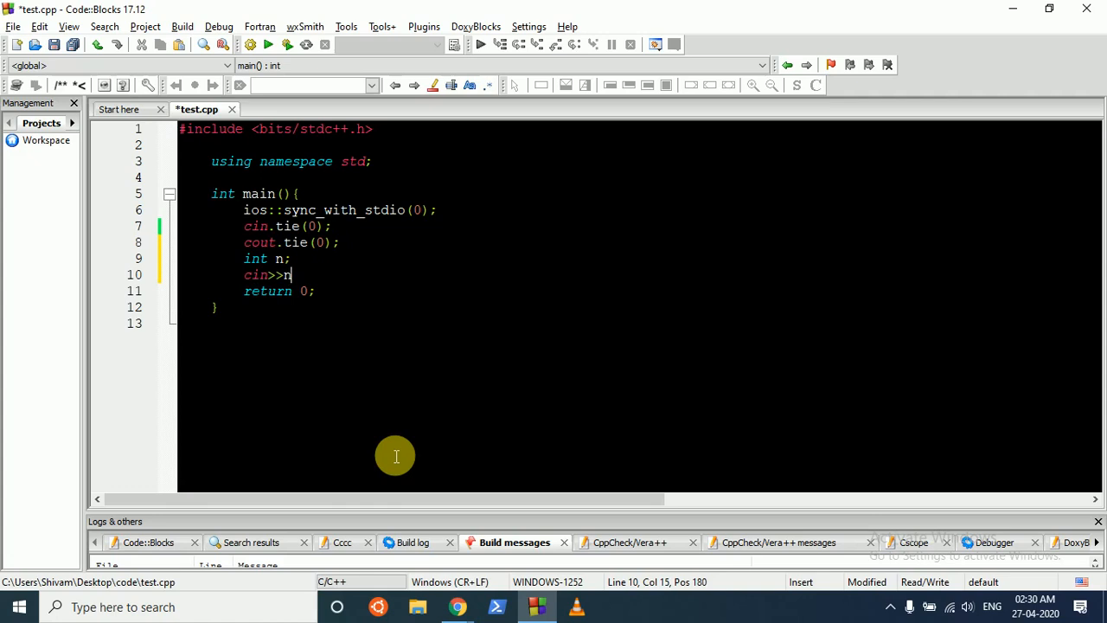
pyautogui.write('n;')
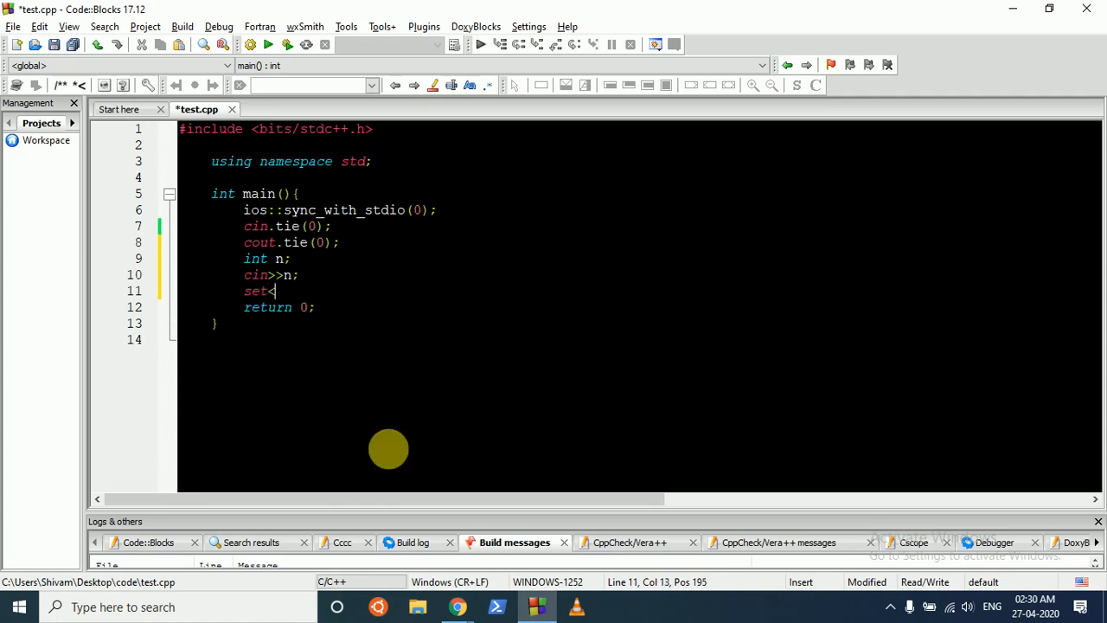
pyautogui.write('<string>')
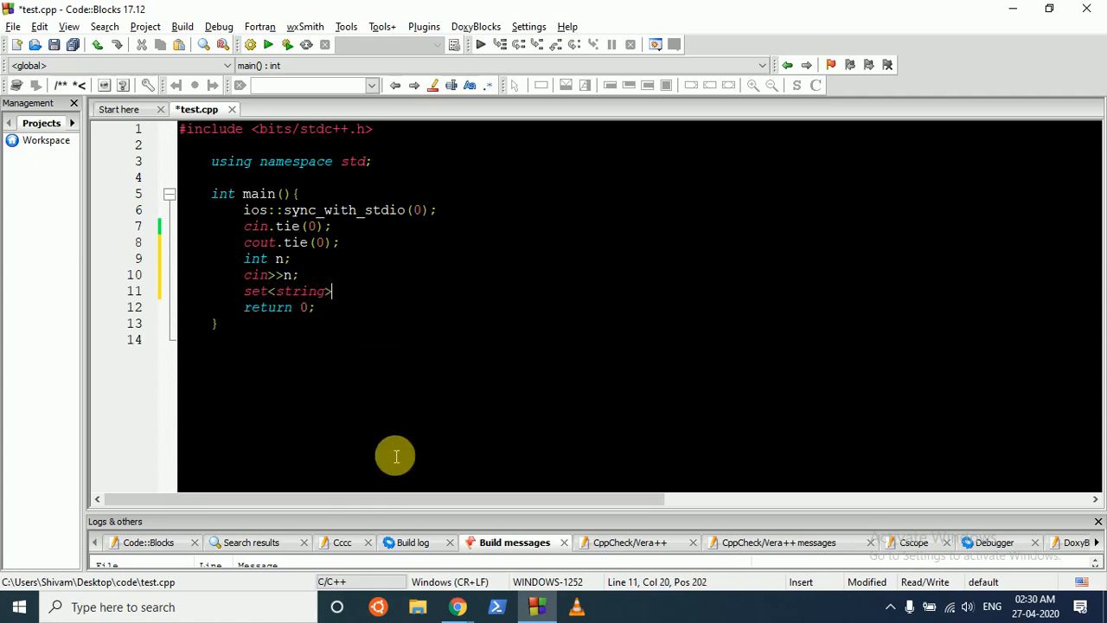
pyautogui.write('s;')
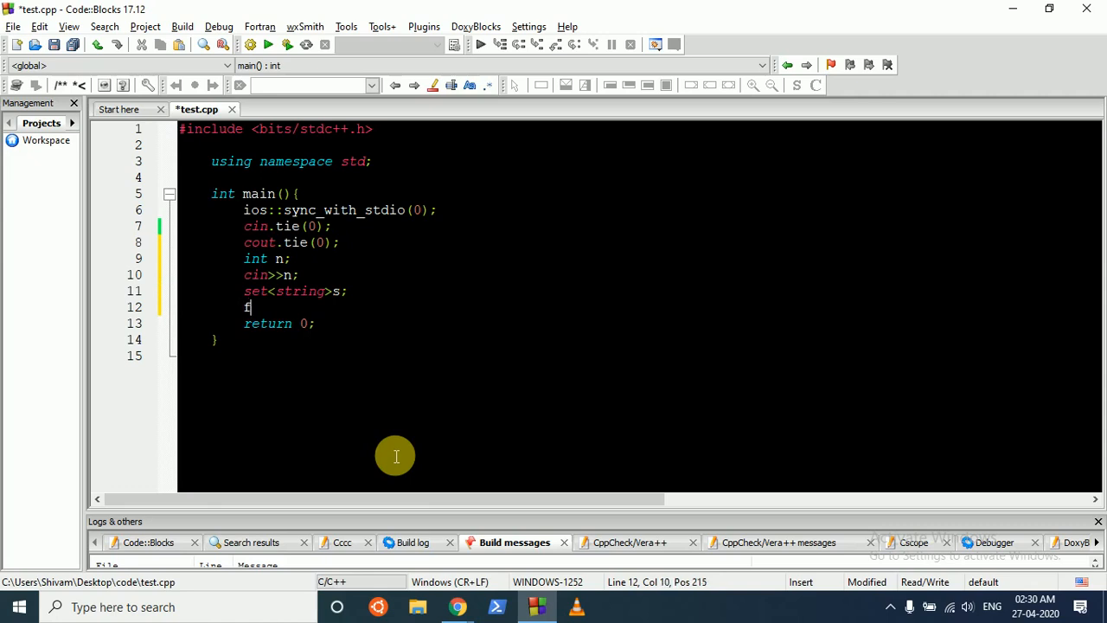
# - Add a for loop over n that reads string str and inserts it into s
pyautogui.write('or(int i=0)')
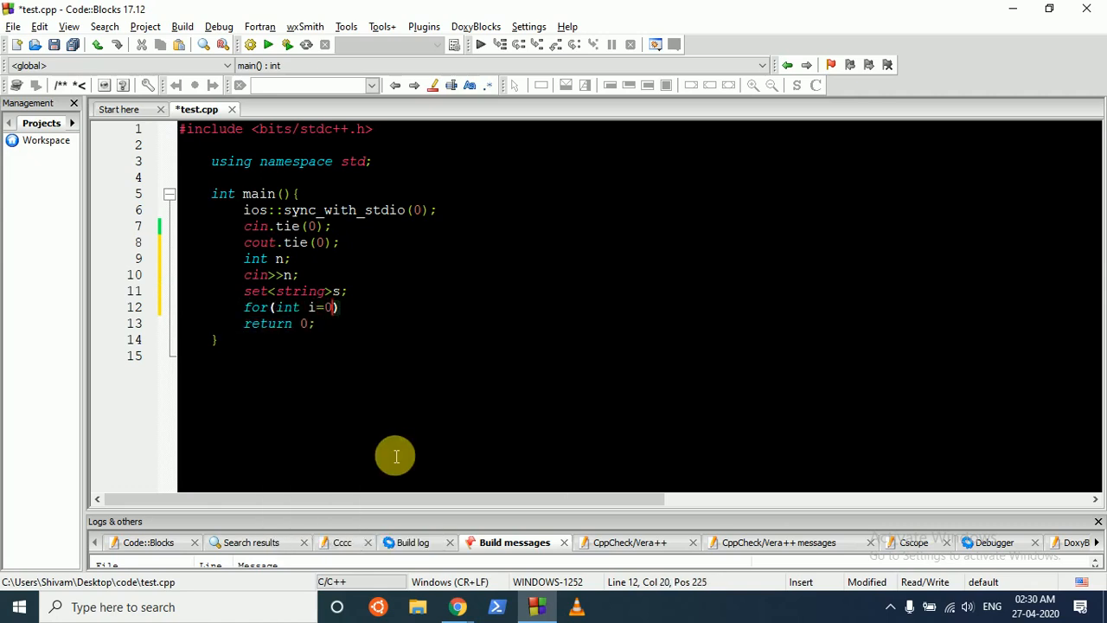
pyautogui.write(';i<n;i++')
pyautogui.write('st')
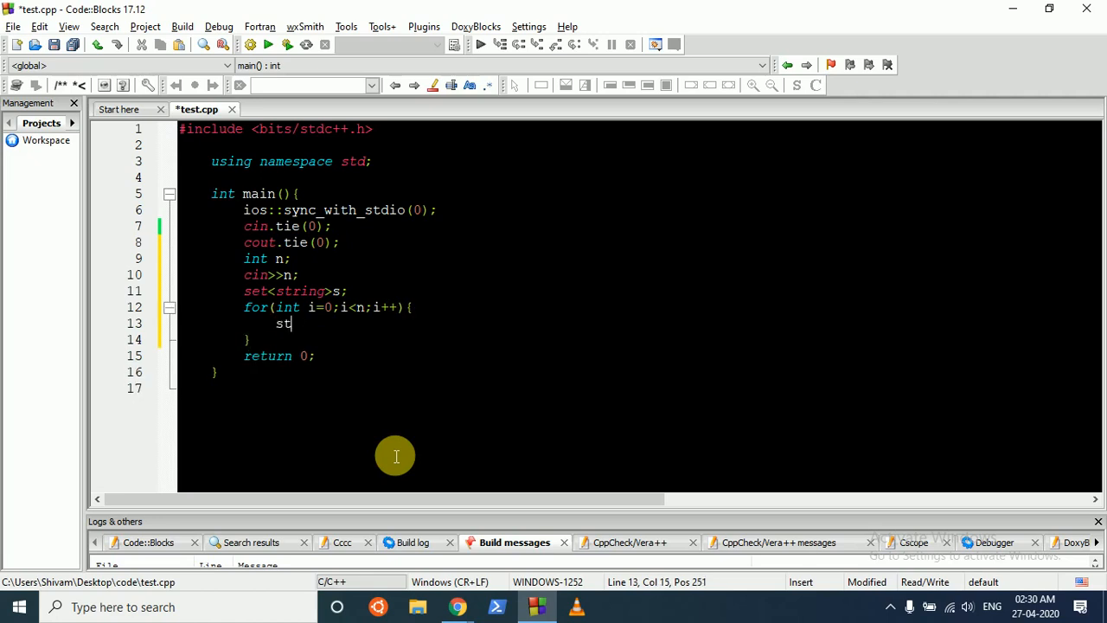
pyautogui.write('ring sr')
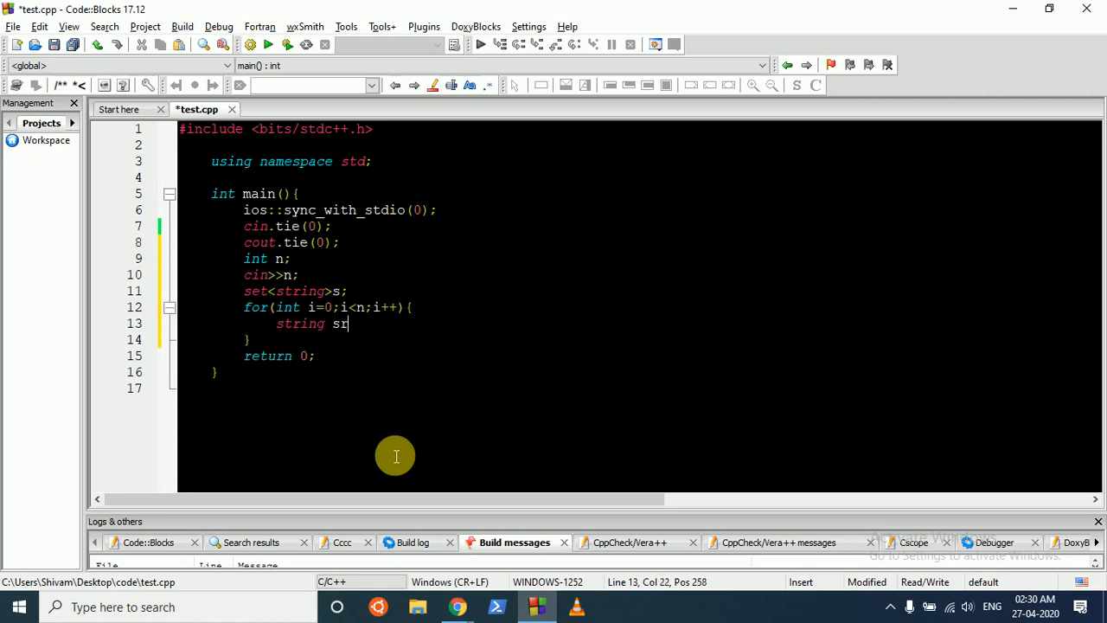
pyautogui.write('tr;')
pyautogui.write('s.')
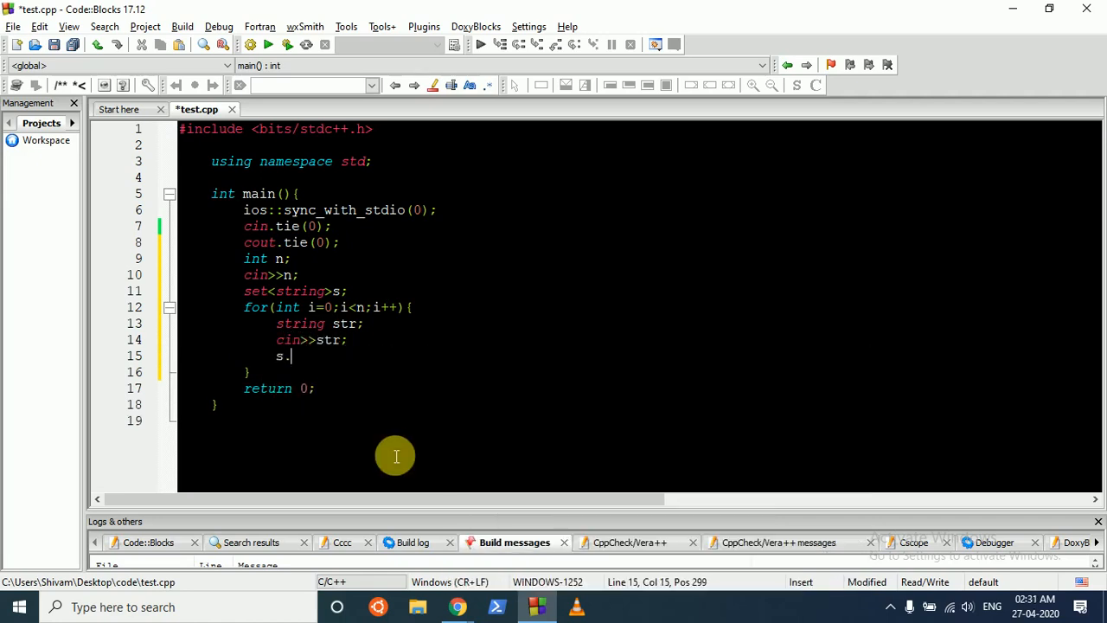
pyautogui.write('insr')
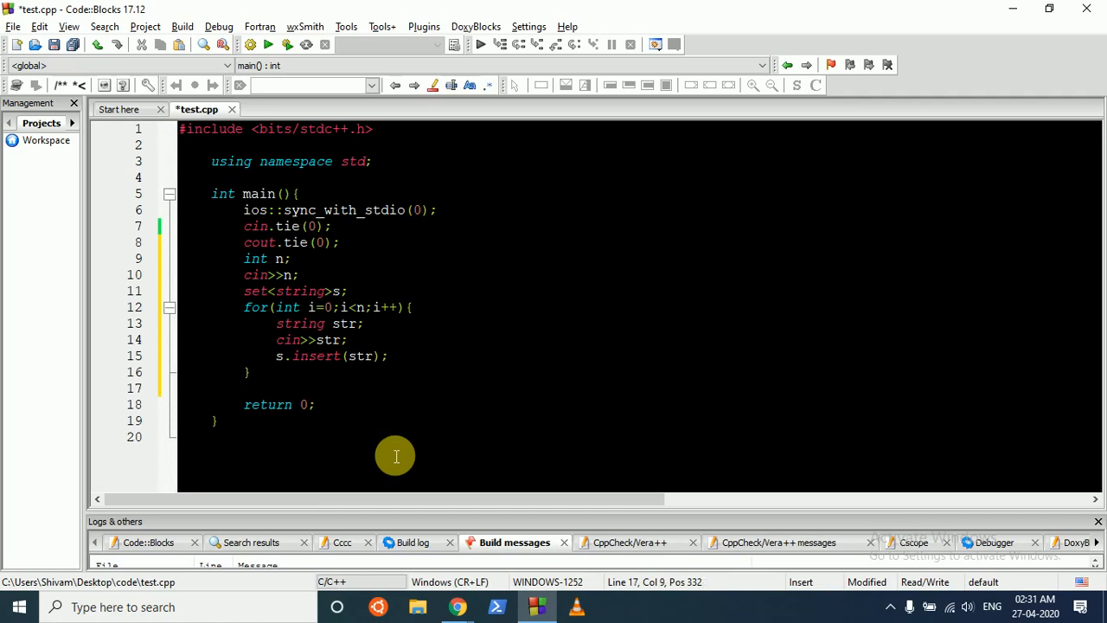
# - Print s.size() and build and run the gacha solution
pyautogui.write('cout<<')
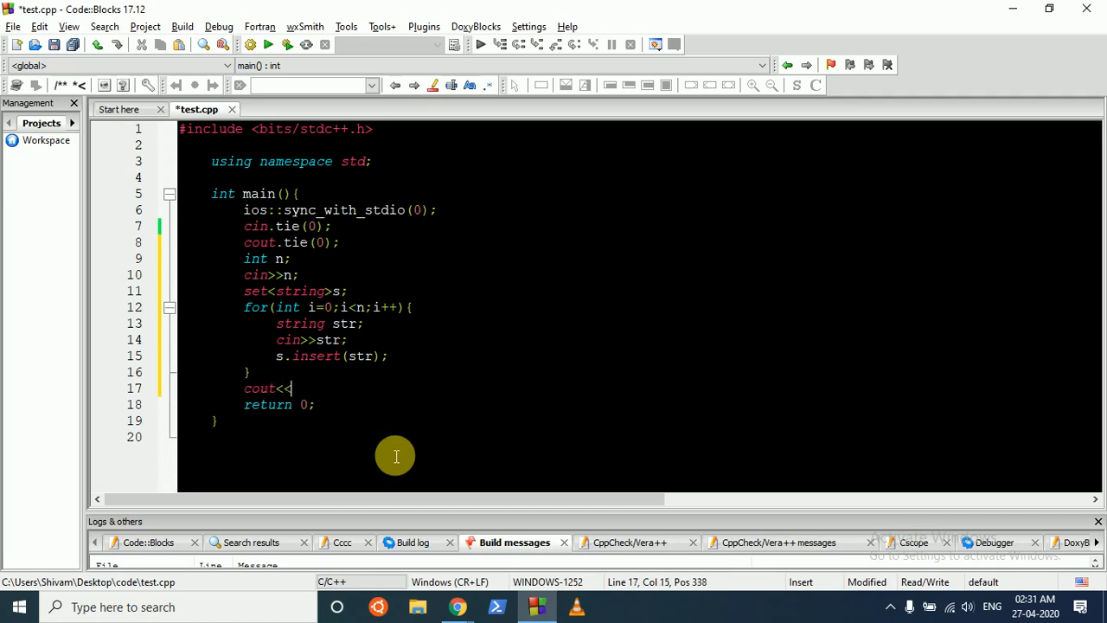
pyautogui.write('s.size()')
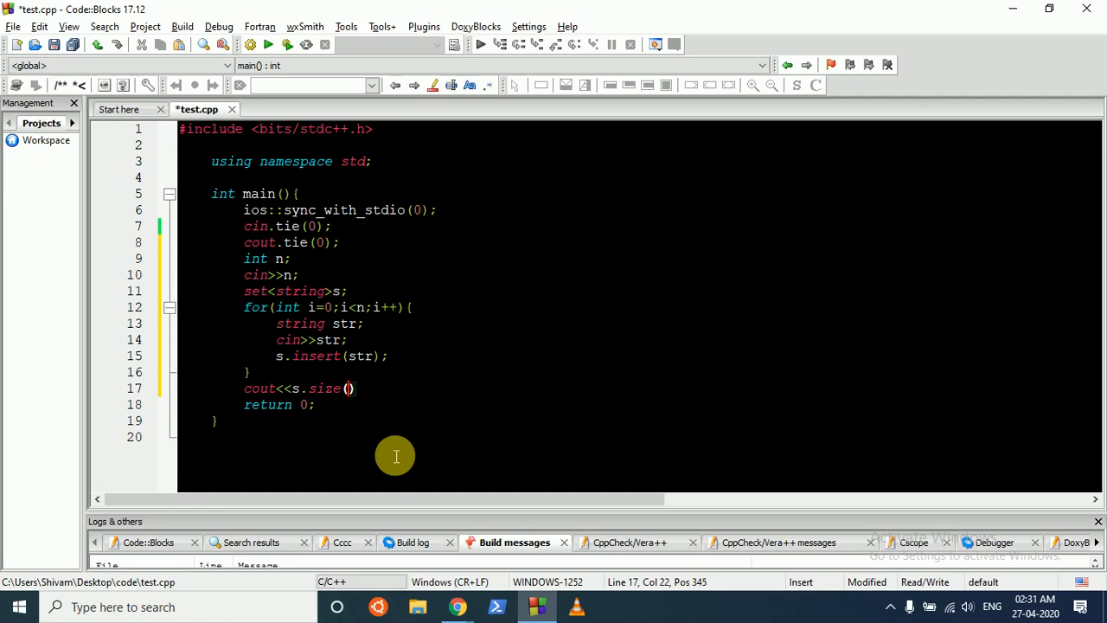
pyautogui.write(');')
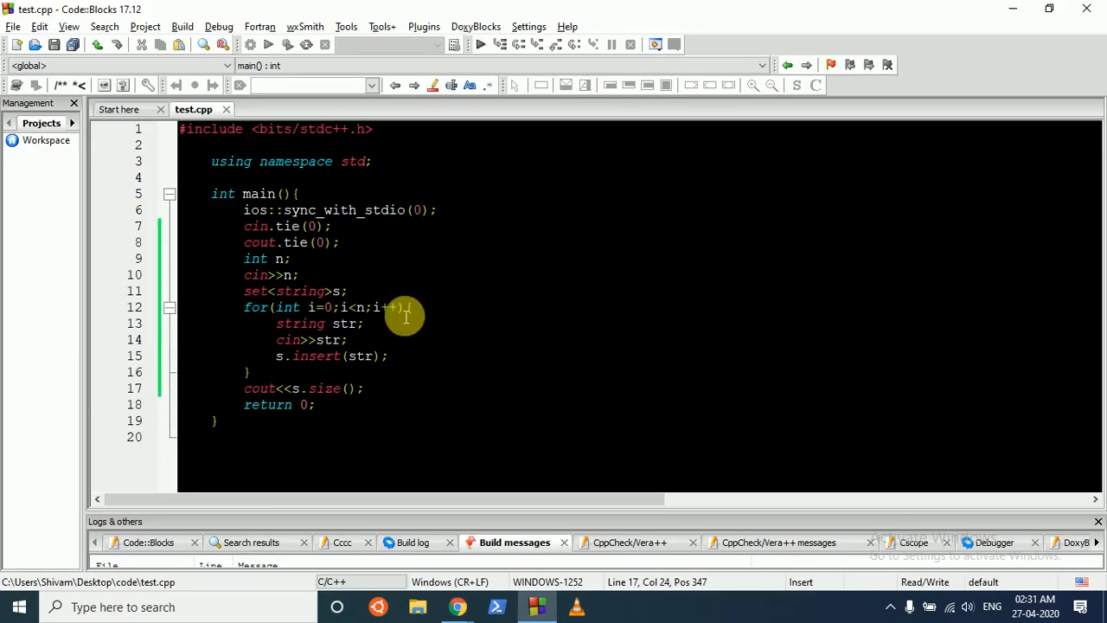
pyautogui.press('alt+tab')
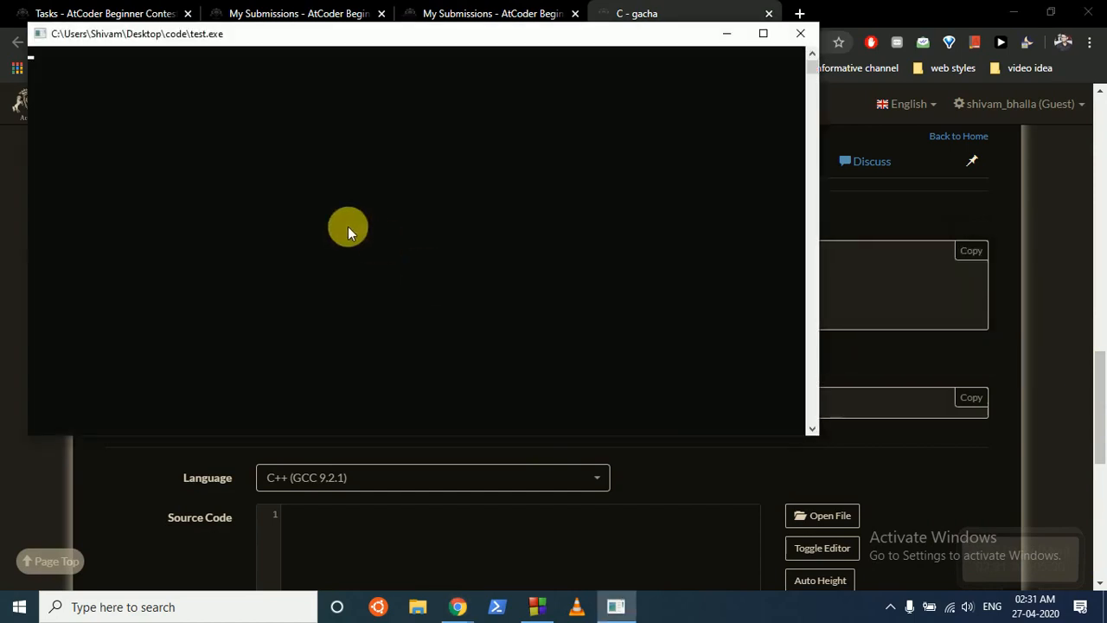
# - Submit the gacha solution in AtCoder's problem C Source Code form
pyautogui.click(800, 33)
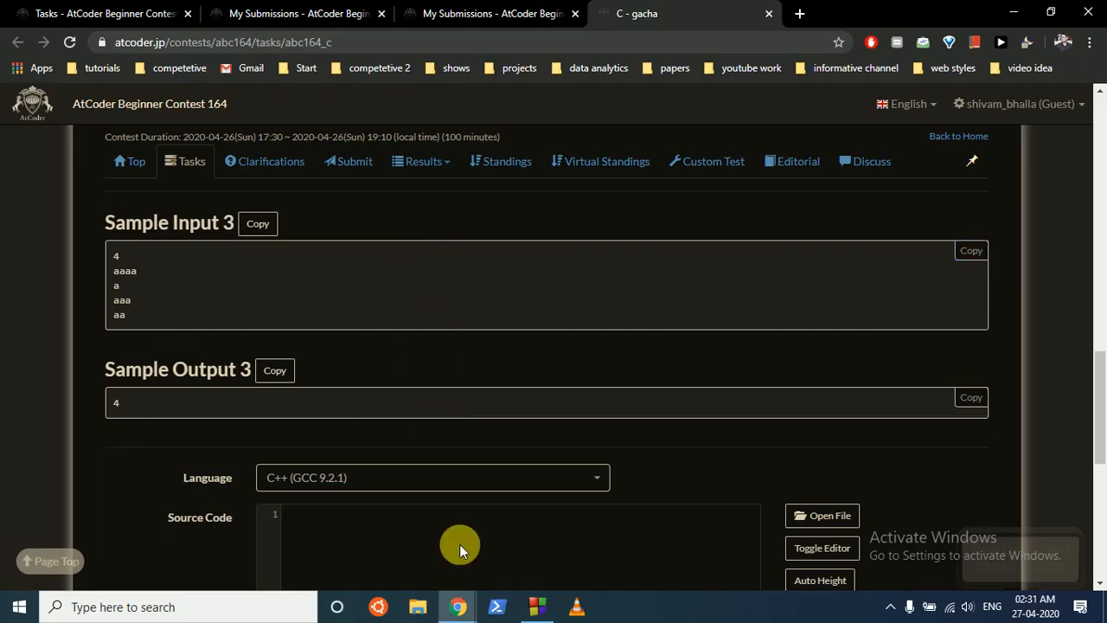
pyautogui.scroll(3)
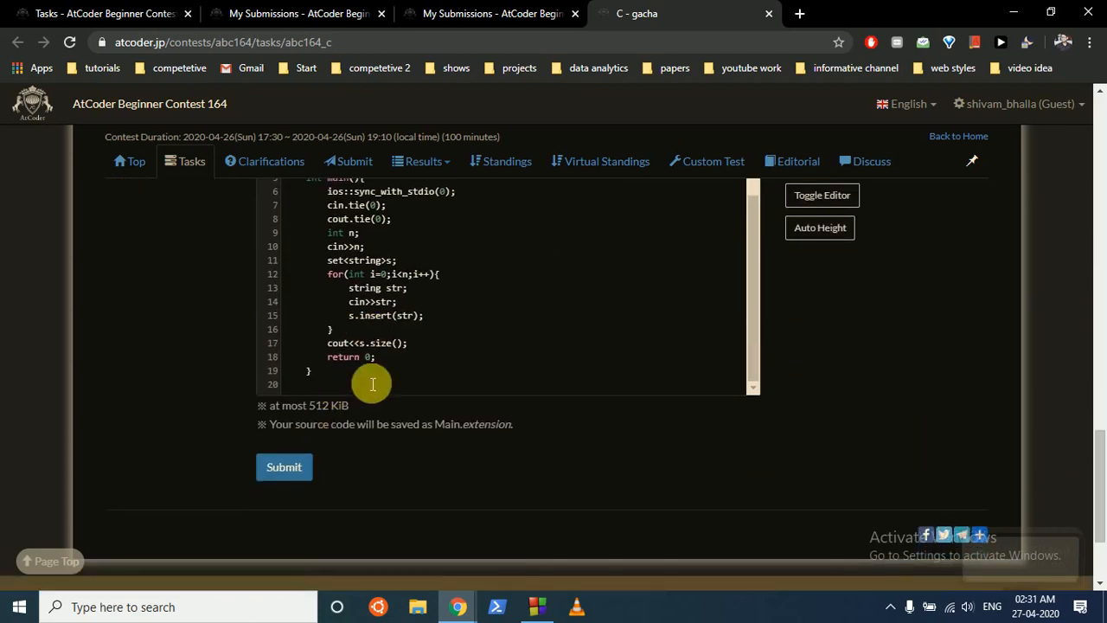
pyautogui.click(284, 467)
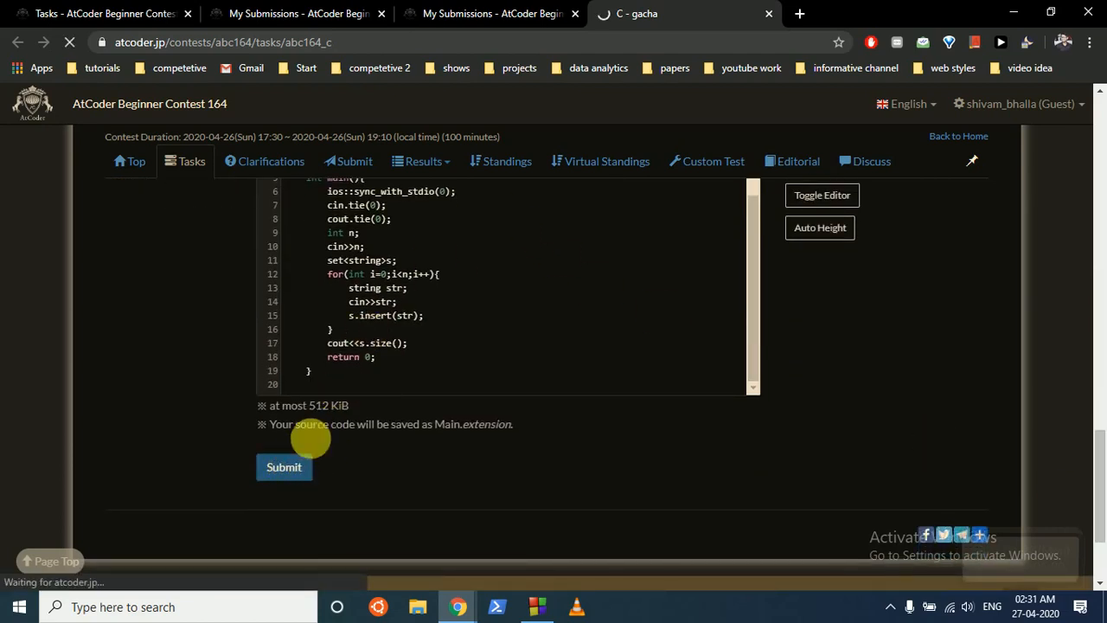
# - Wait on My Submissions for the C - gacha submission to be judged
pyautogui.click(284, 467)
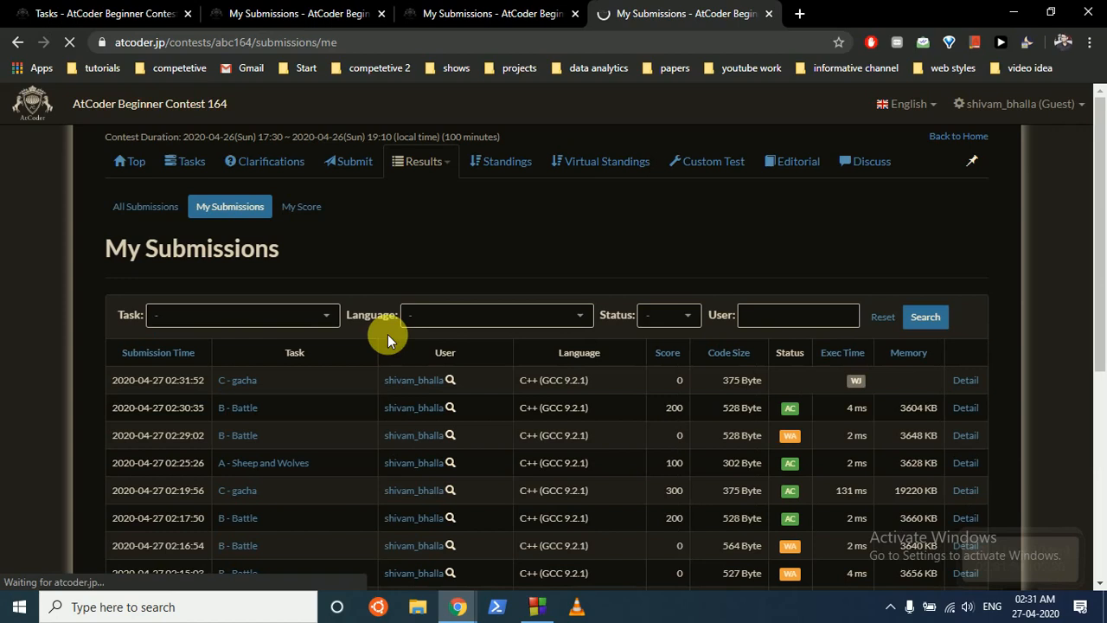
pyautogui.moveTo(854, 382)
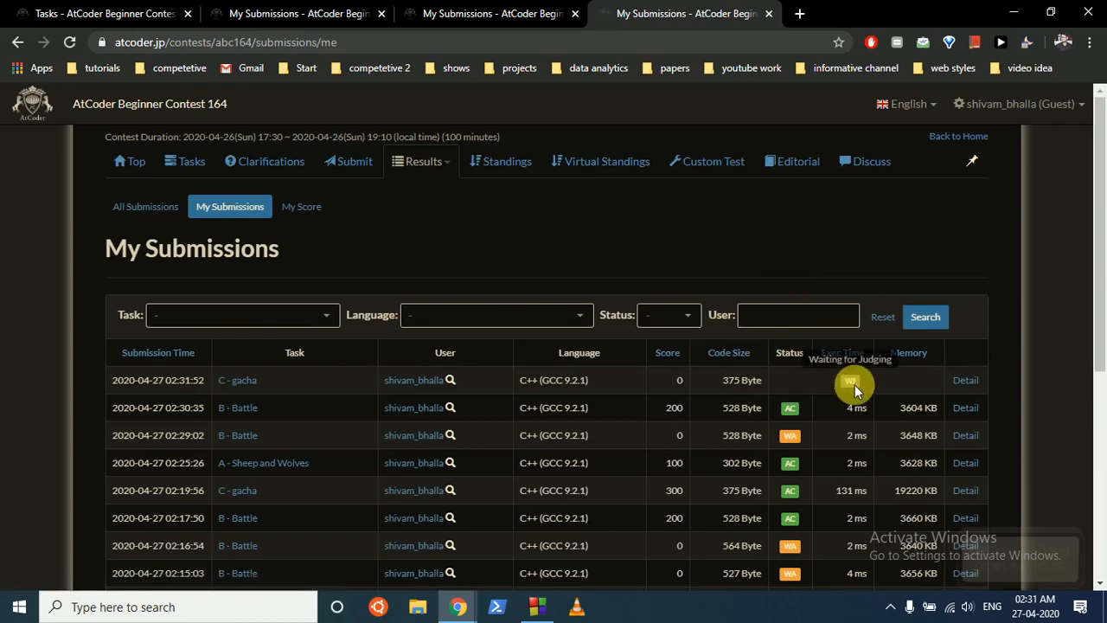
pyautogui.moveTo(997, 358)
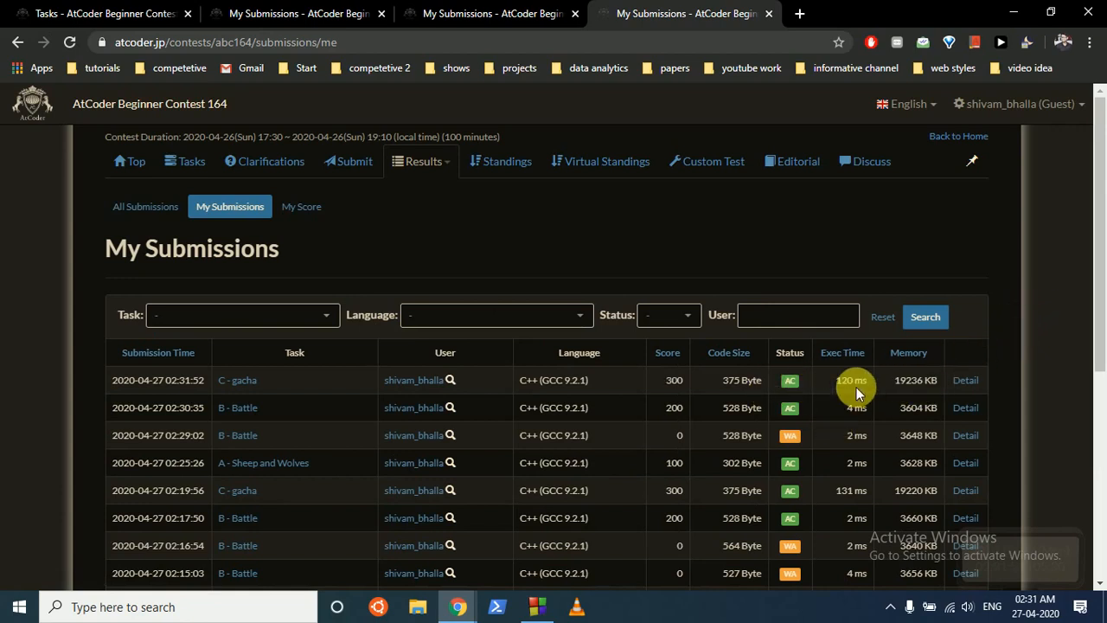
pyautogui.moveTo(863, 391)
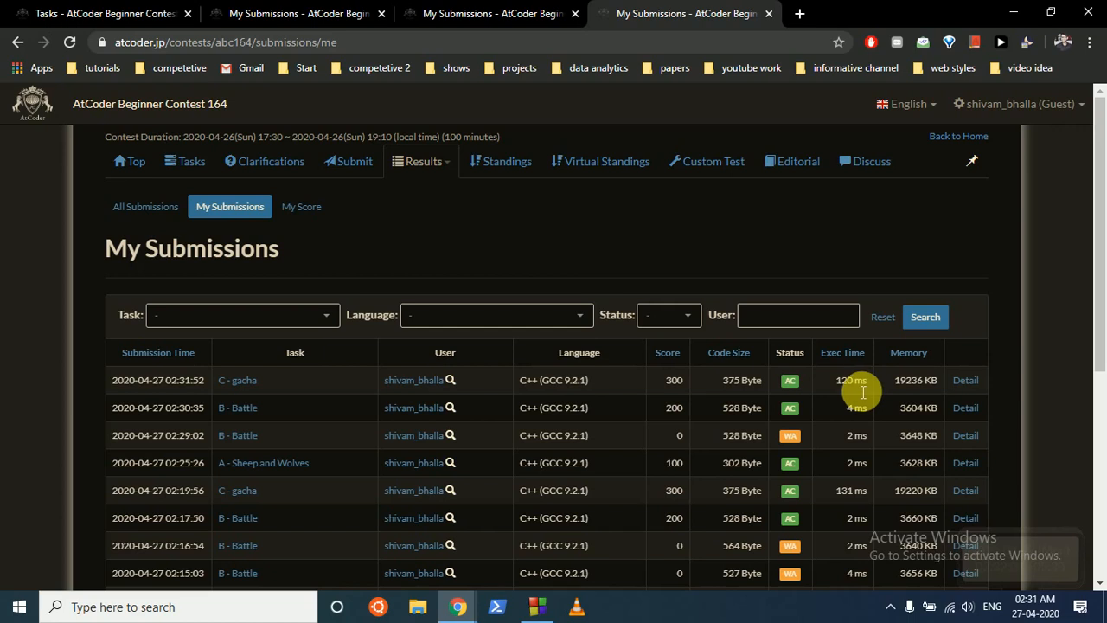